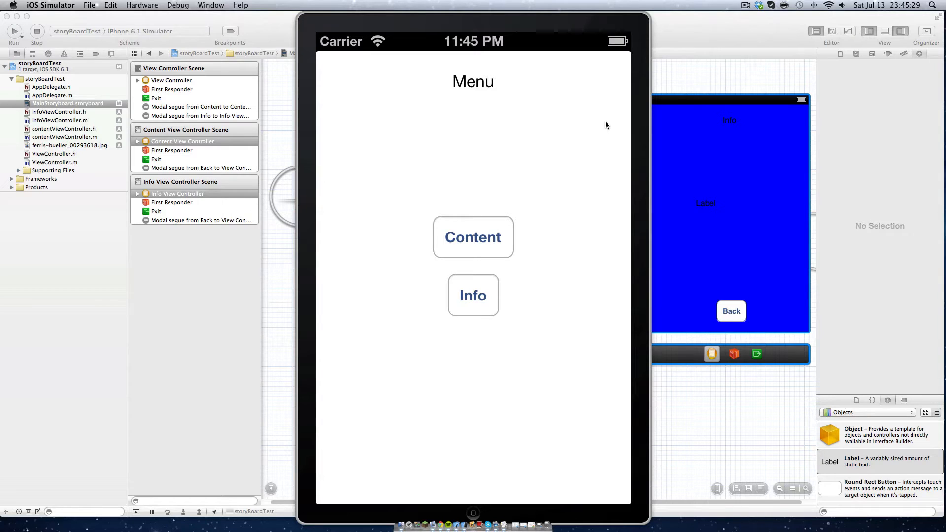
mouse_move(498, 106)
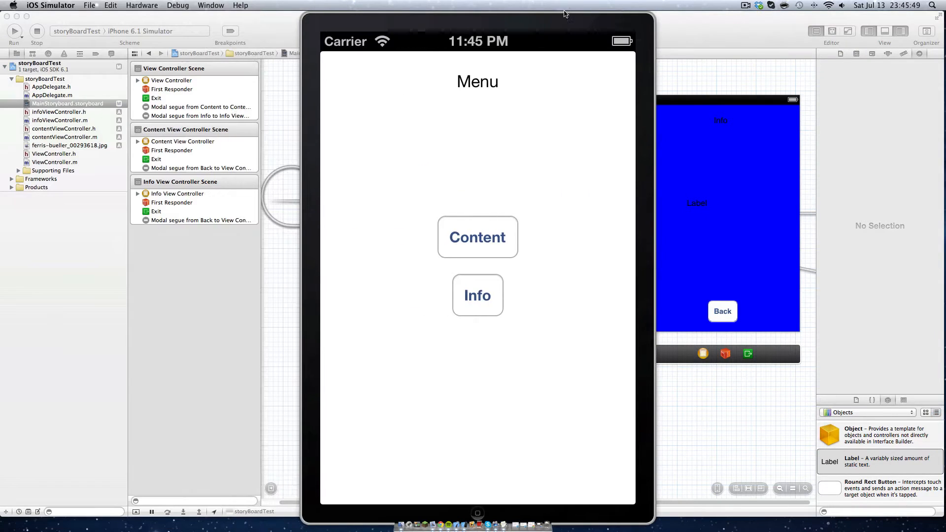
mouse_move(442, 70)
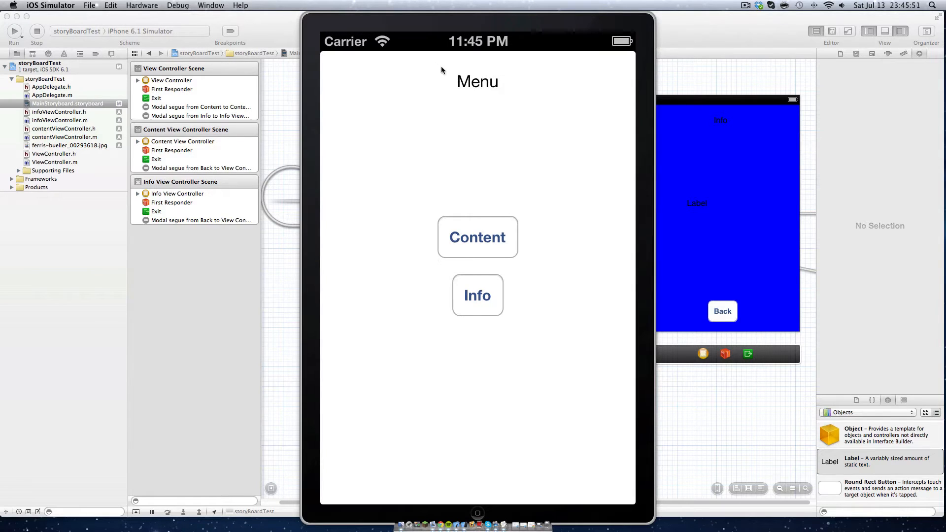
mouse_move(532, 91)
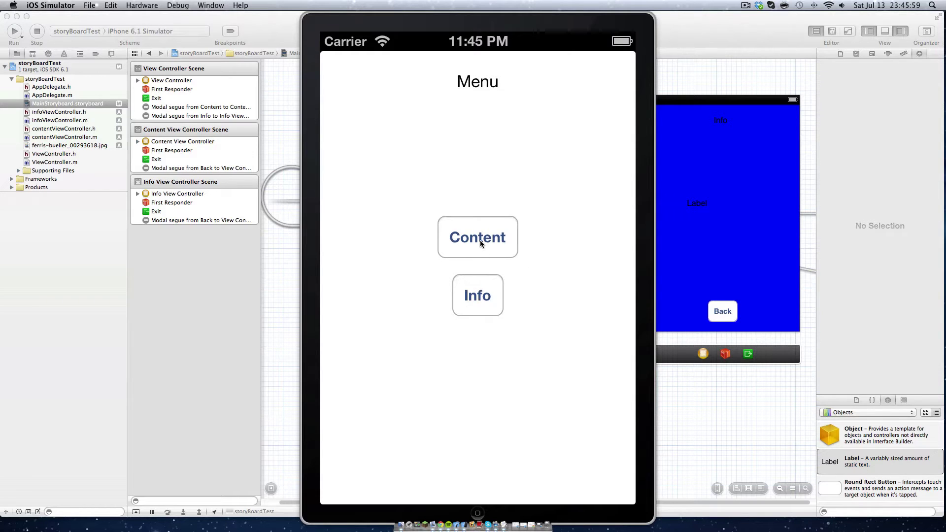
mouse_move(479, 267)
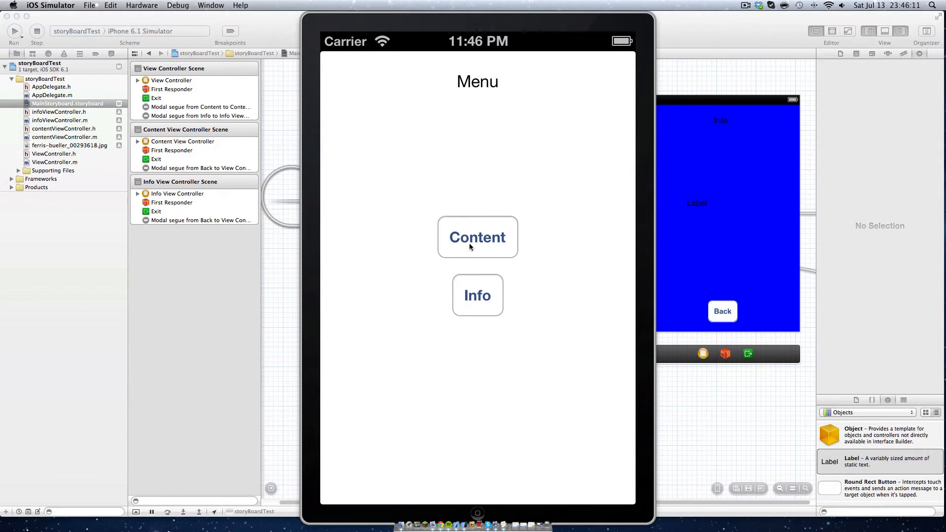
mouse_move(443, 236)
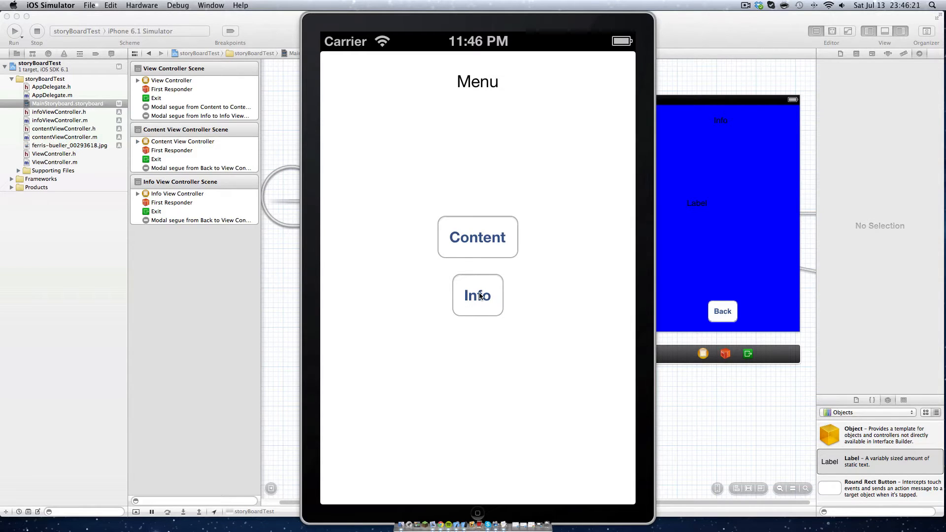
mouse_move(496, 226)
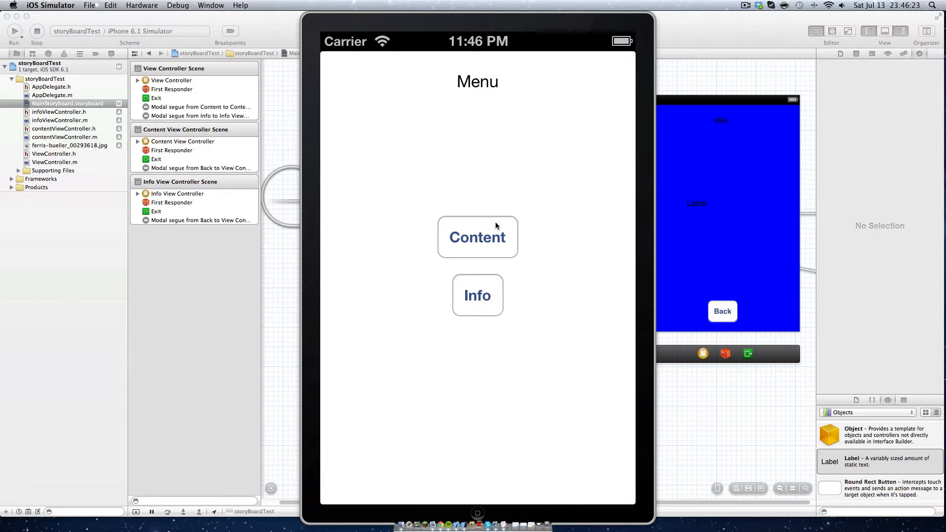
View the Content photo screen, go back to the menu, then show the Info 'It Works' screen.
click(477, 237)
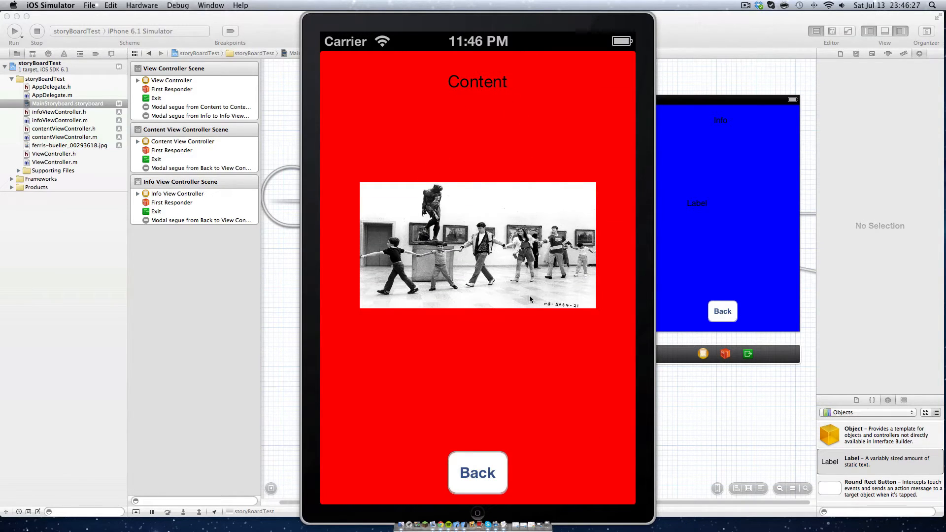
mouse_move(482, 515)
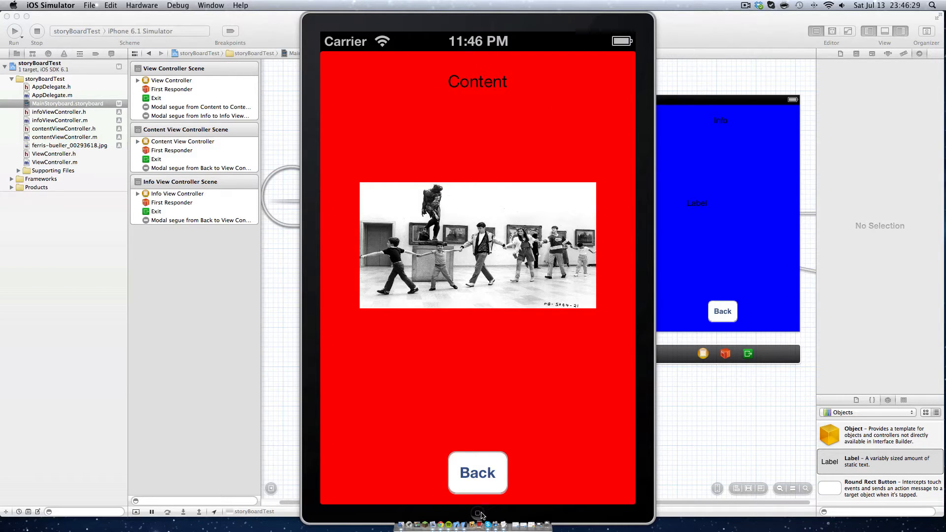
click(478, 472)
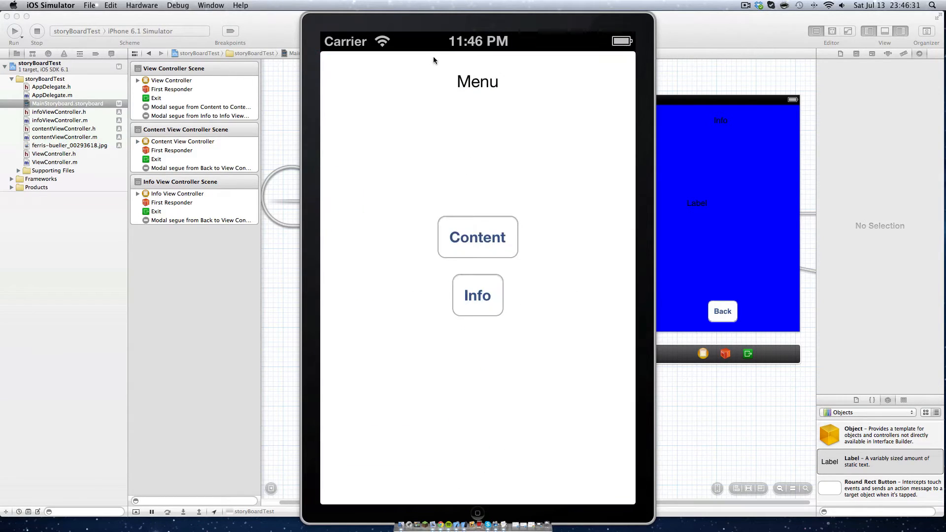
click(478, 295)
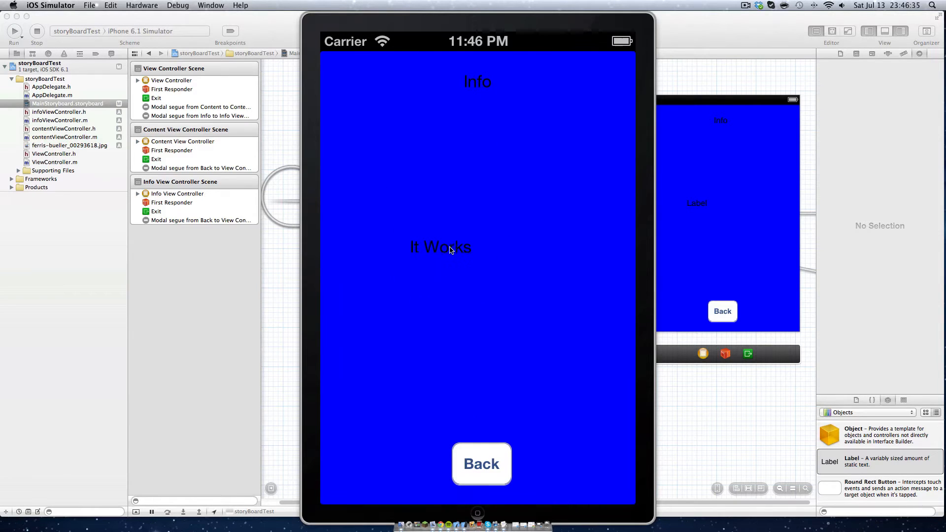
mouse_move(465, 250)
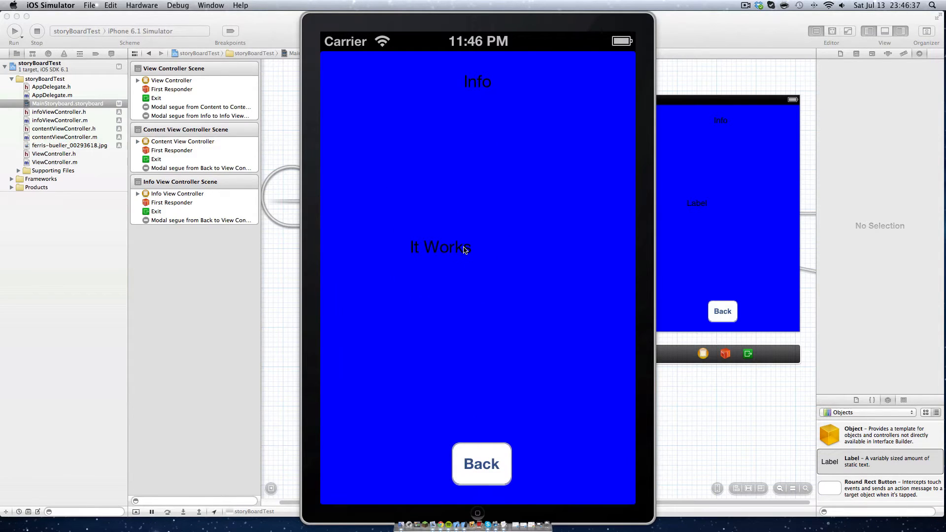
mouse_move(471, 80)
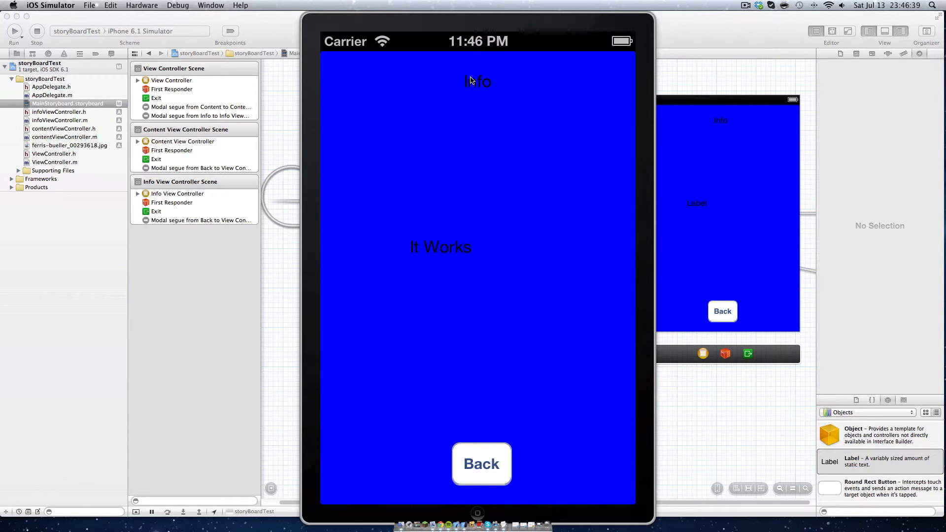
click(481, 464)
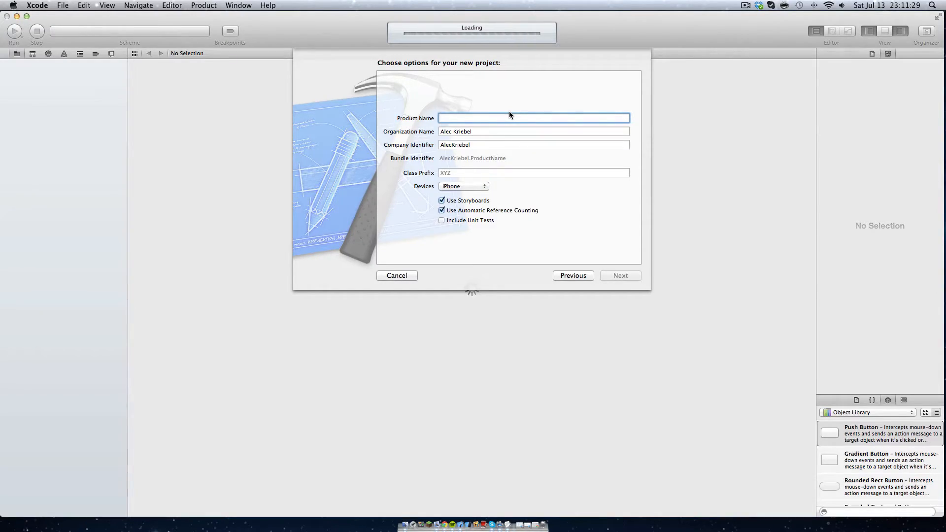
Name the product storyBoardTest and create the project in the Tutorials folder.
text(storyBoardTest)
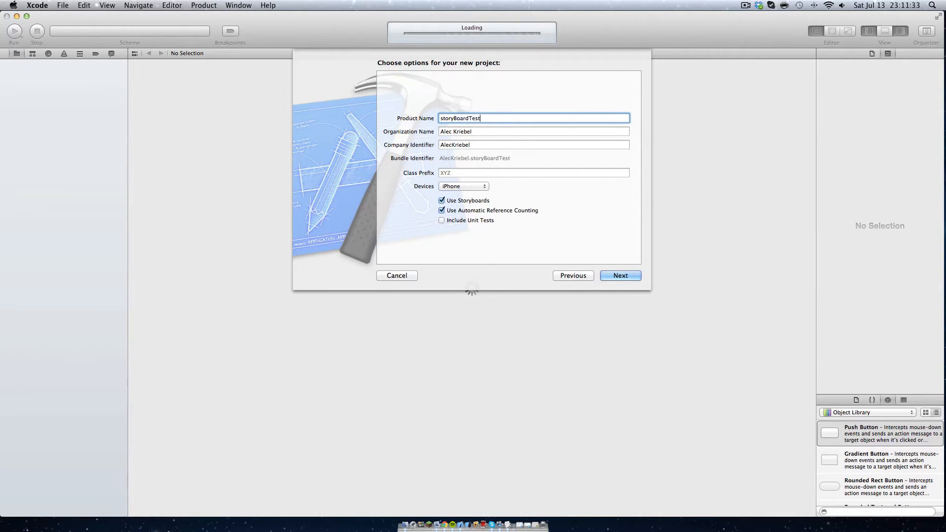
click(621, 275)
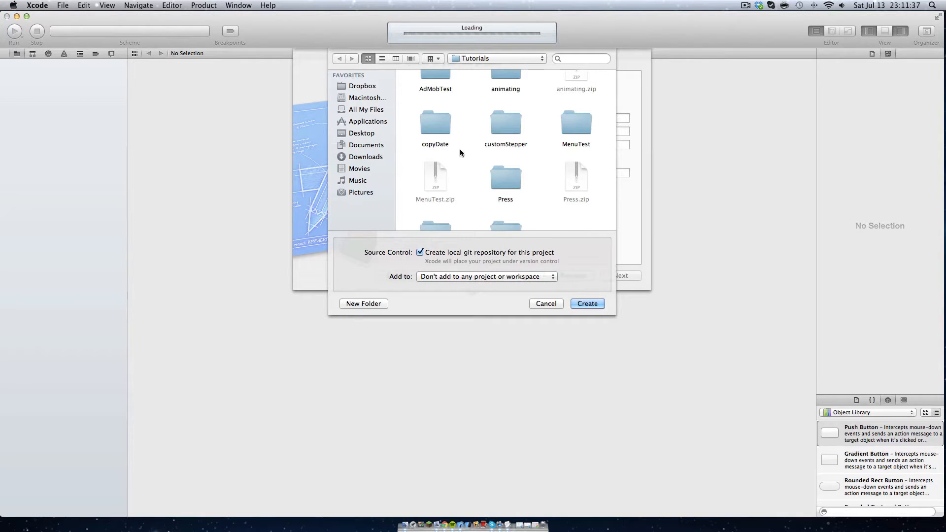
scroll(down, 3)
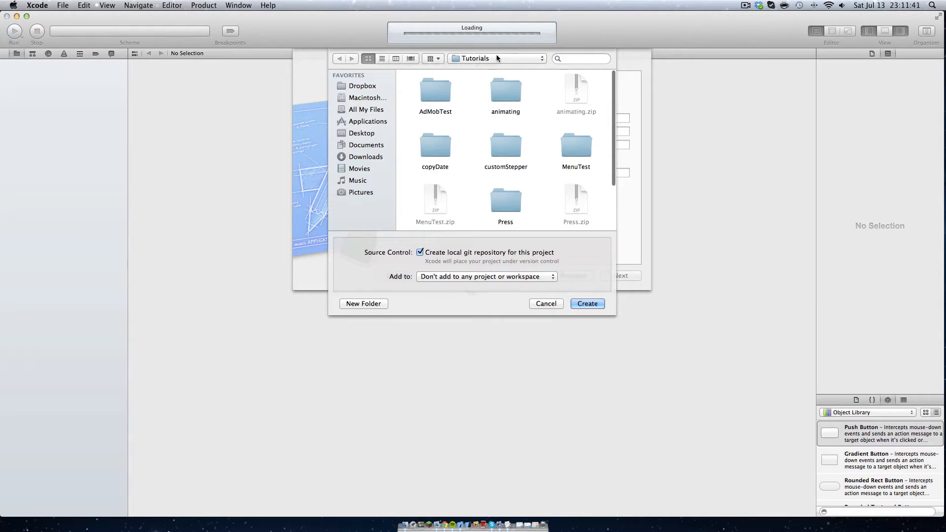
click(588, 303)
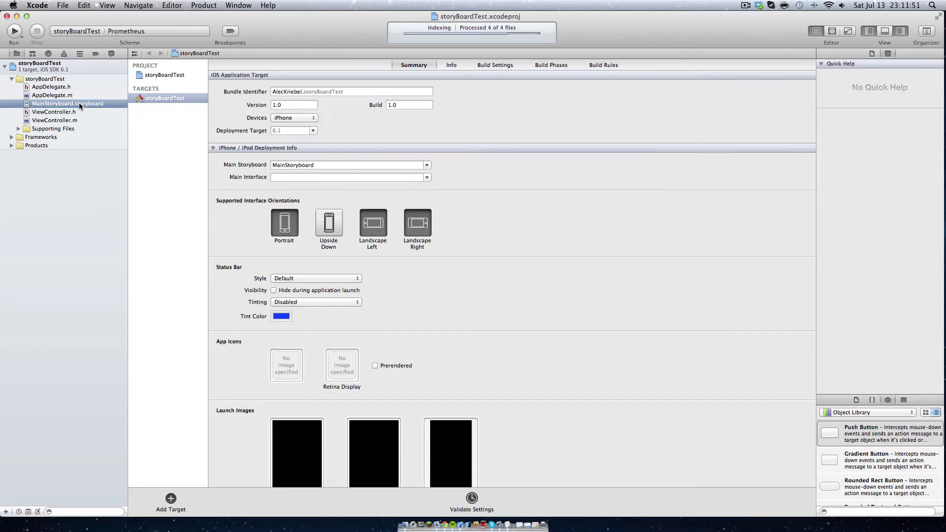
Show MainStoryboard.storyboard in the editor from the project navigator.
click(68, 104)
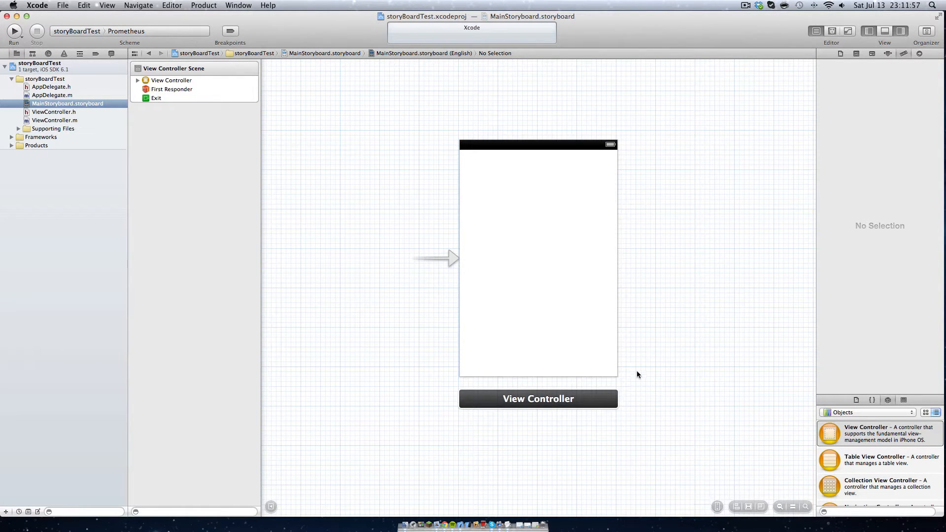
mouse_move(574, 180)
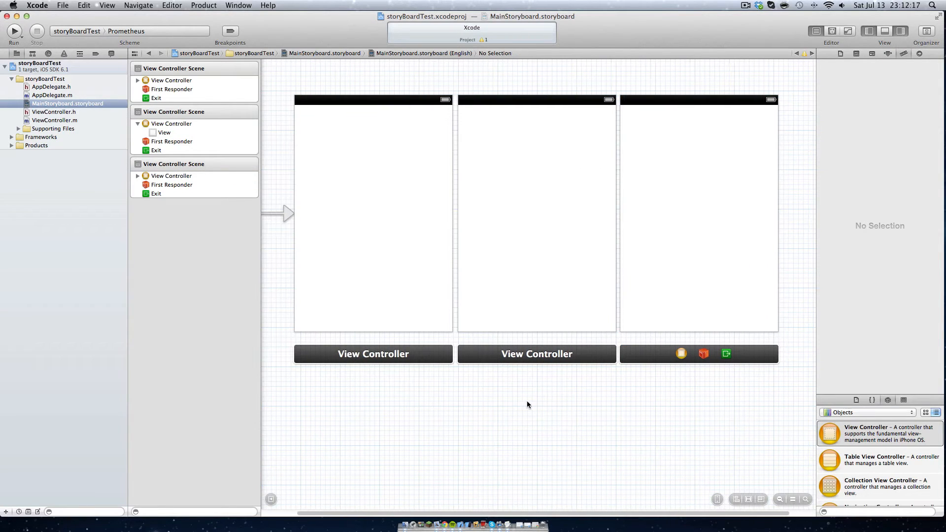
Select a new screen's view and set its background colour in the Attributes inspector.
click(163, 141)
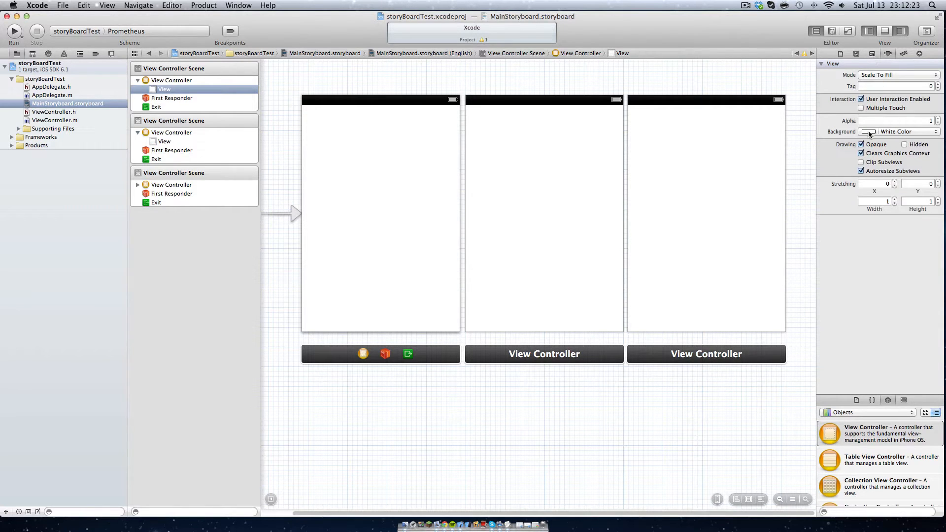
click(869, 131)
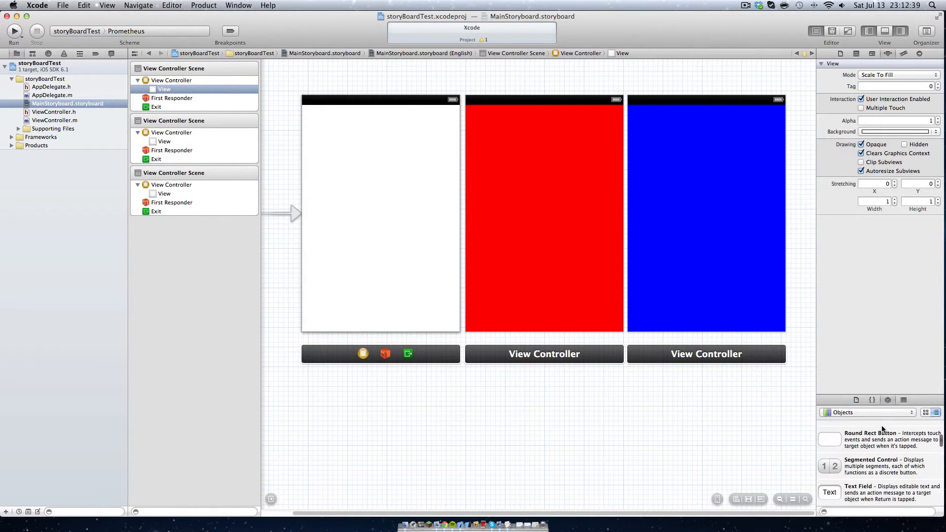
Place two Round Rect Buttons and a Menu label above them on the first screen.
drag(829, 439, 328, 180)
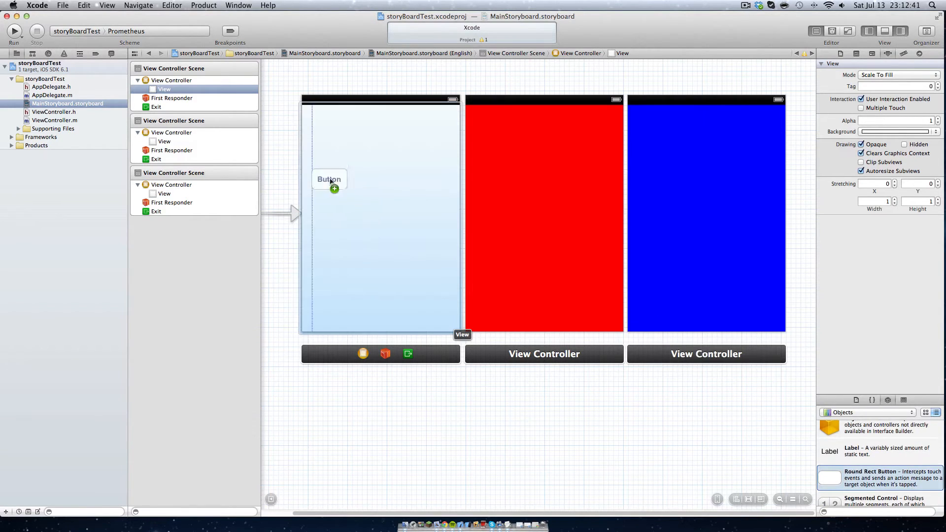
drag(329, 179, 381, 198)
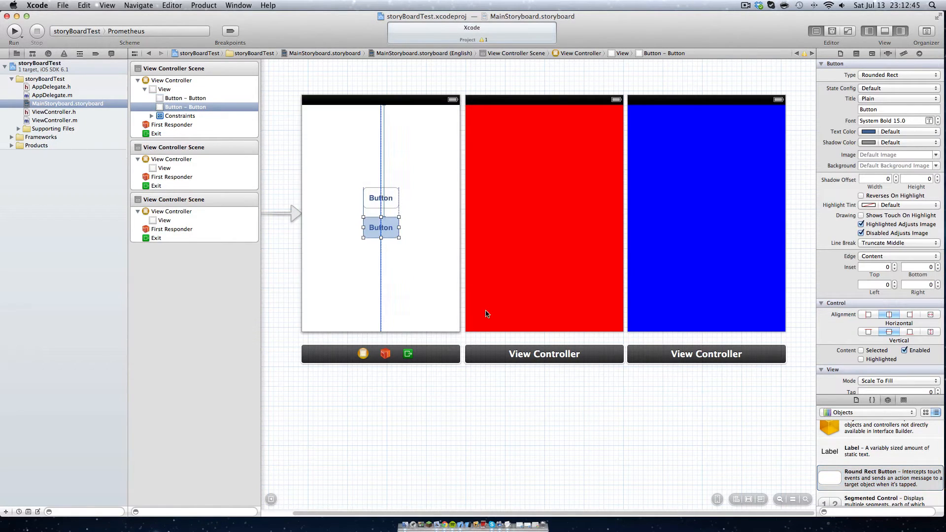
click(384, 163)
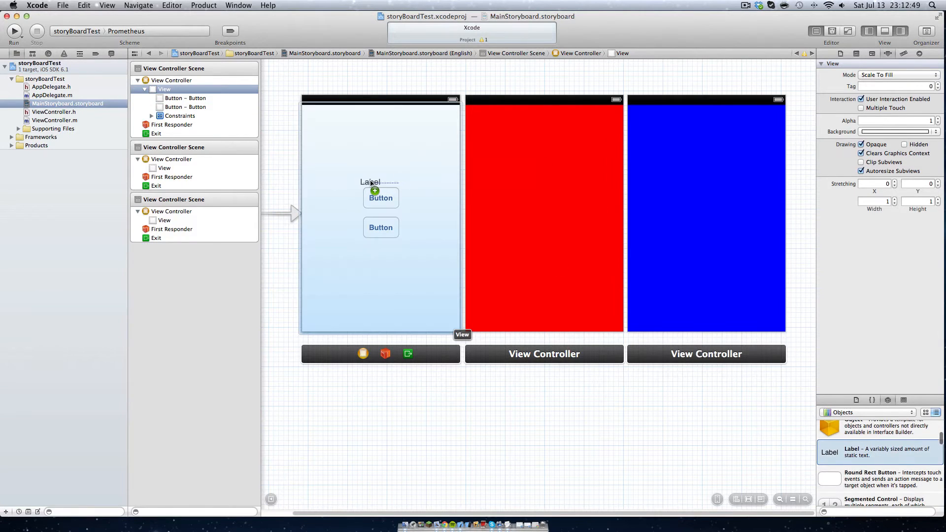
drag(373, 190, 379, 121)
text(Menu)
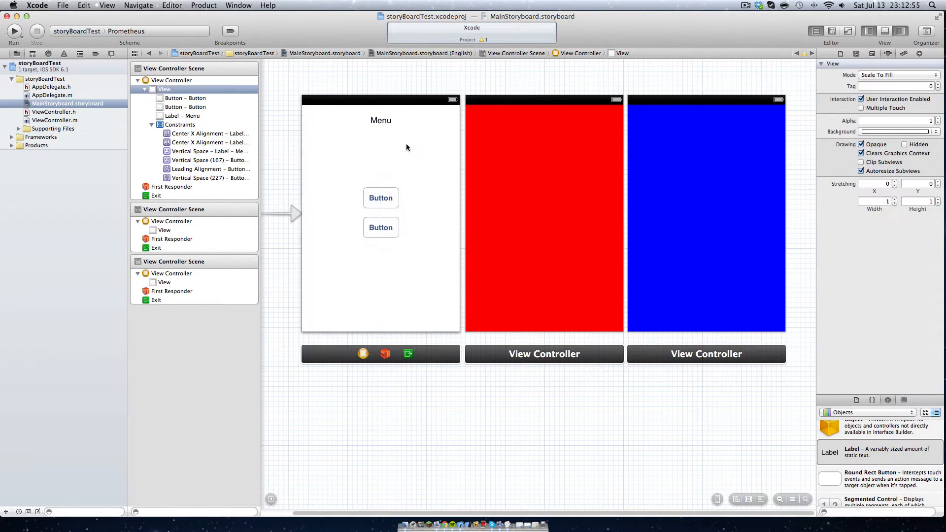
click(380, 198)
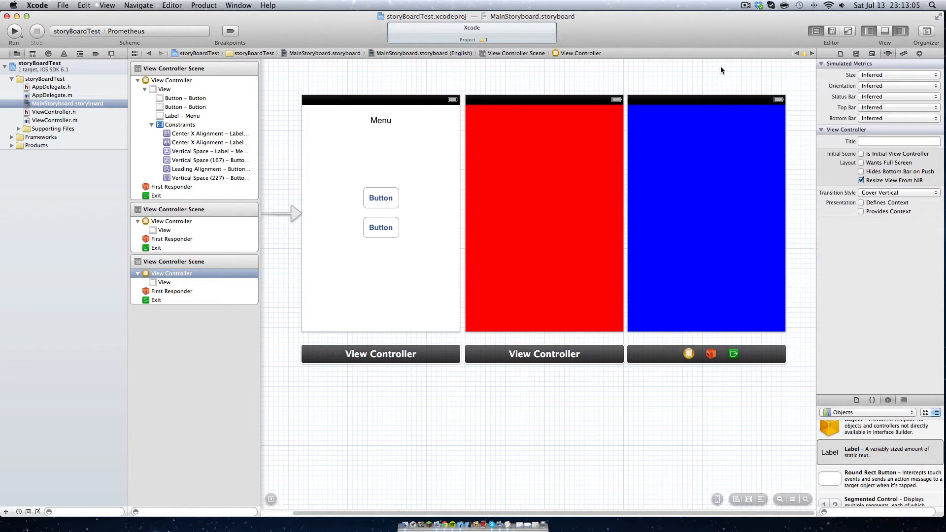
Title the red screen's label Content and the blue screen's label Info.
click(452, 138)
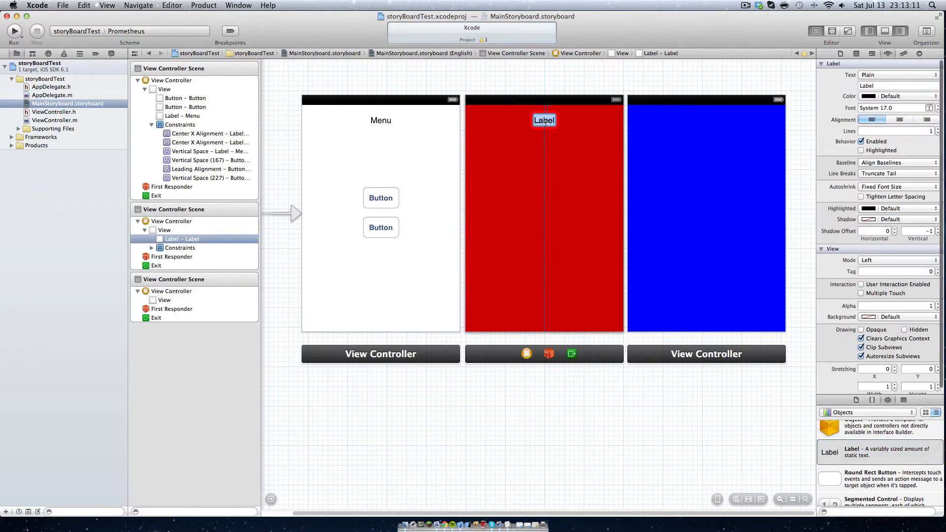
text(Content)
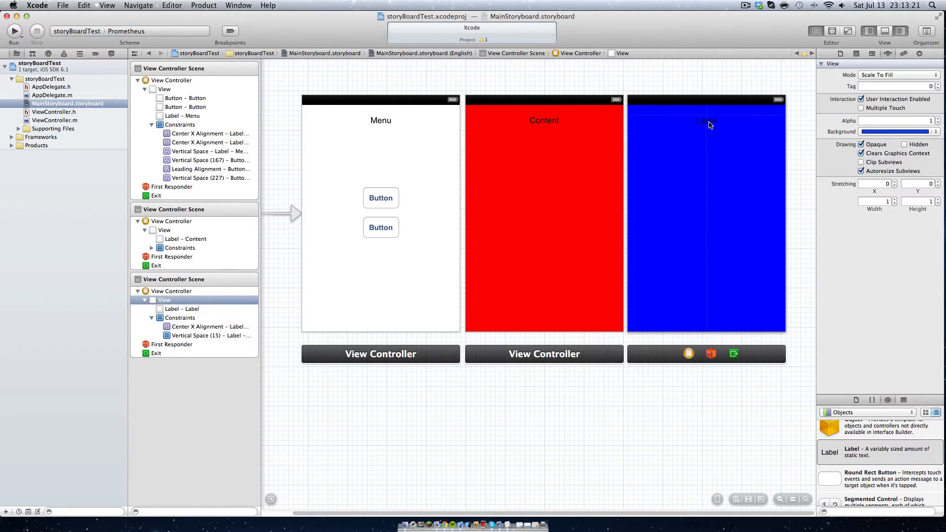
click(706, 120)
text(Info)
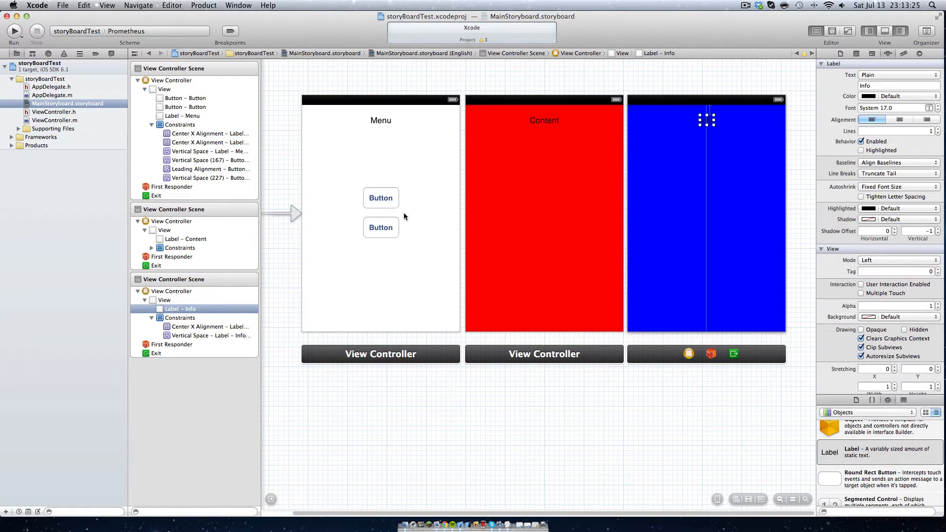
click(380, 198)
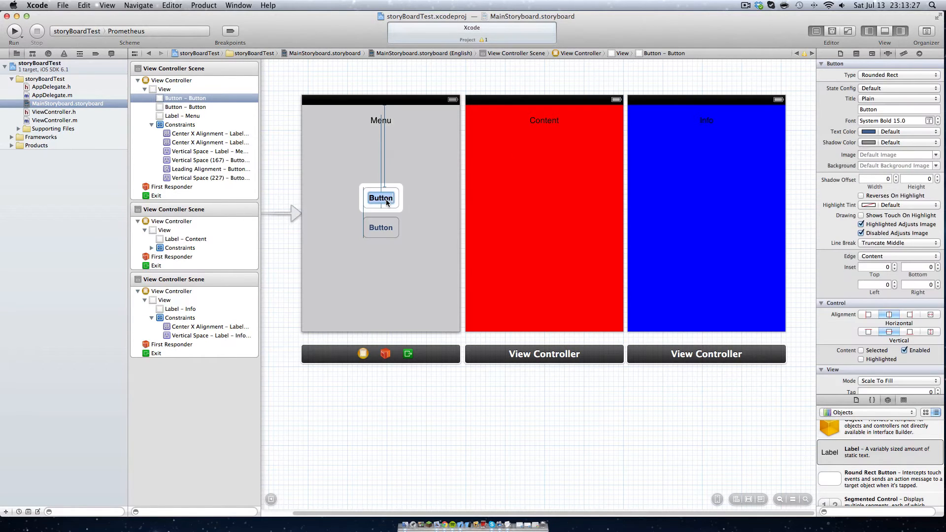
Rename the second menu button to Info.
click(381, 227)
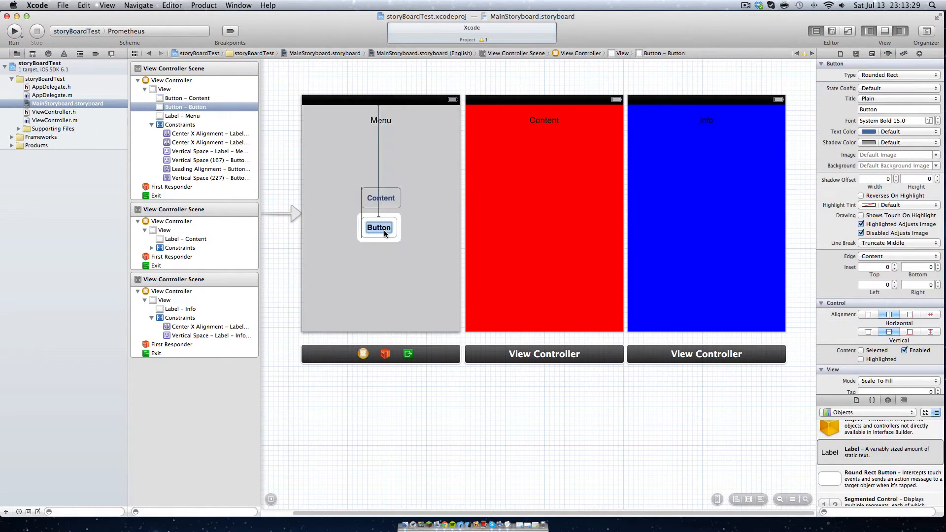
text(Info)
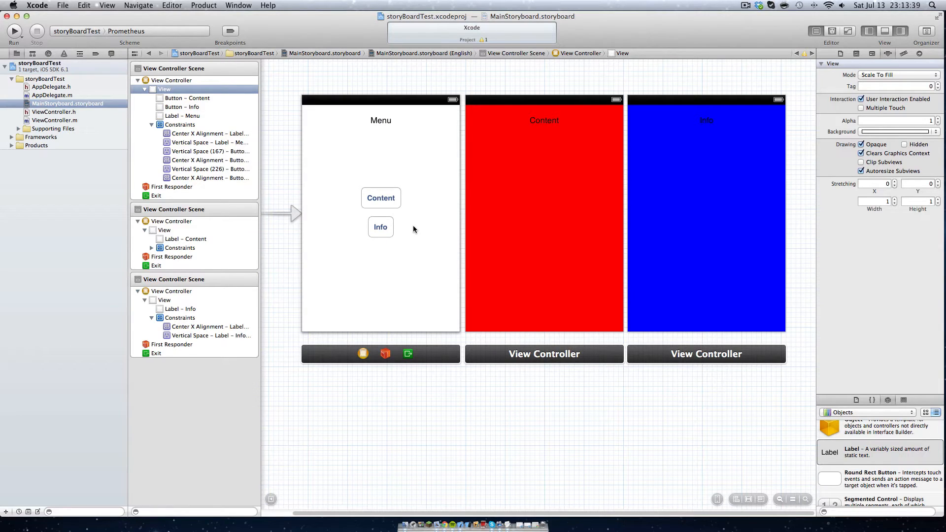
Wire the Content button to the red screen and Info to the blue screen as modal segues.
click(380, 198)
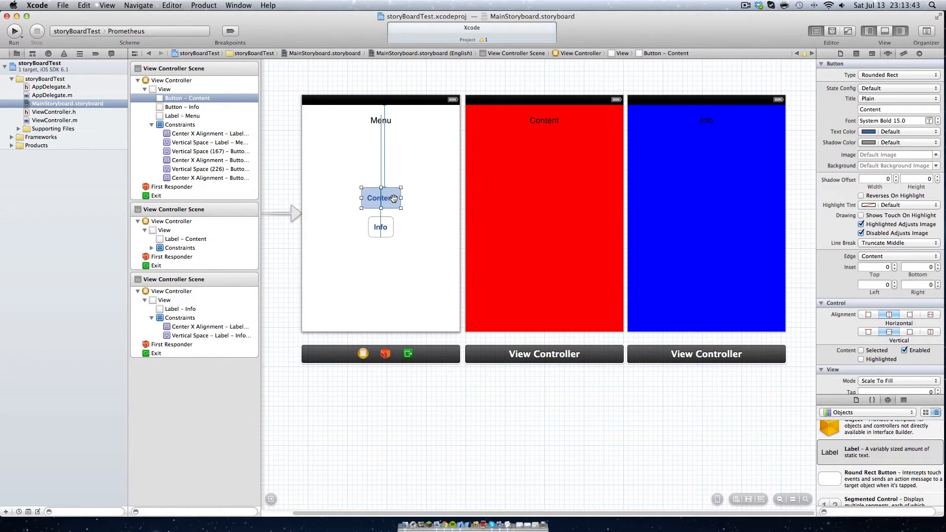
drag(380, 197, 511, 199)
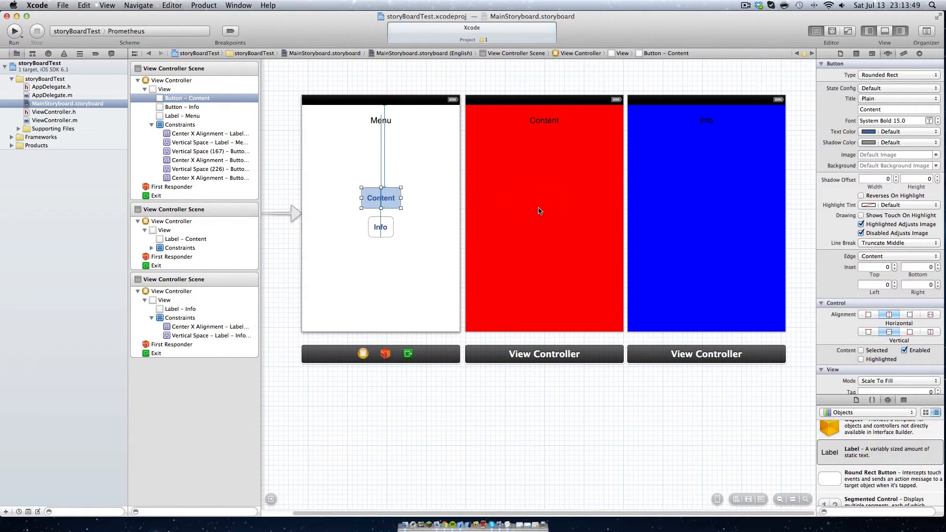
click(381, 227)
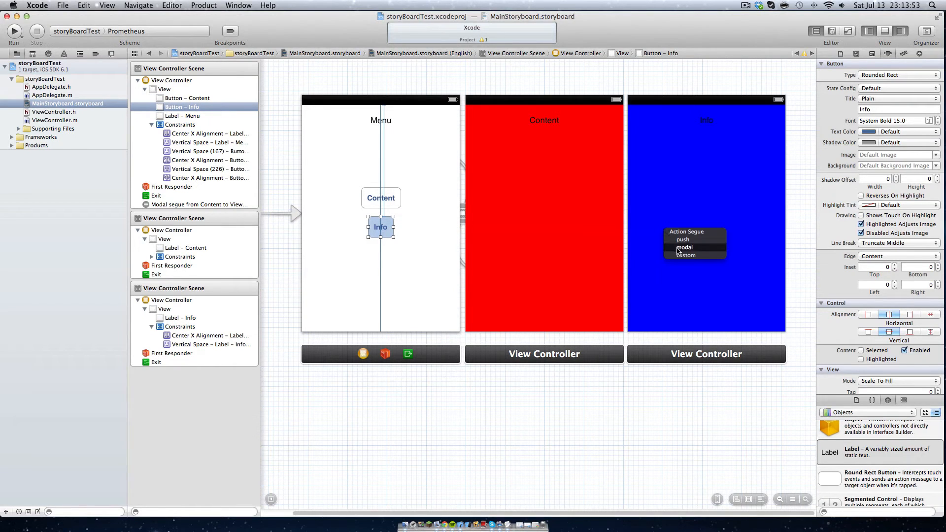
click(684, 247)
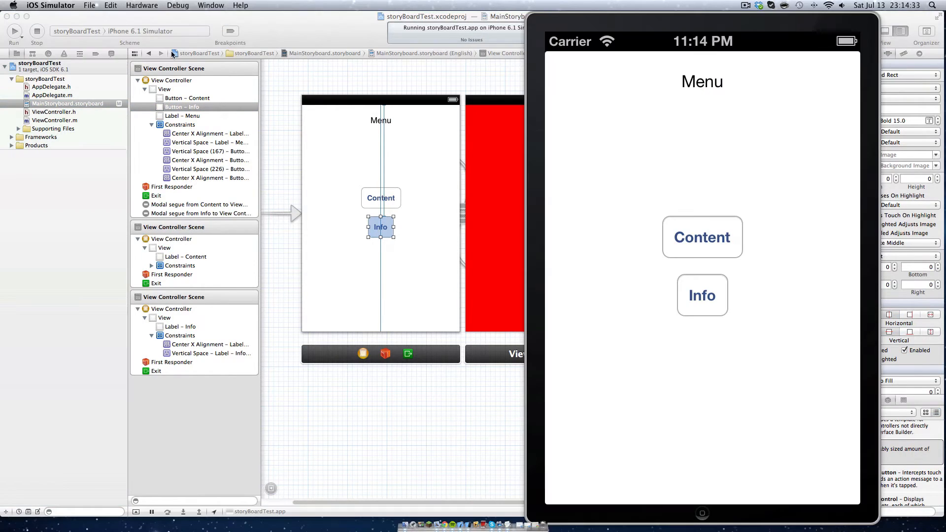
mouse_move(655, 72)
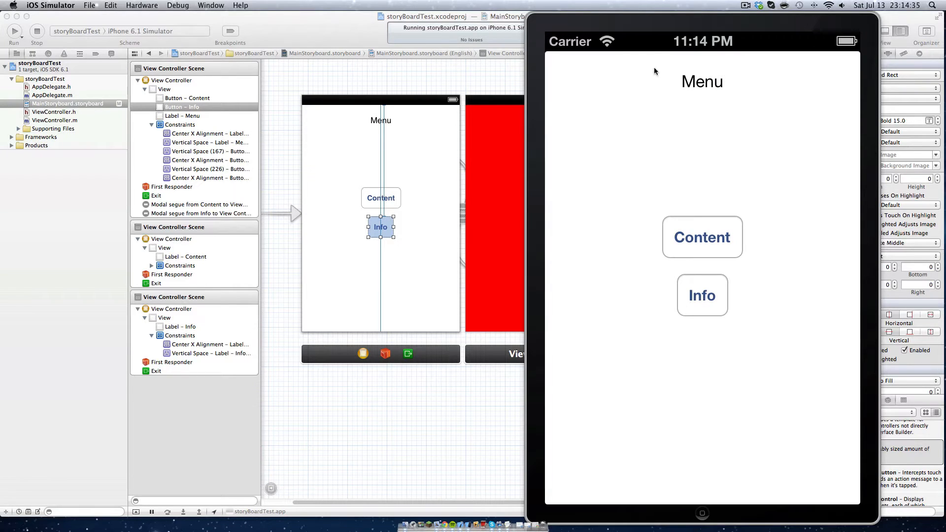
Tap Content in the running app to bring up the red Content screen.
click(701, 237)
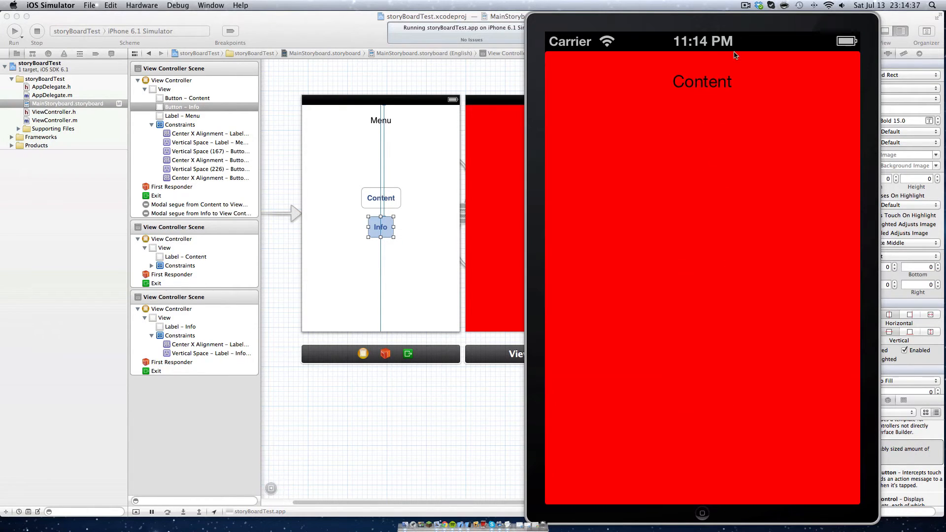
mouse_move(716, 320)
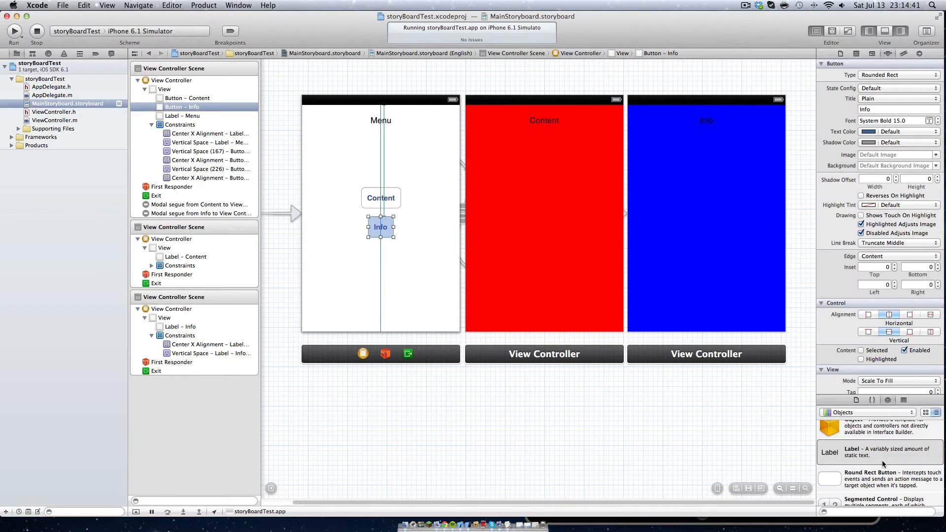
Add a Back button to the red Content screen and wire it modally to the Menu scene.
drag(828, 478, 537, 318)
text(Back)
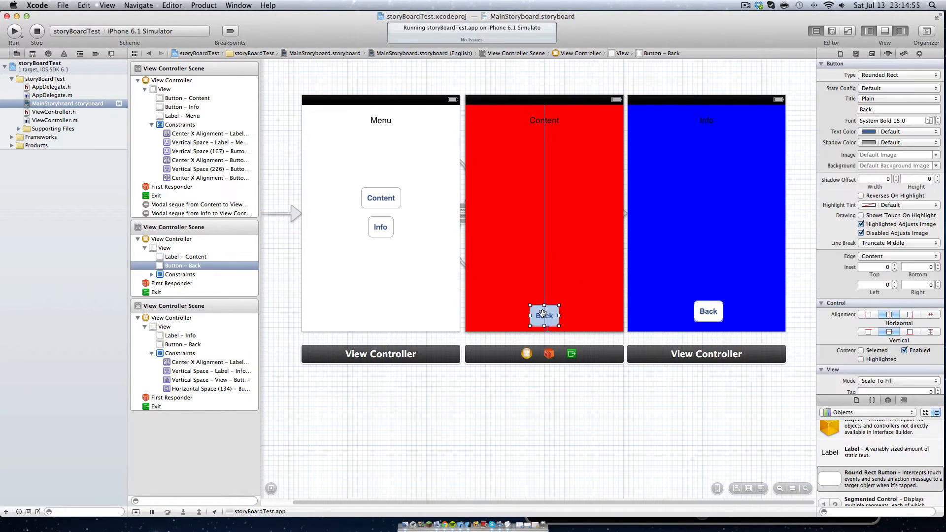
drag(543, 315, 395, 290)
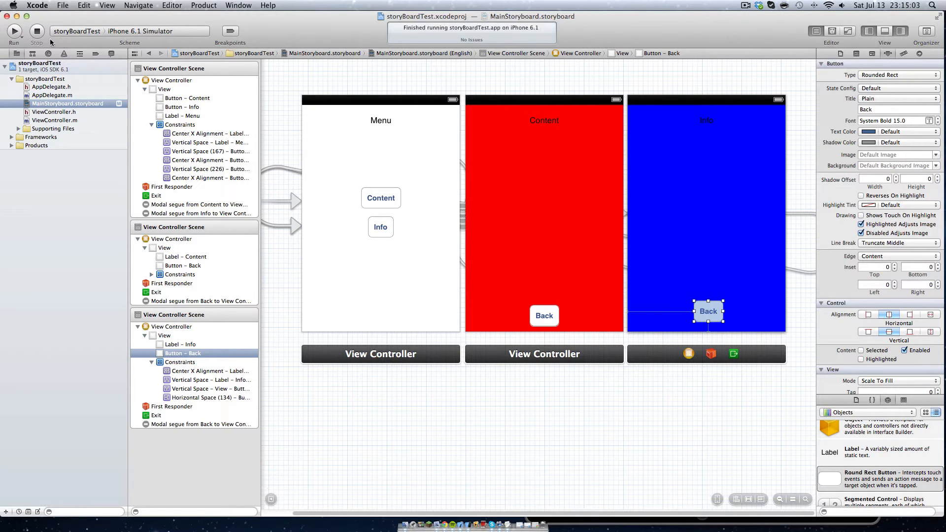
Run the app and return to the menu from the Content and Info screens via Back.
click(14, 32)
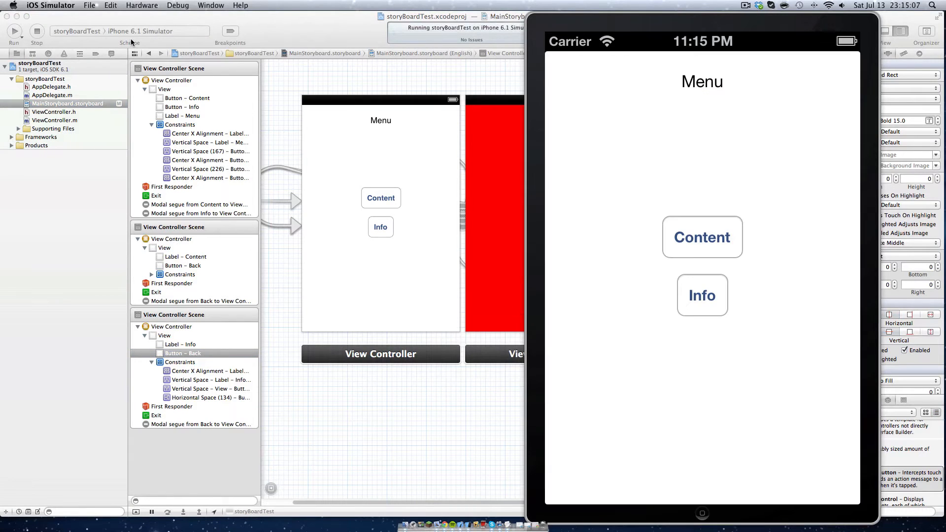
mouse_move(778, 288)
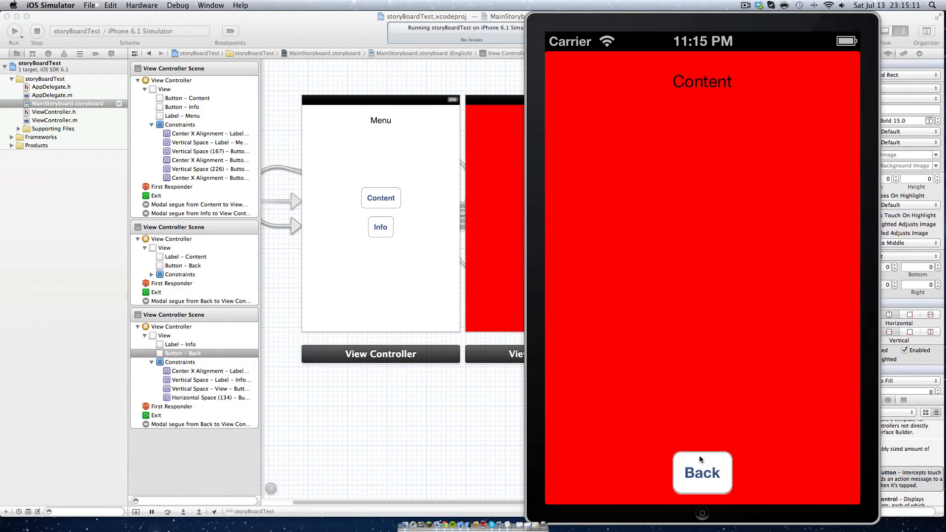
click(702, 473)
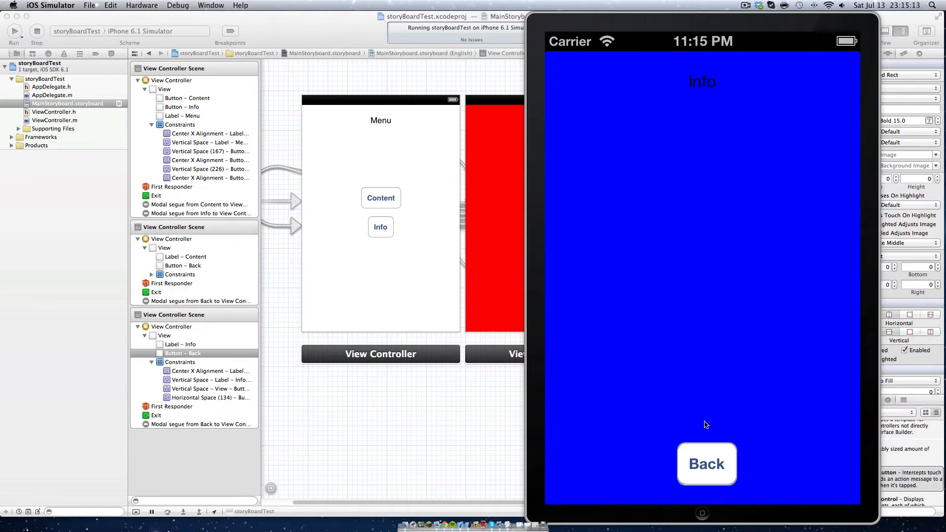
click(706, 463)
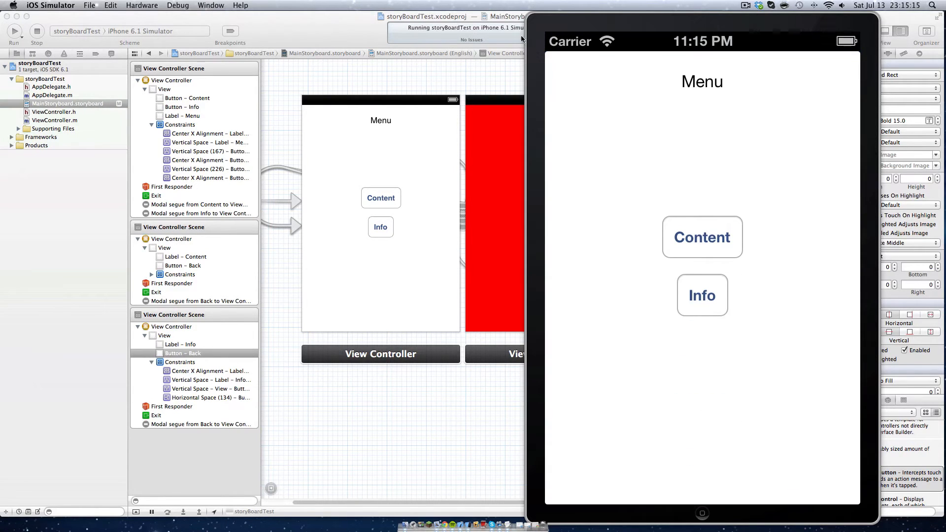
mouse_move(524, 28)
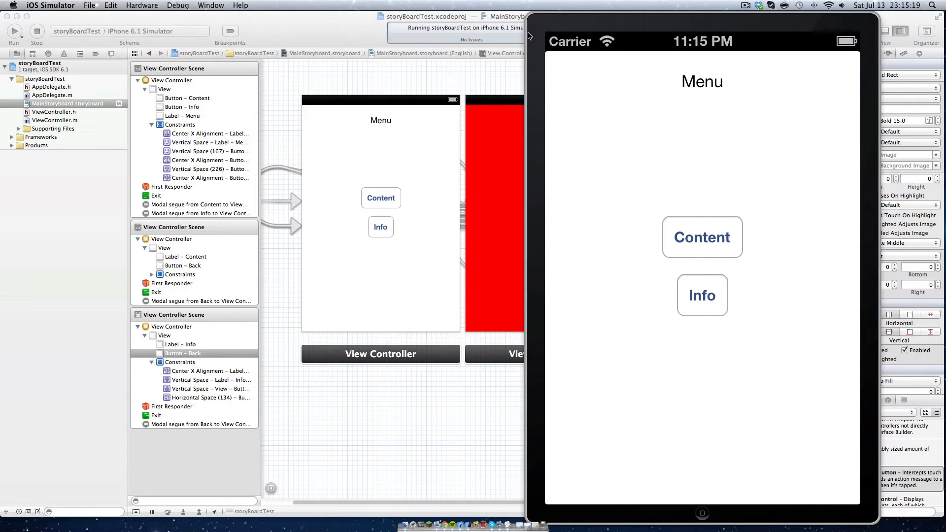
mouse_move(615, 132)
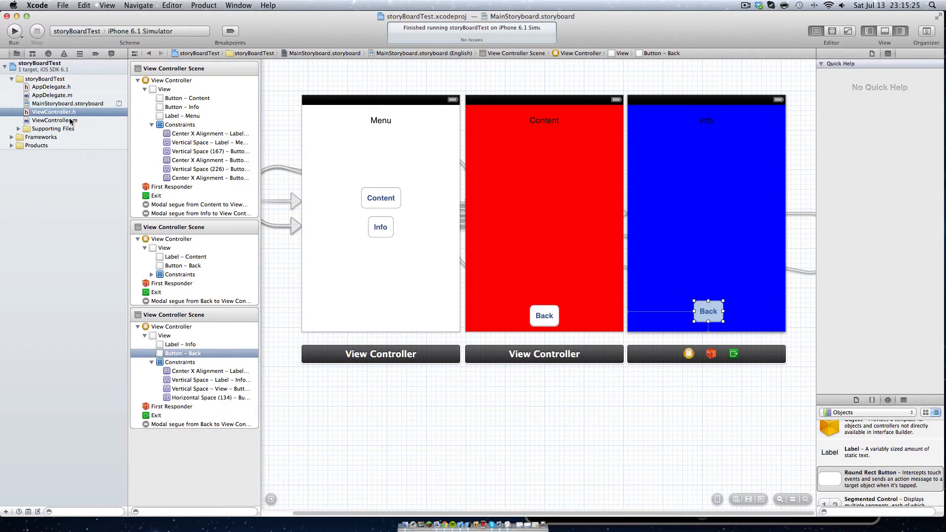
click(54, 120)
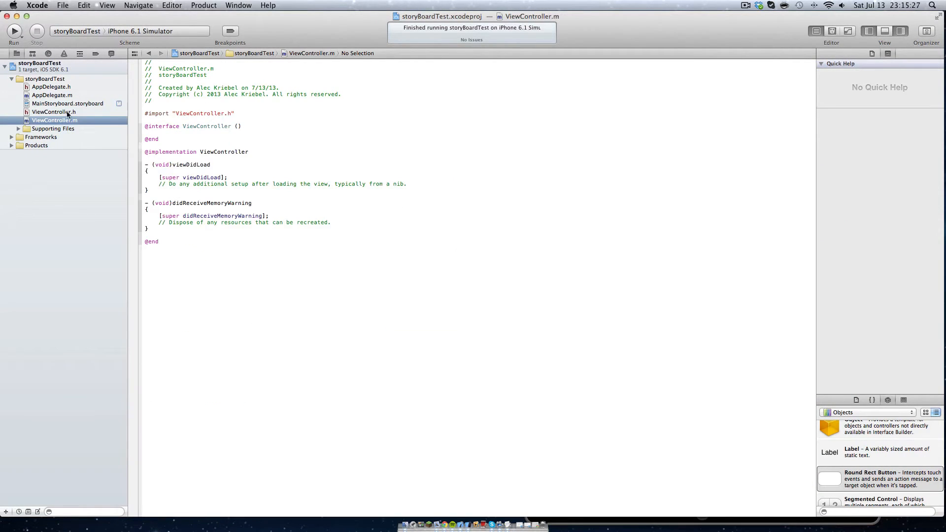
click(56, 113)
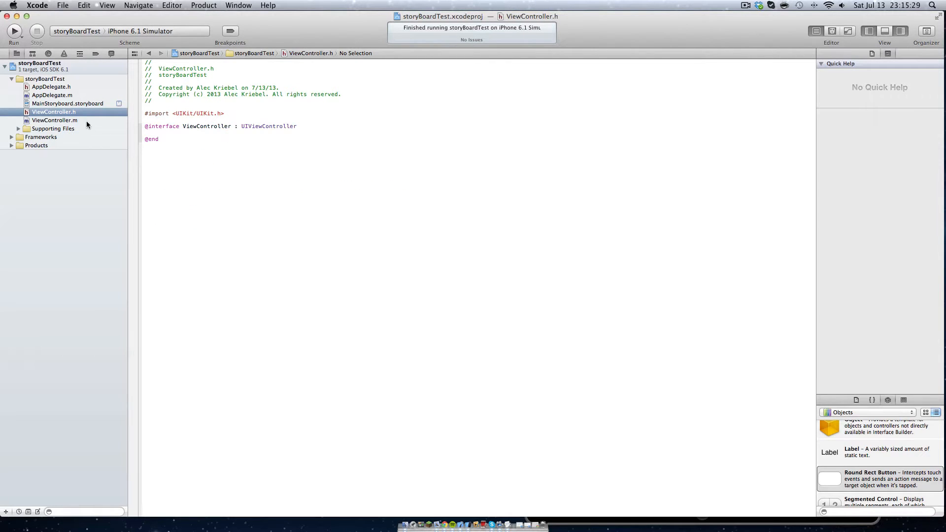
click(55, 120)
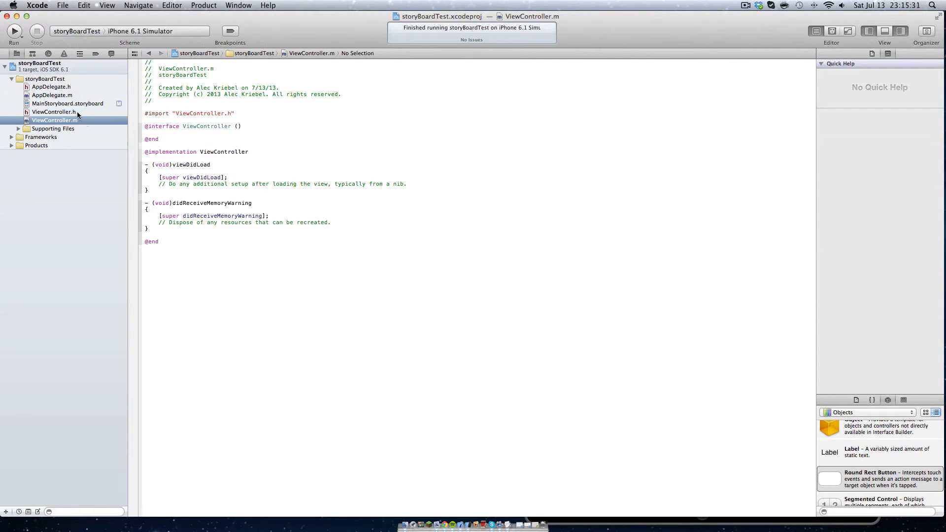
click(66, 103)
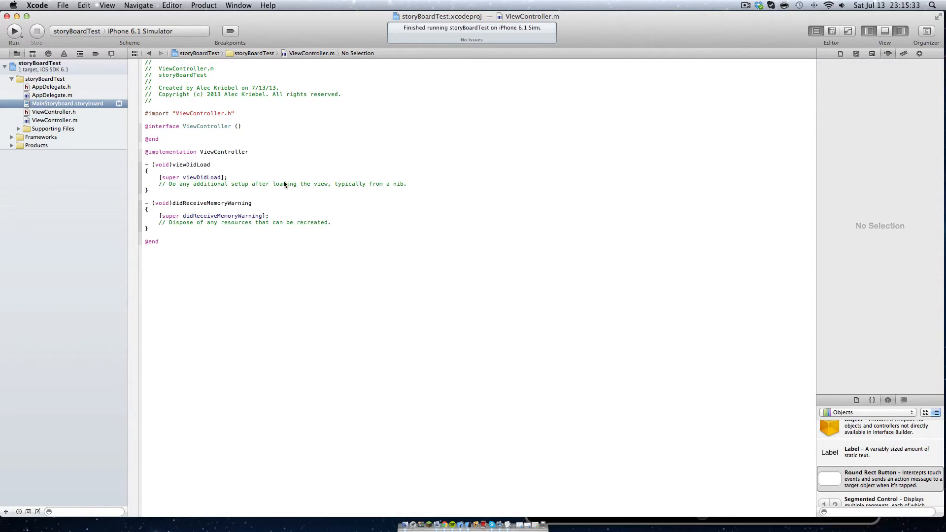
click(67, 103)
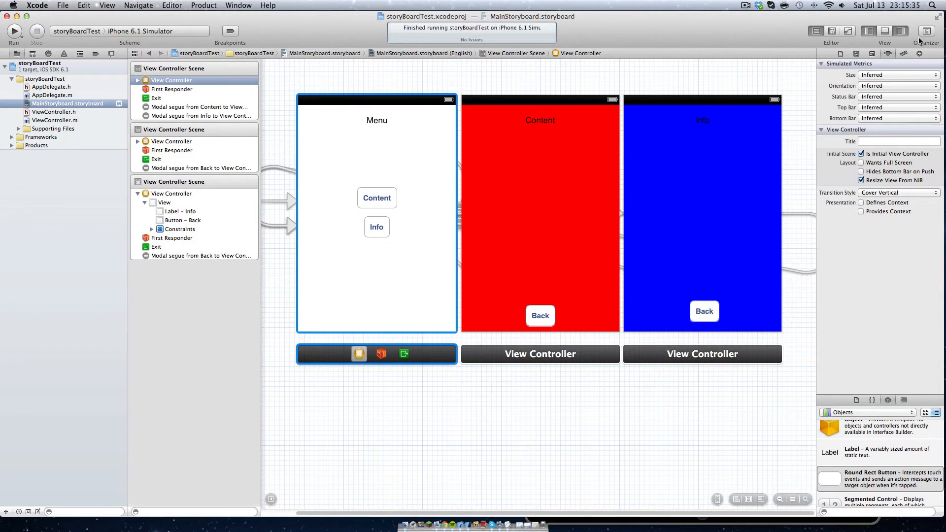
click(871, 54)
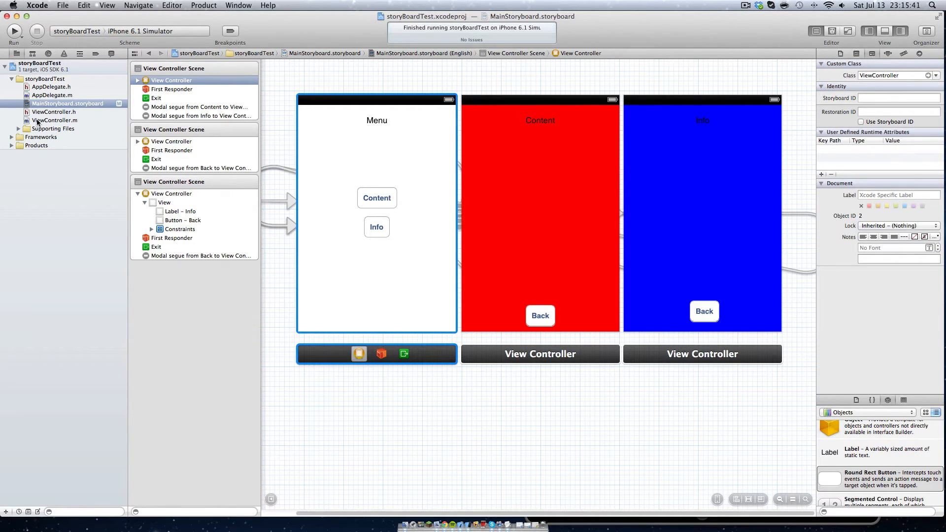
click(55, 120)
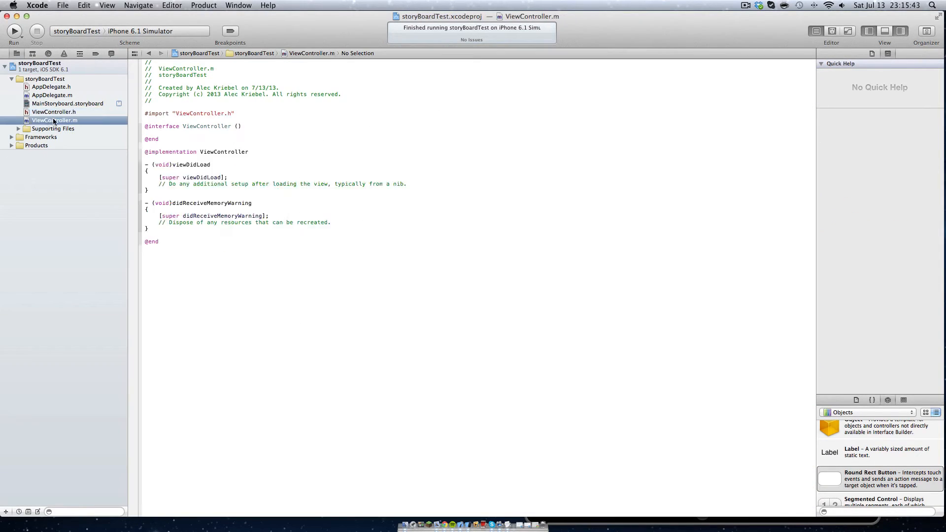
click(67, 104)
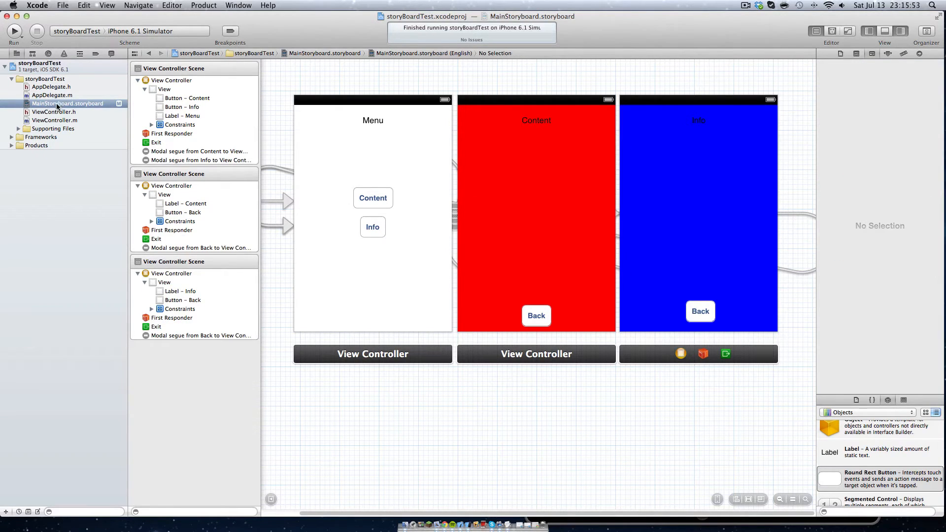
Start a new Objective-C class file that subclasses UIViewController.
click(69, 5)
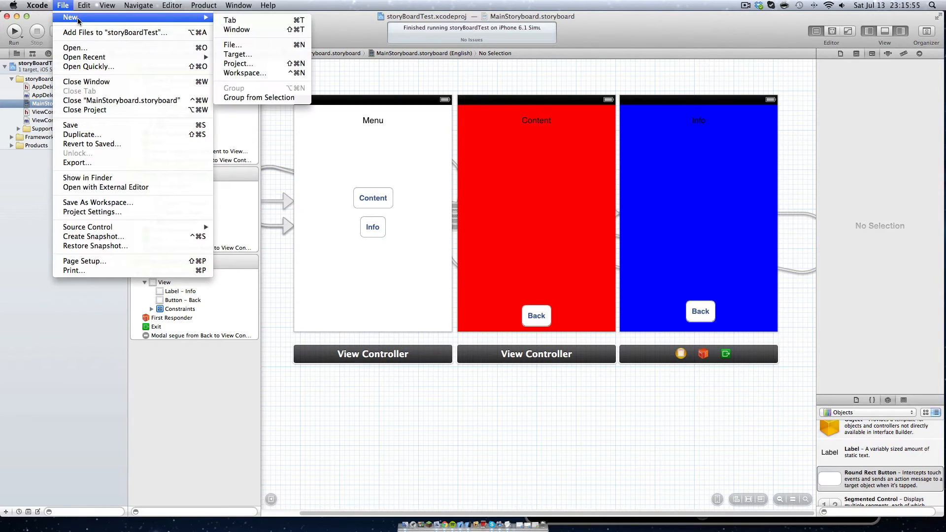
mouse_move(233, 44)
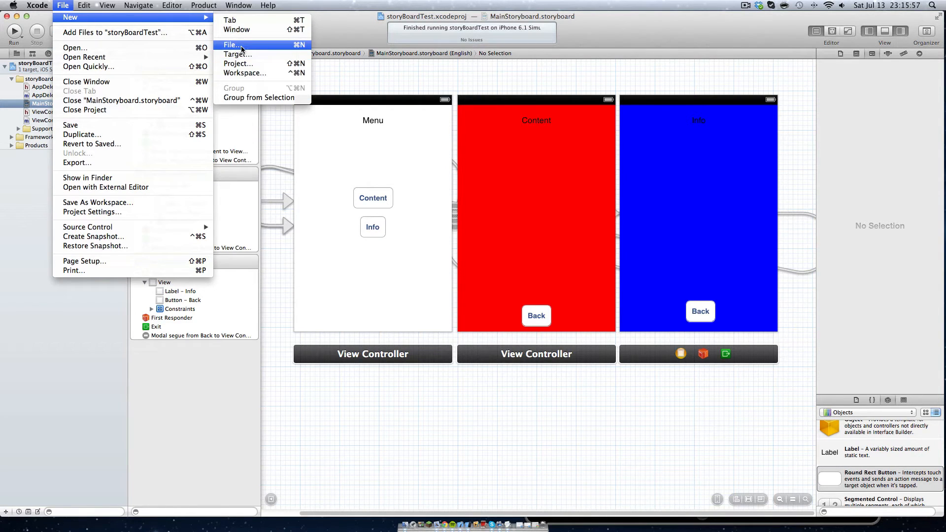
click(232, 45)
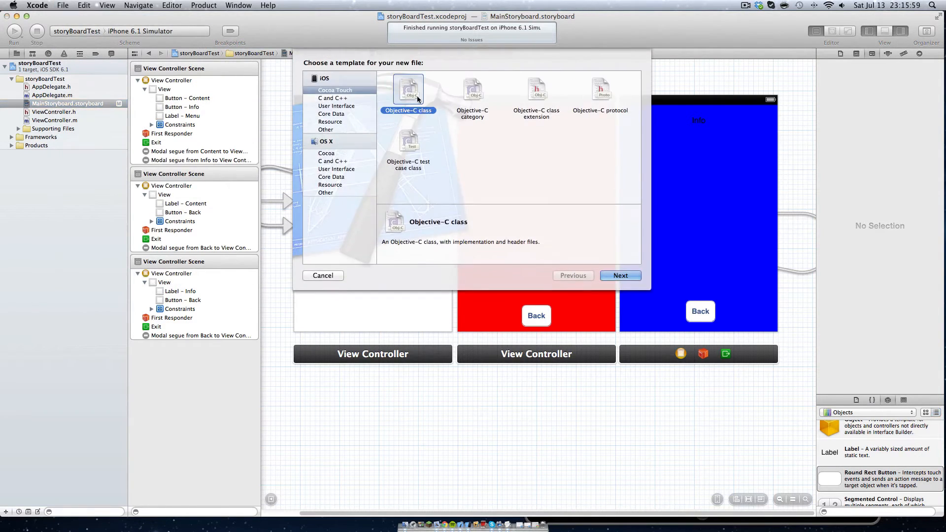
click(621, 276)
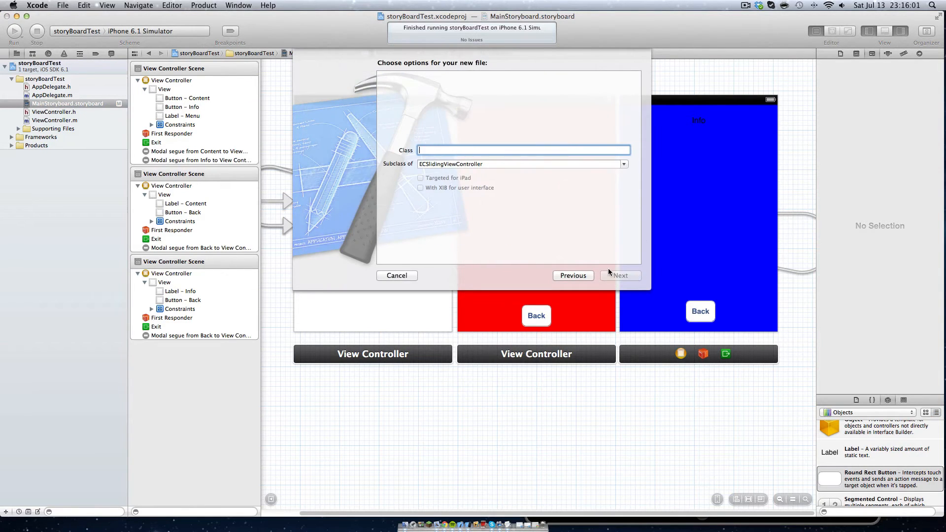
click(623, 164)
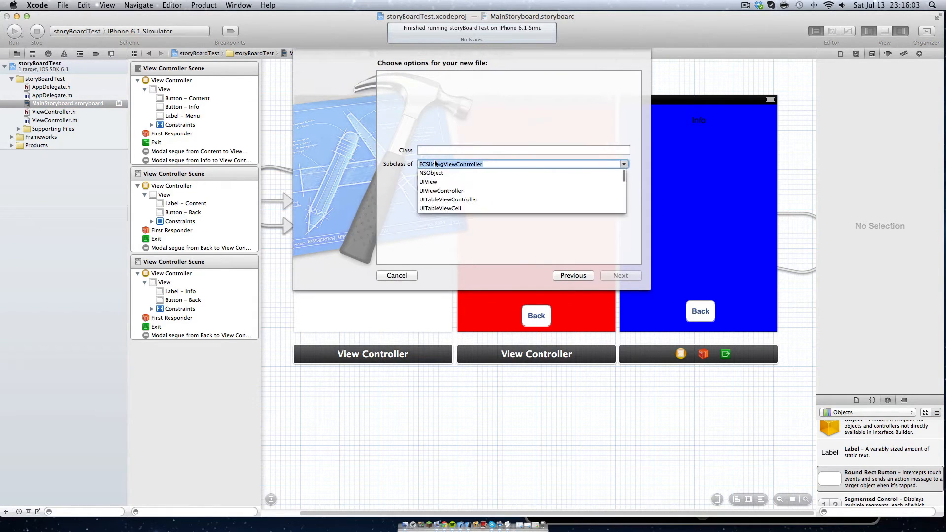
click(441, 191)
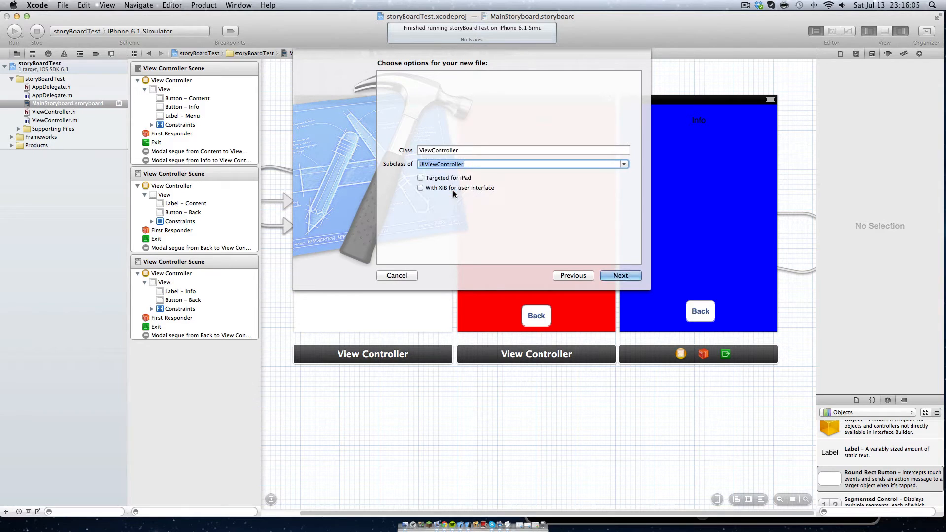
Name the class contentViewController and create its header and implementation files.
click(522, 150)
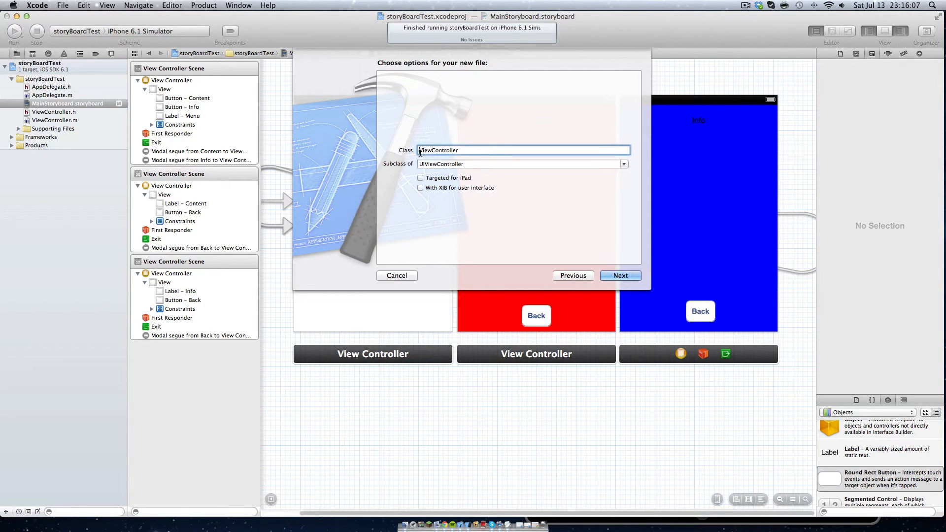
text(contentViewController)
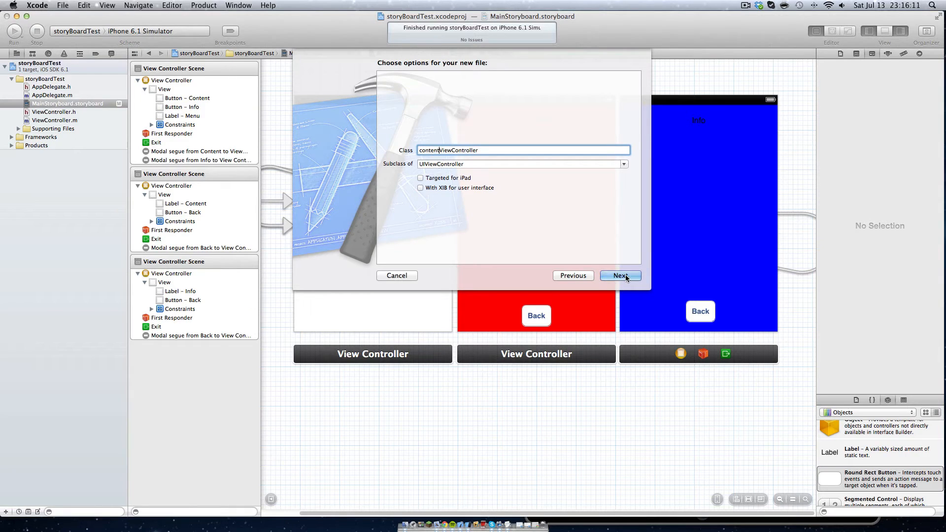
click(620, 275)
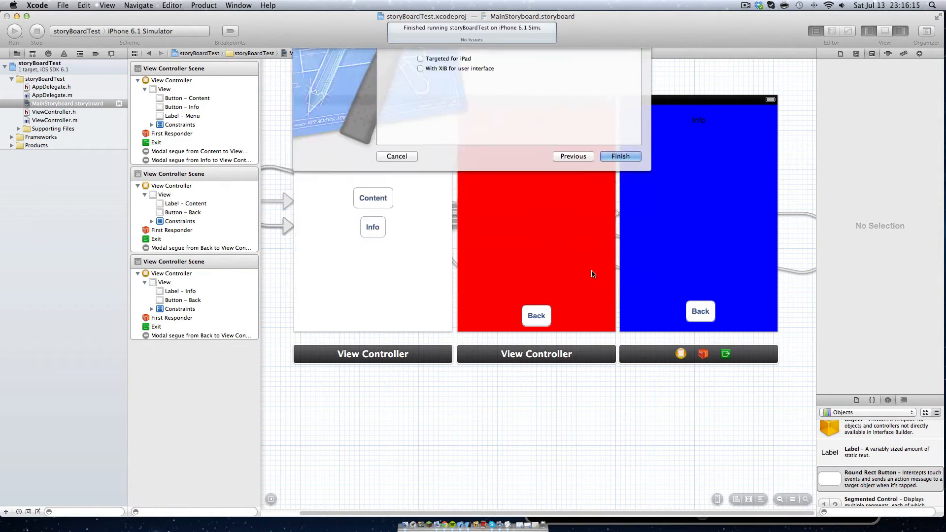
click(621, 156)
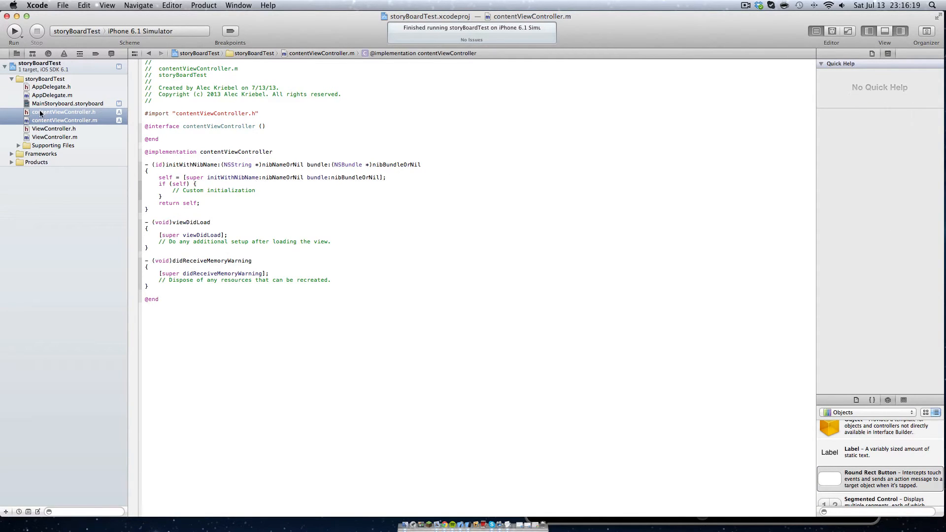
Set the red Content screen's Custom Class to contentViewController in MainStoryboard.
click(68, 104)
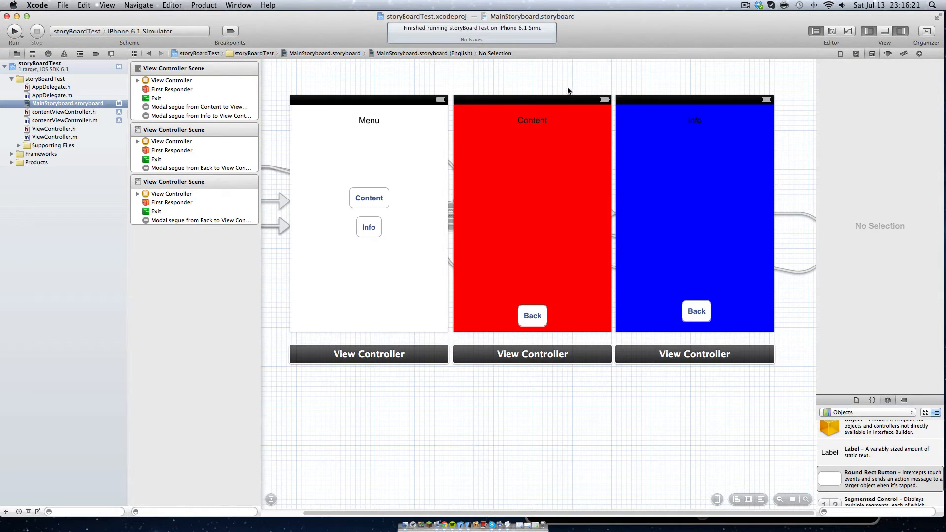
click(532, 354)
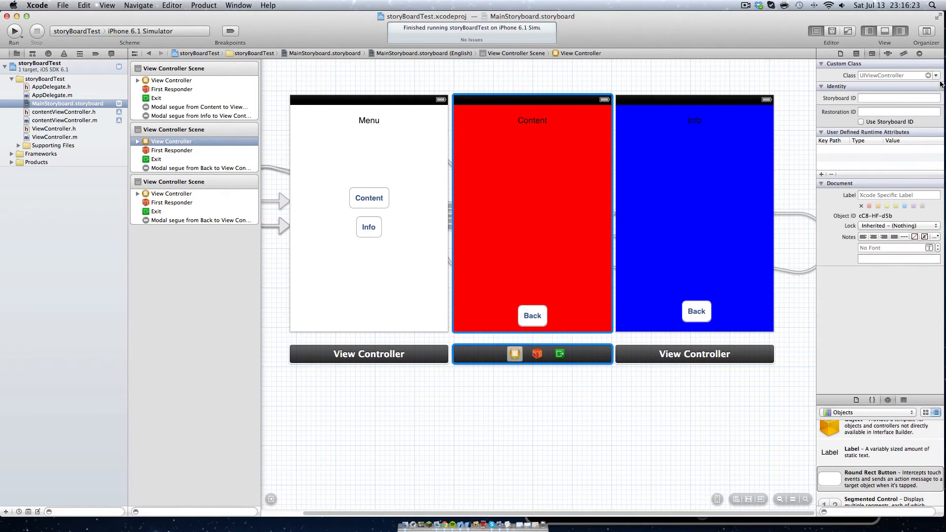
click(936, 75)
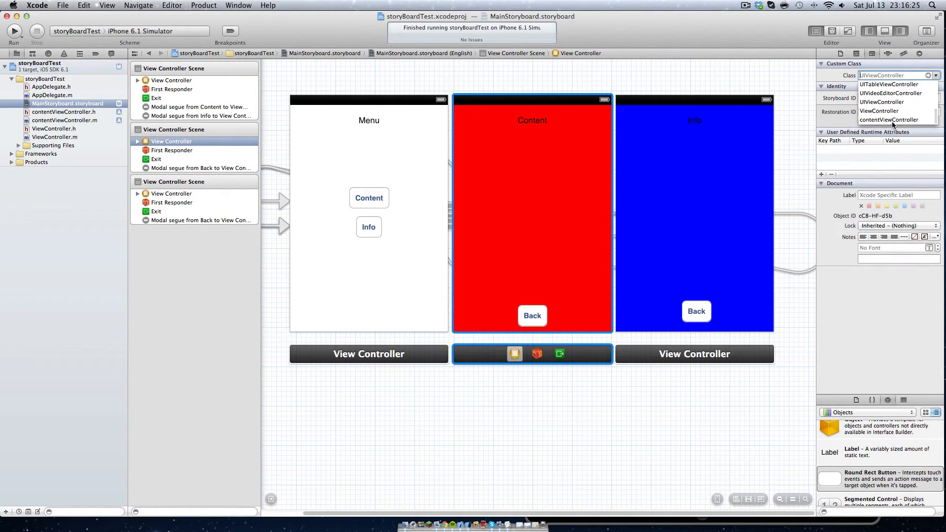
click(886, 119)
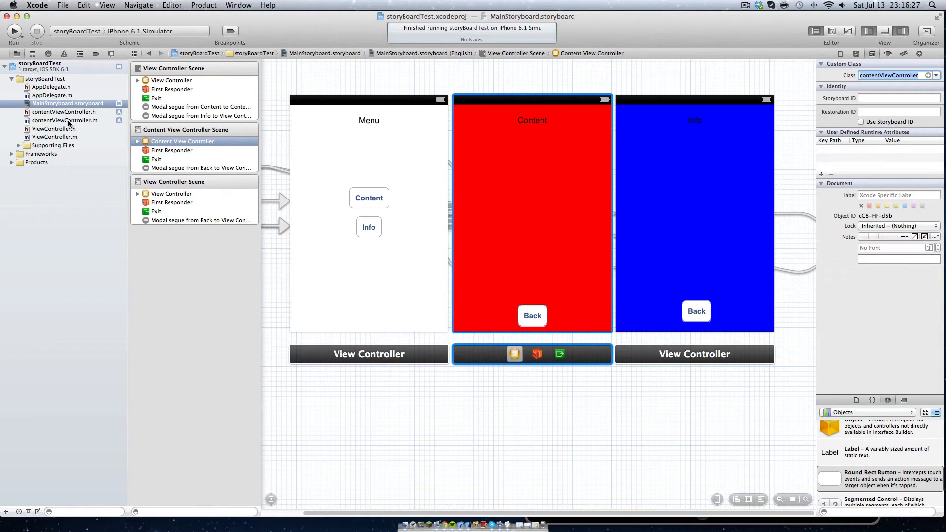
click(65, 112)
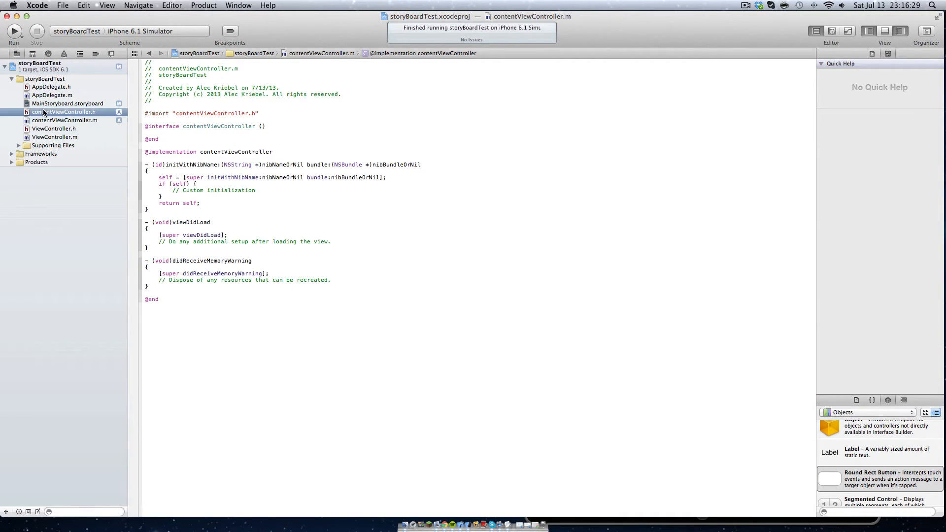
Create the infoViewController UIViewController subclass with header and implementation files.
click(61, 6)
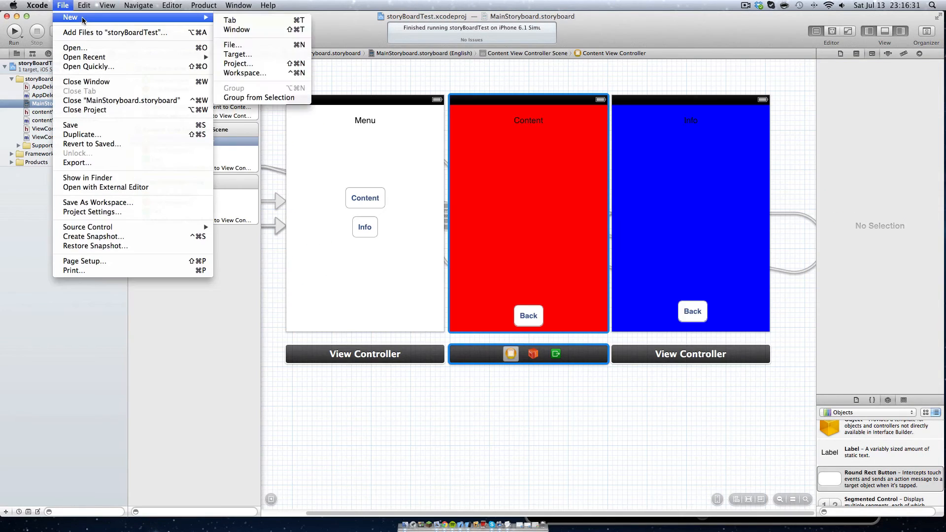
mouse_move(233, 45)
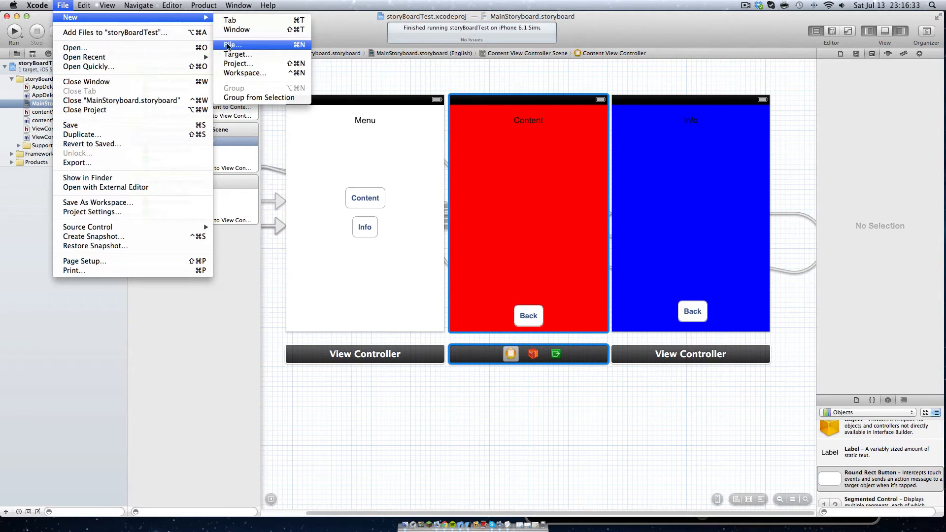
click(444, 85)
text(infoViewController)
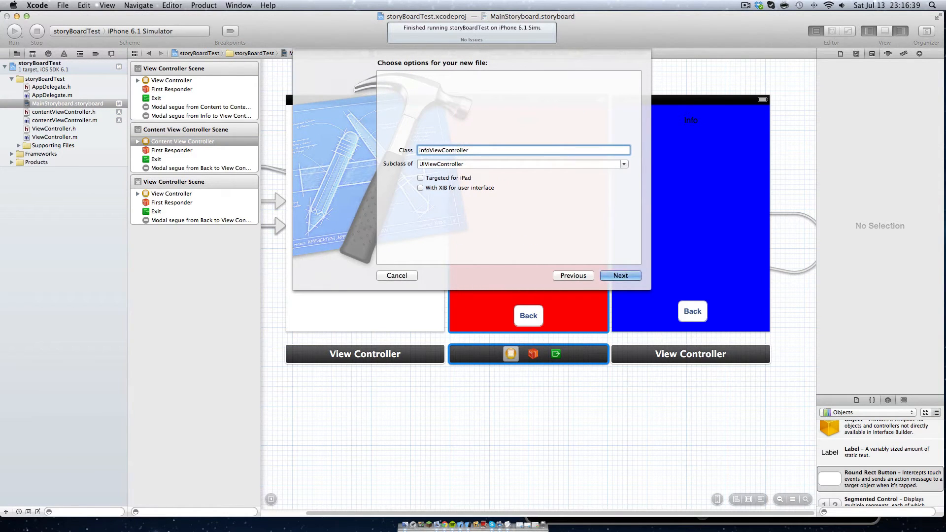
click(621, 275)
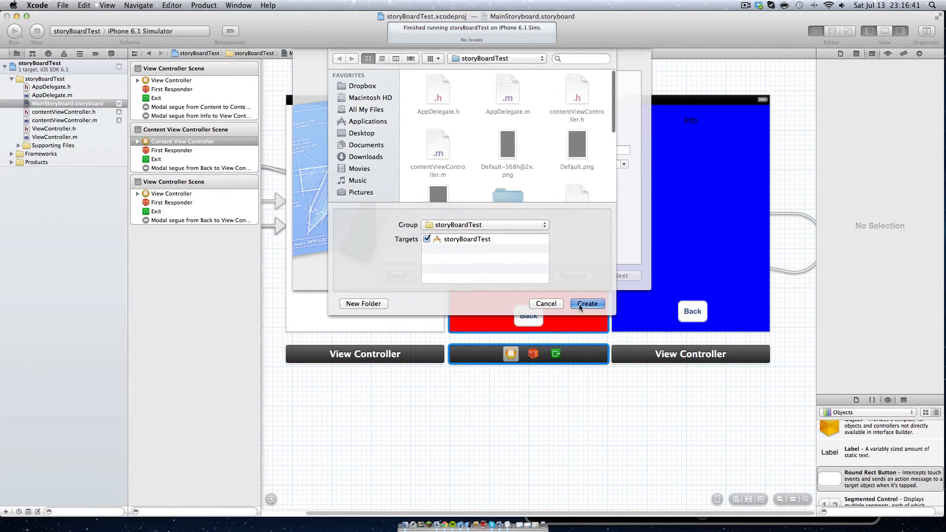
click(587, 303)
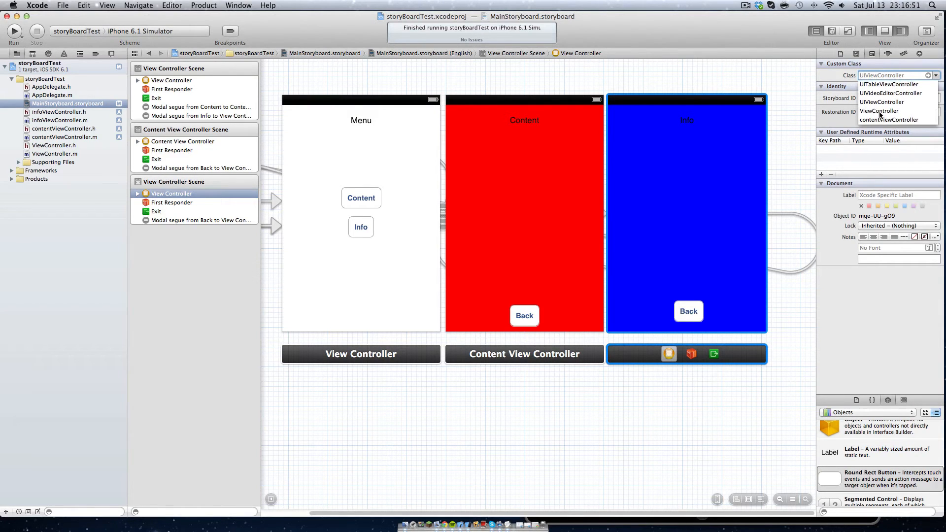
Set the blue Info screen's Custom Class to infoViewController and review the header files.
click(59, 121)
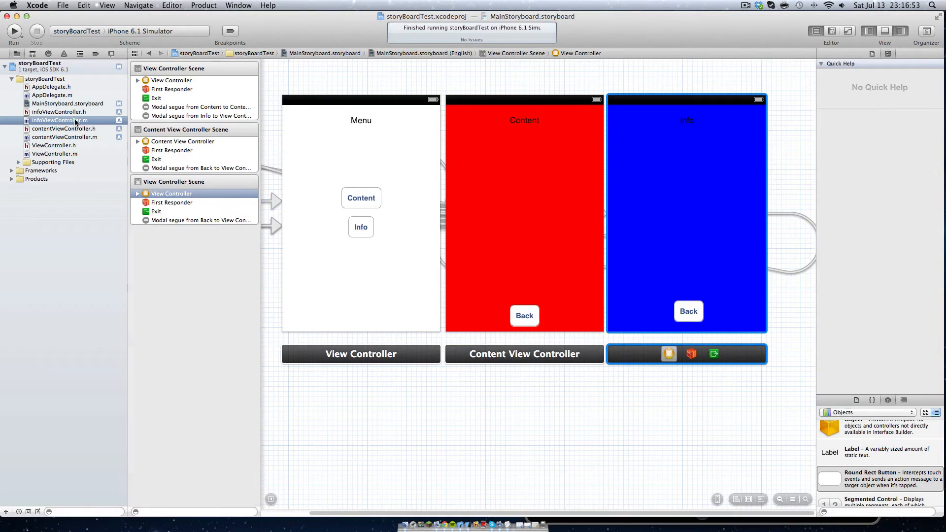
click(68, 104)
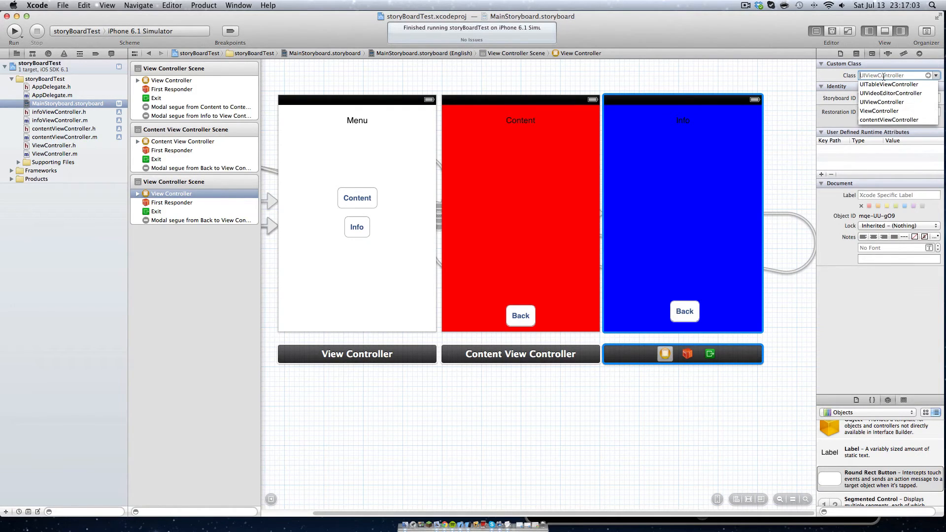
text(infoV)
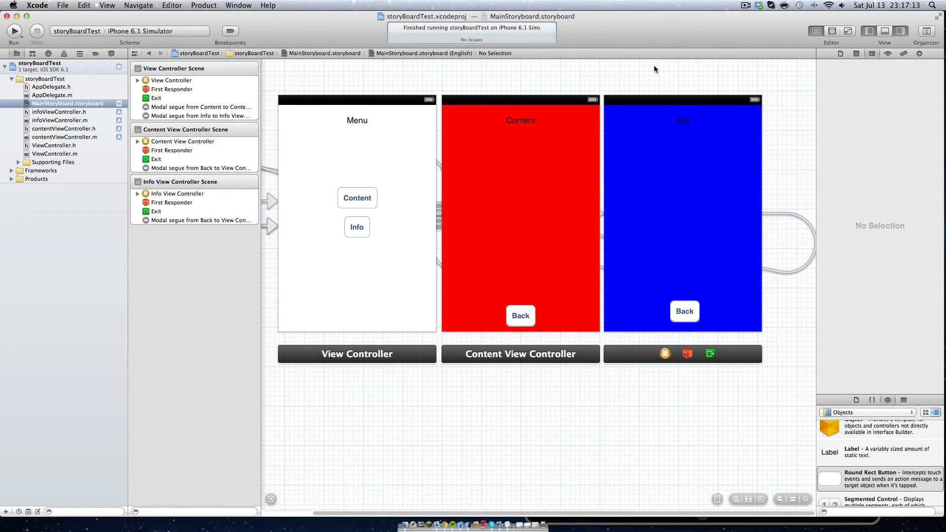
click(52, 145)
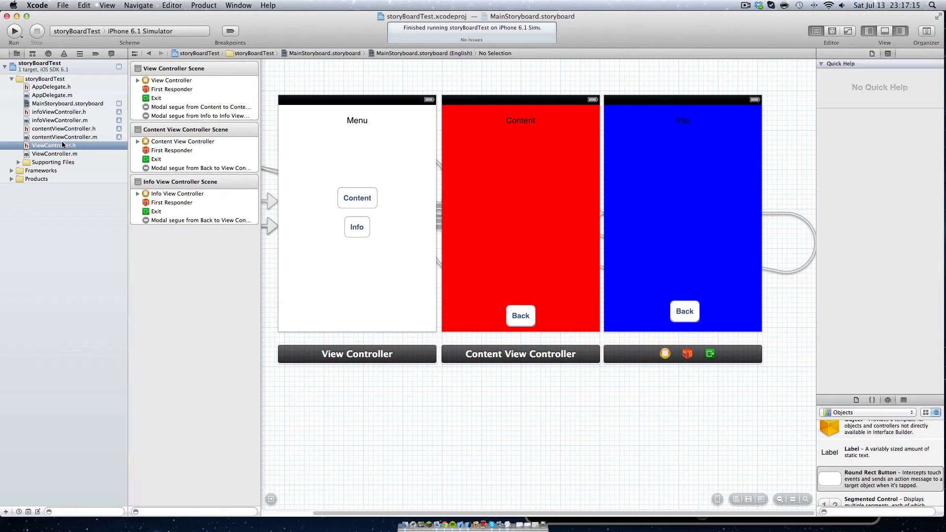
click(62, 129)
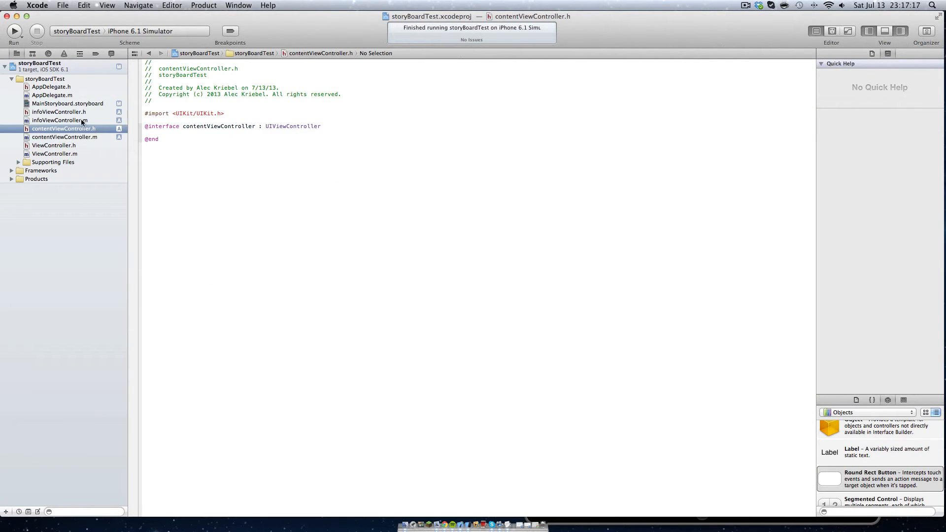
click(69, 104)
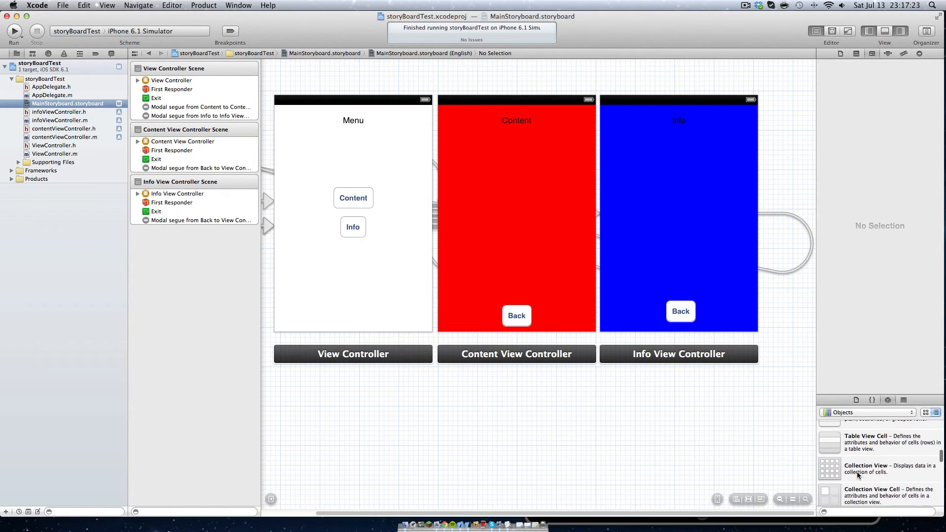
Add an Image View to the Content screen and a Label to the Info screen, then view infoViewController.h.
scroll(down, 3)
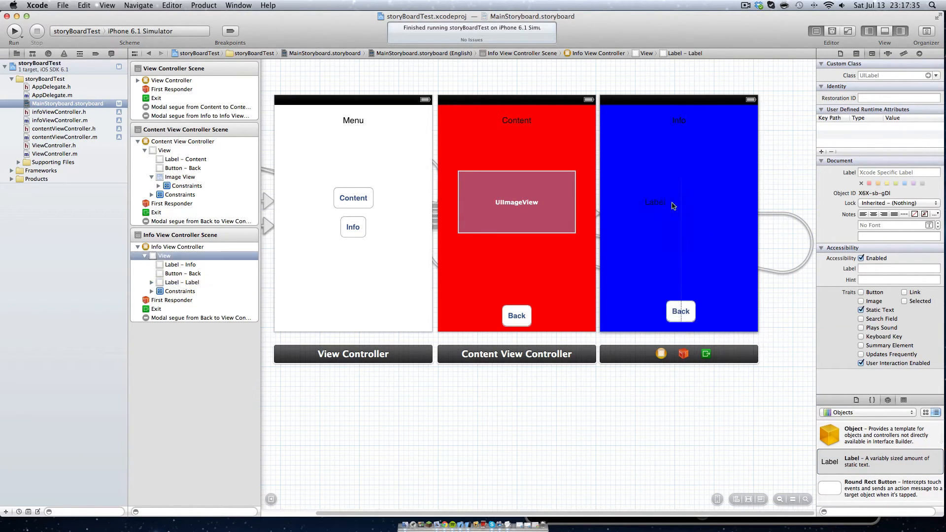
click(655, 202)
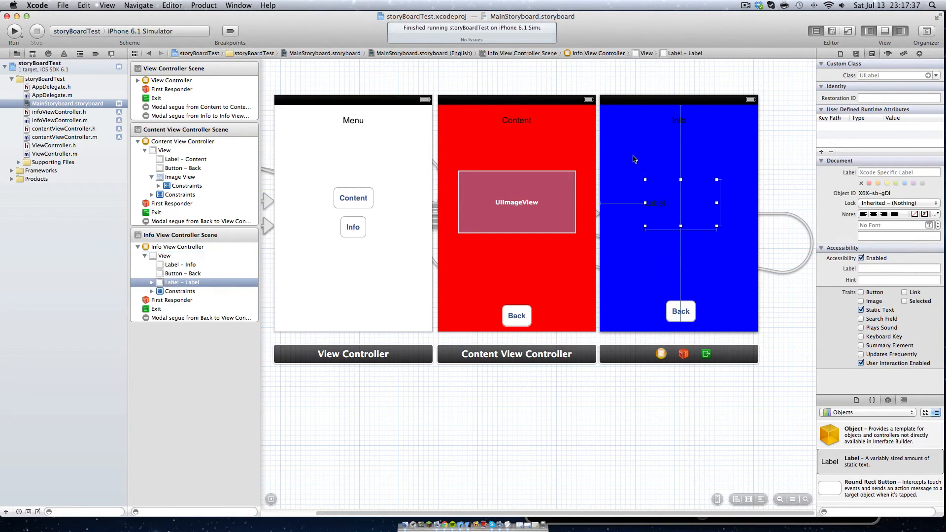
click(58, 112)
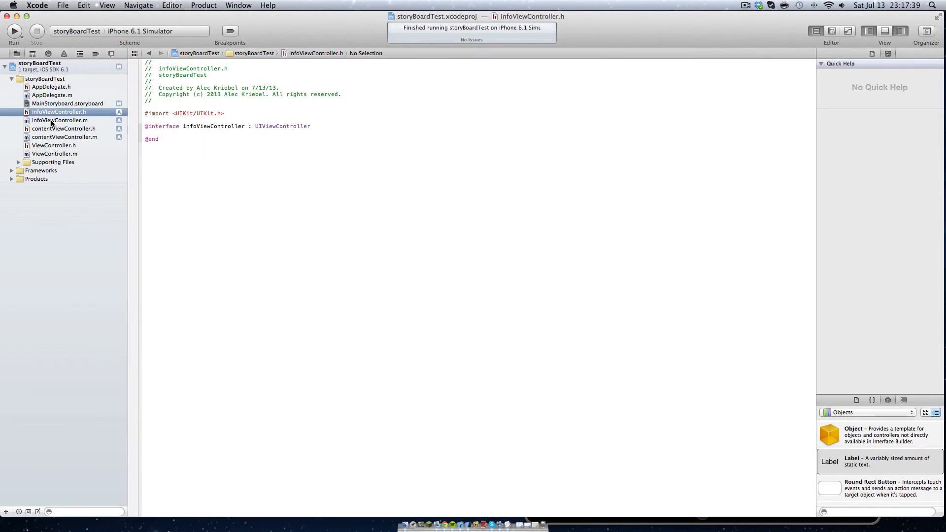
click(312, 127)
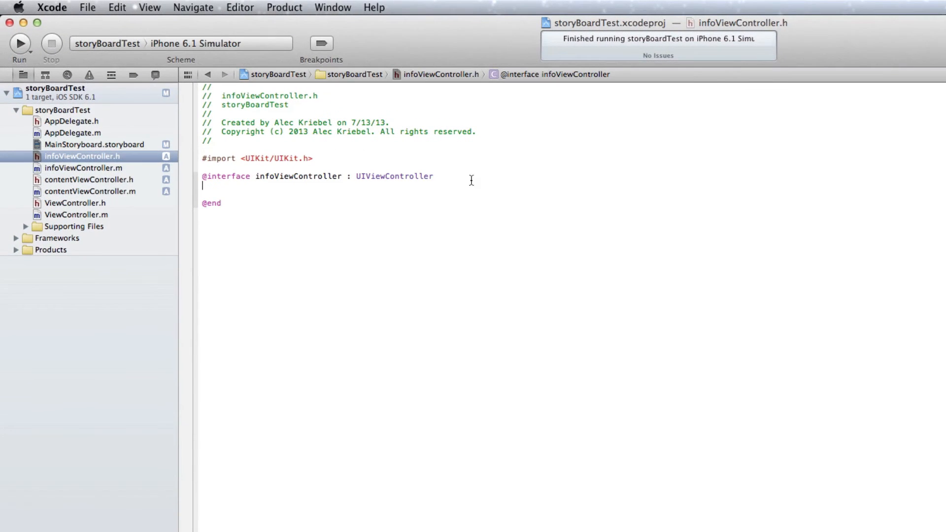
text({)
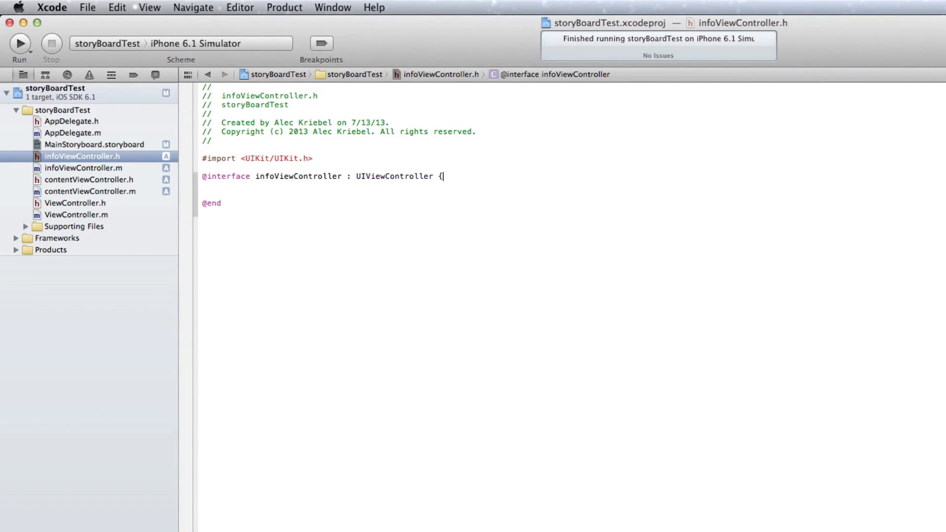
key(Enter)
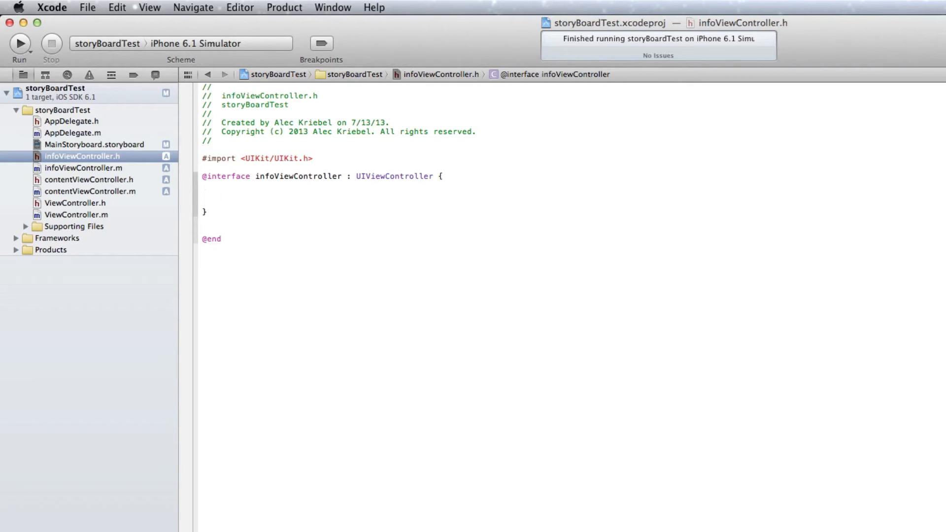
click(220, 193)
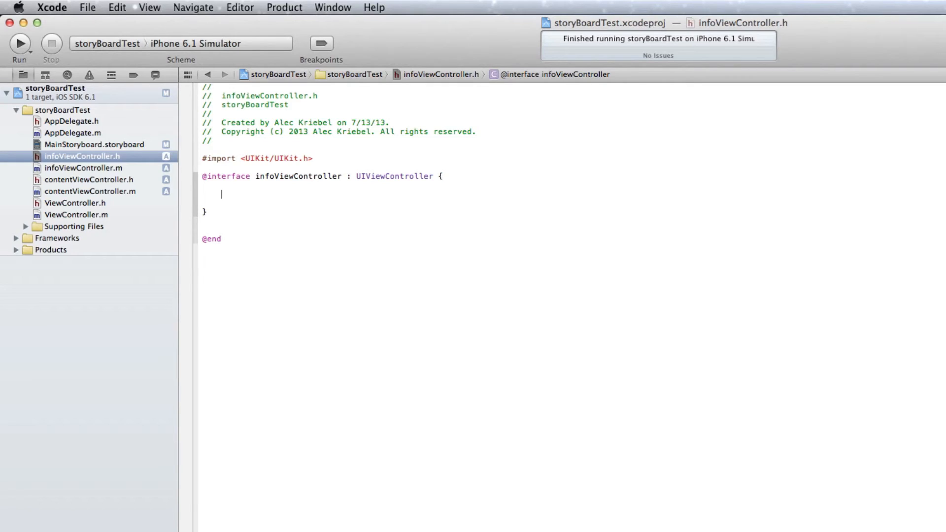
Declare 'IBOutlet UILabel *label;' inside the brace block.
text(IBOutlet)
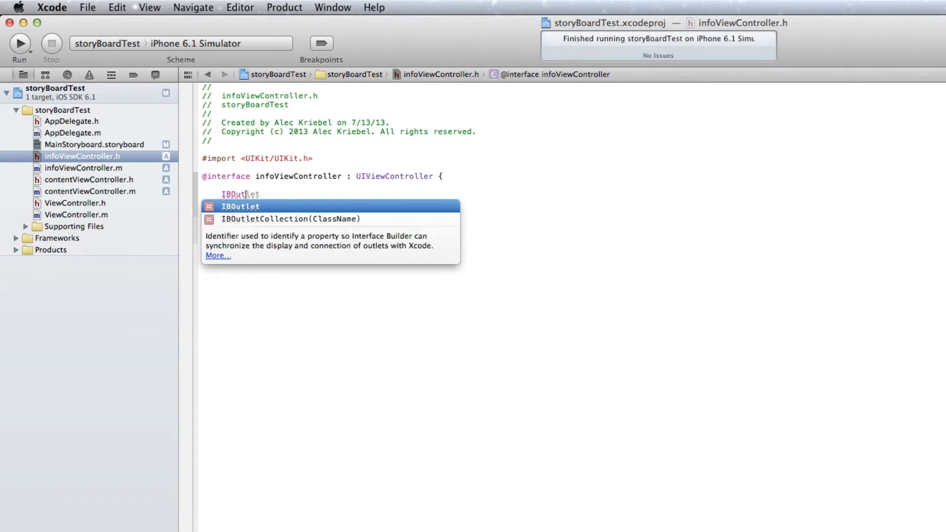
text(UILabel)
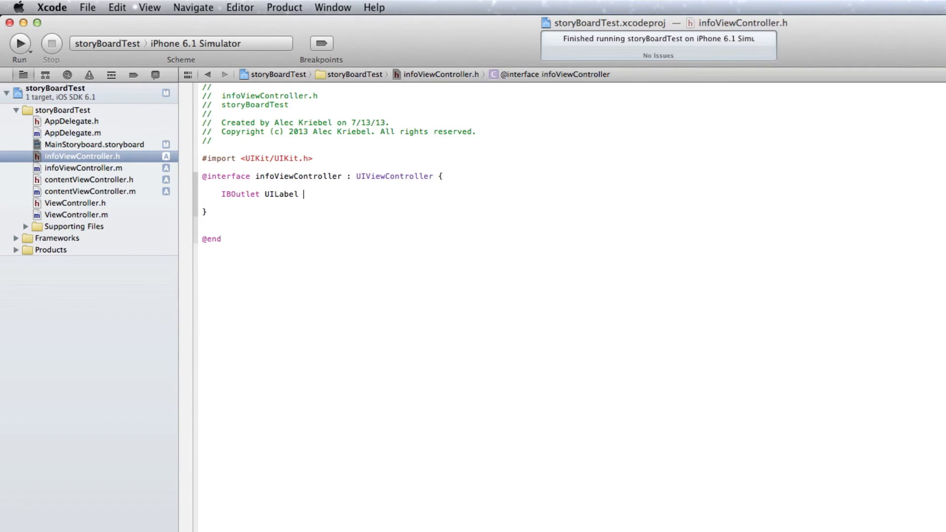
text(*l)
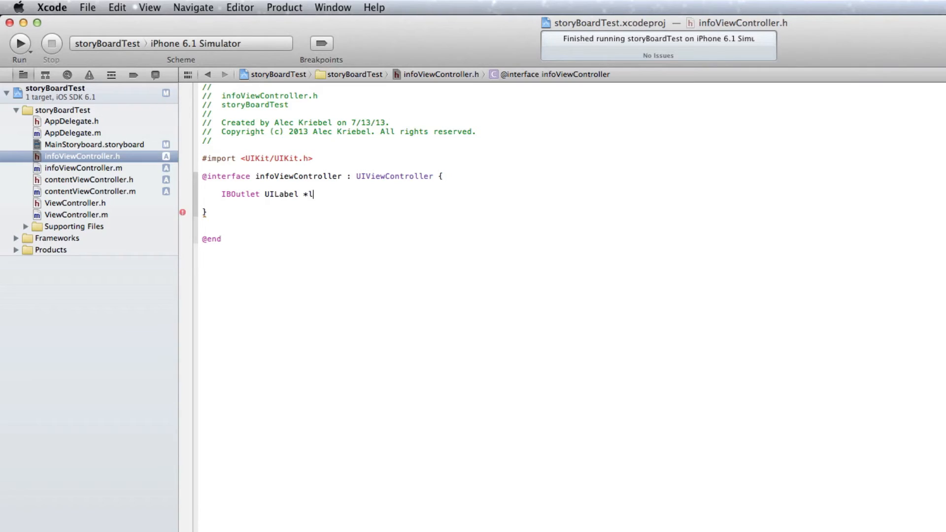
text(abel;)
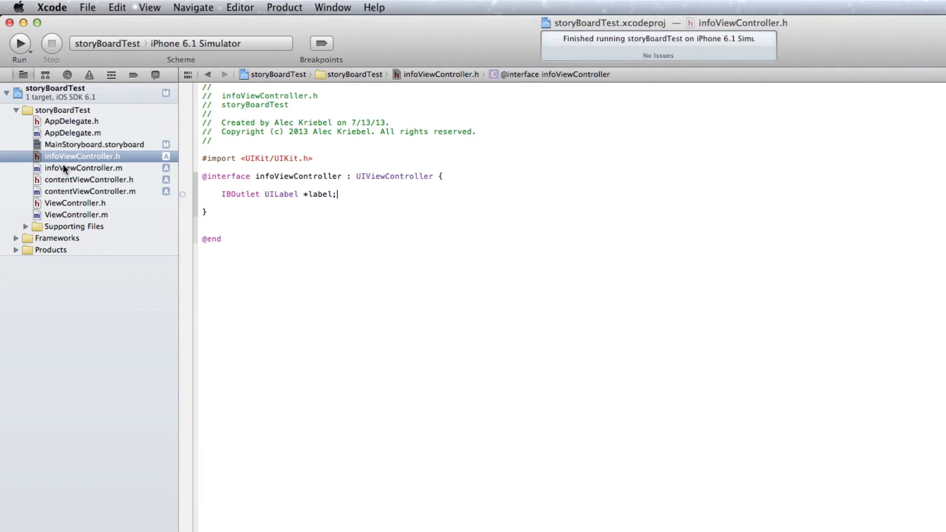
click(84, 168)
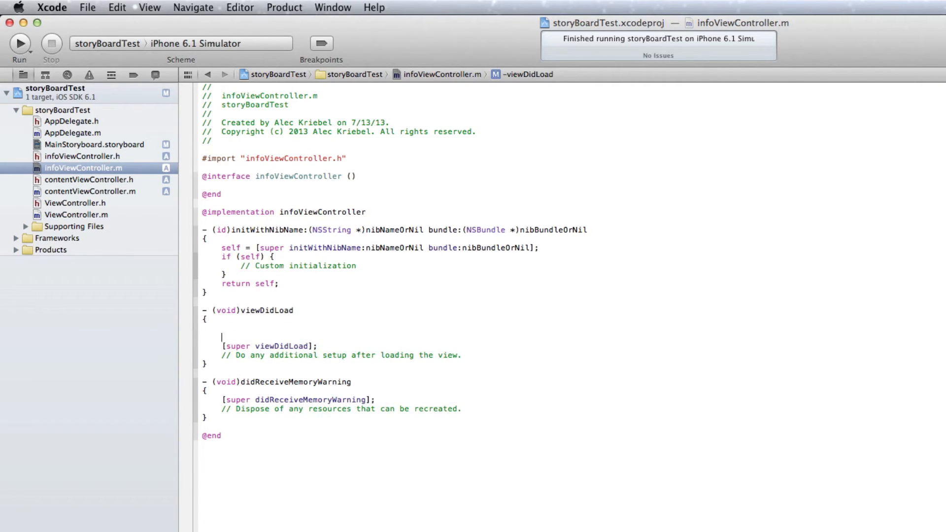
In viewDidLoad write label.text = @"It Works"; then move to contentViewController.m.
text(label.t)
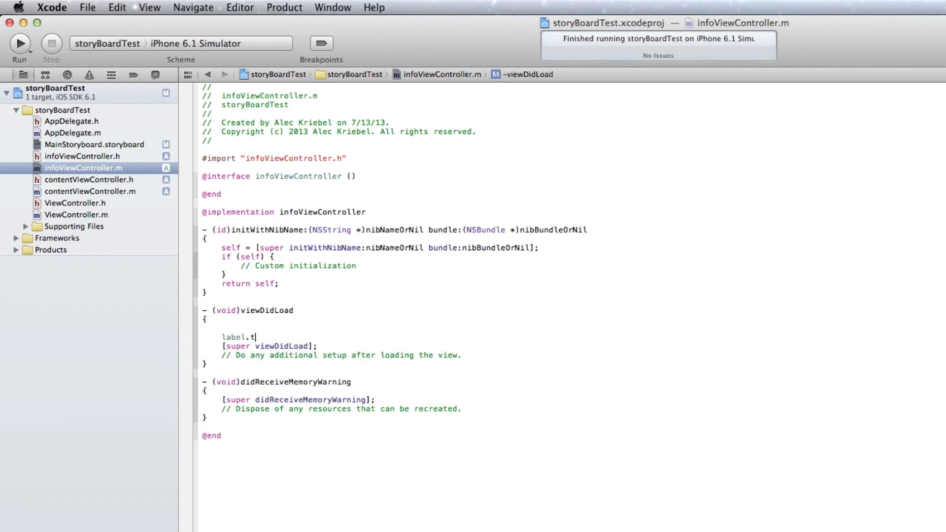
text(ext)
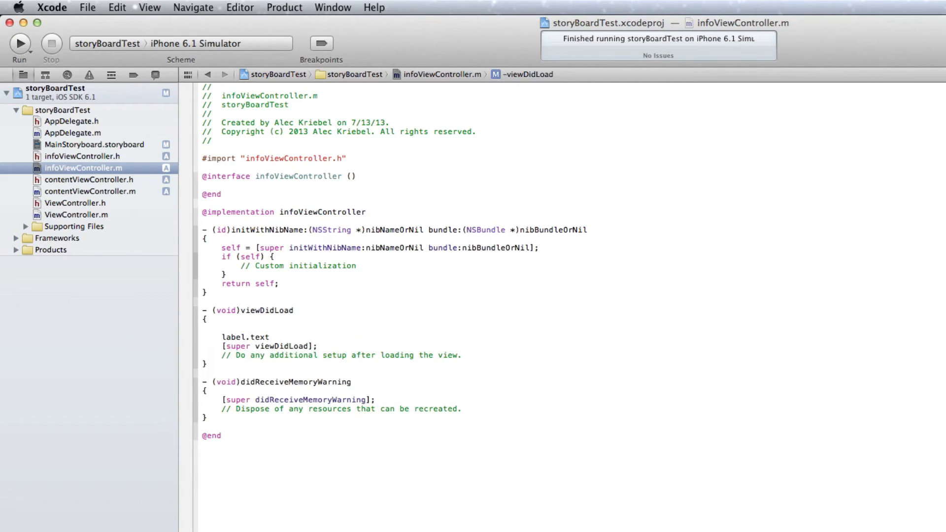
text(= @")
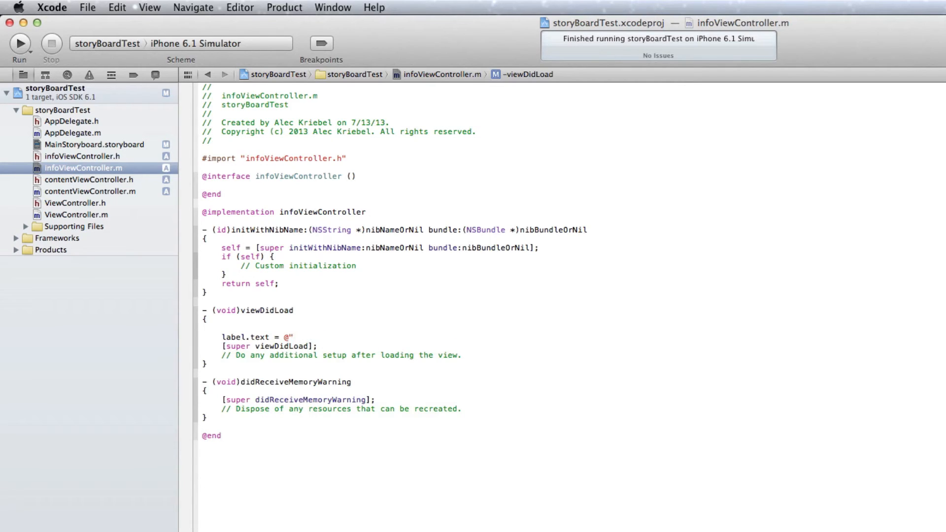
text(It Wor")
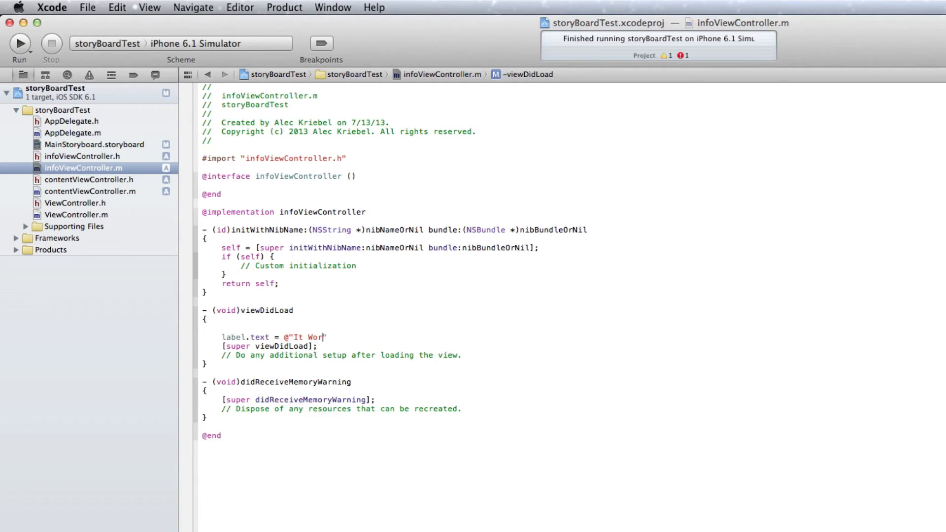
text(ks")
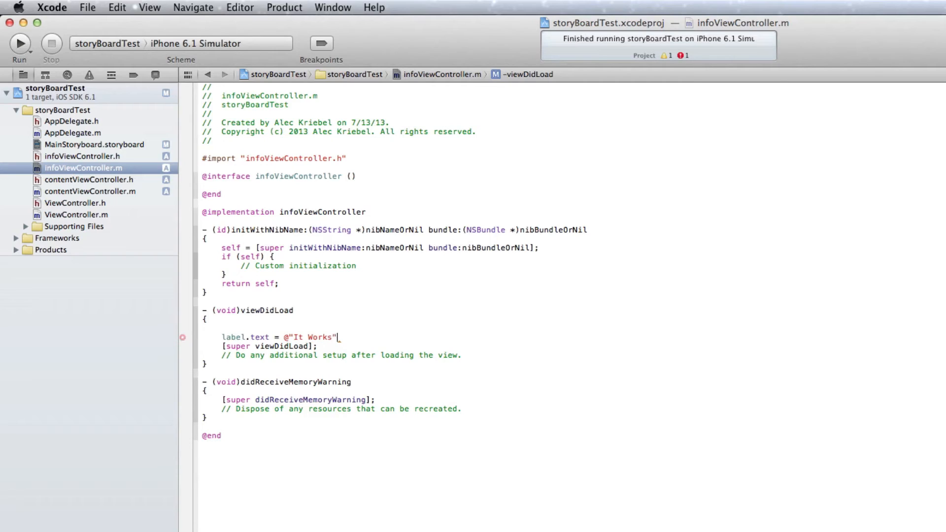
text(;)
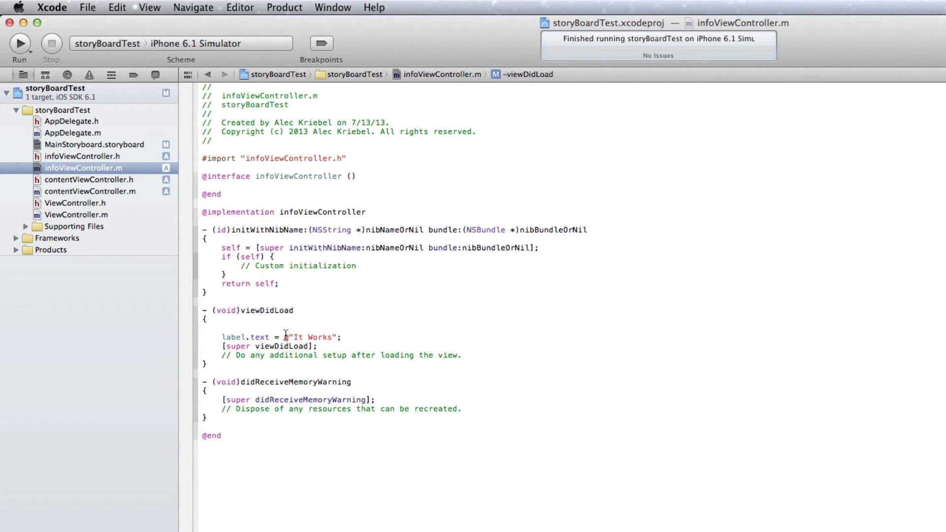
double_click(313, 337)
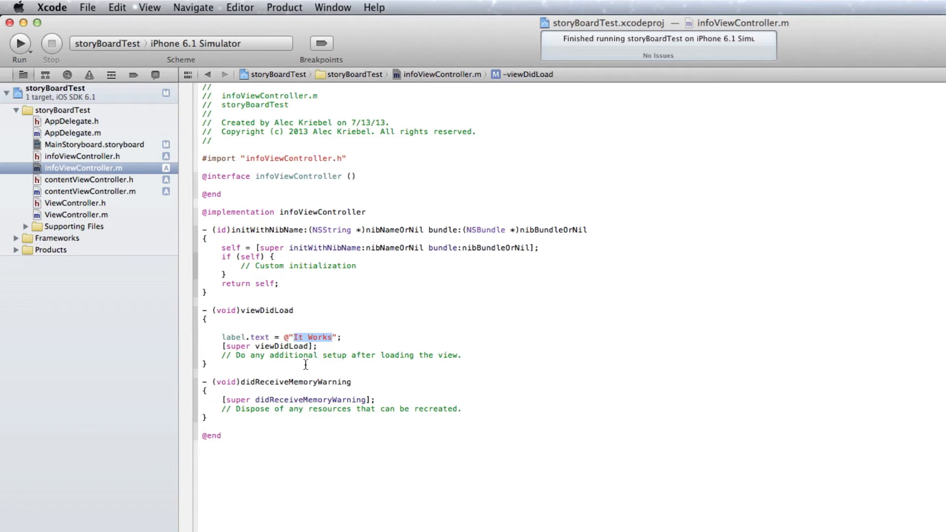
mouse_move(158, 203)
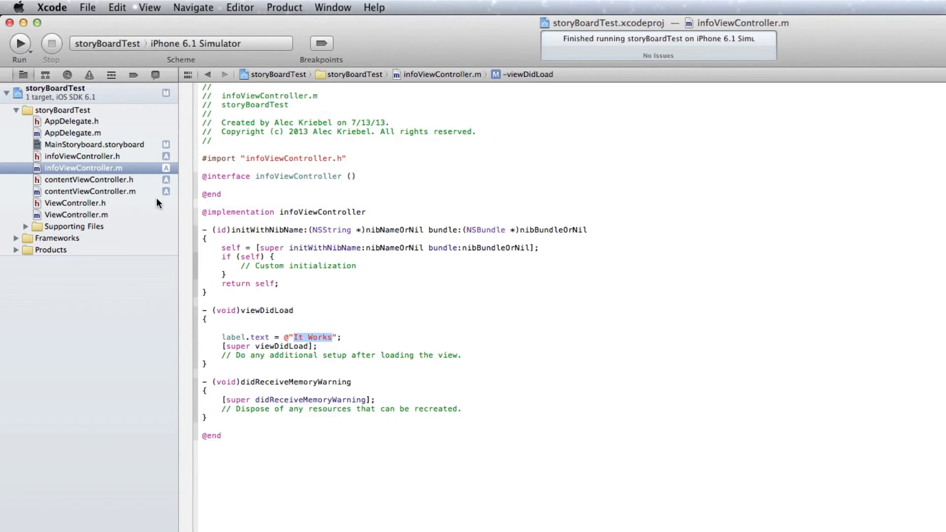
click(90, 191)
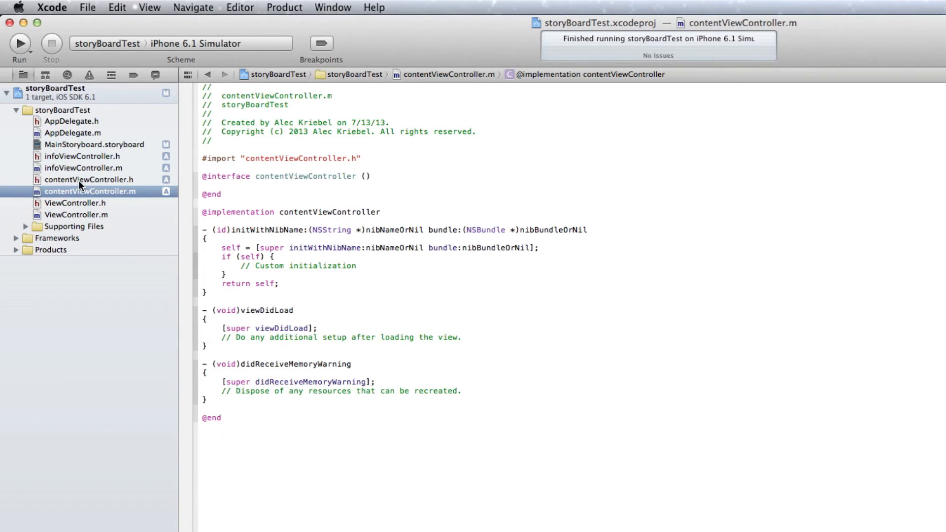
Declare 'IBOutlet UIImageView *image;' in contentViewController.h's instance-variable block.
click(78, 179)
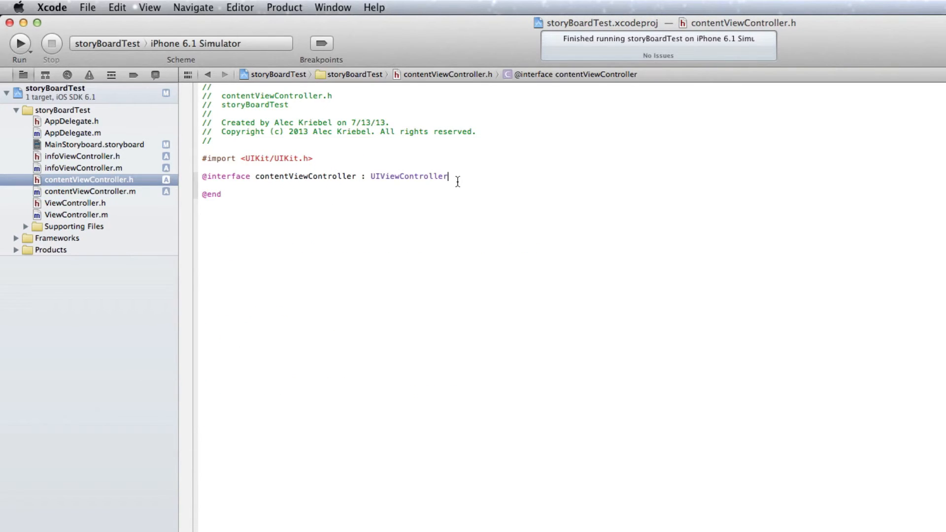
text({)
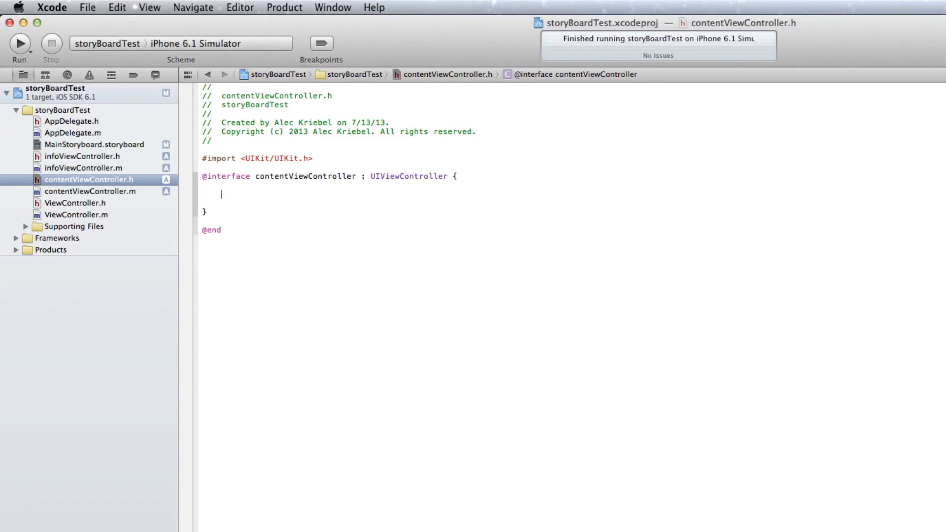
text(IBOutlet)
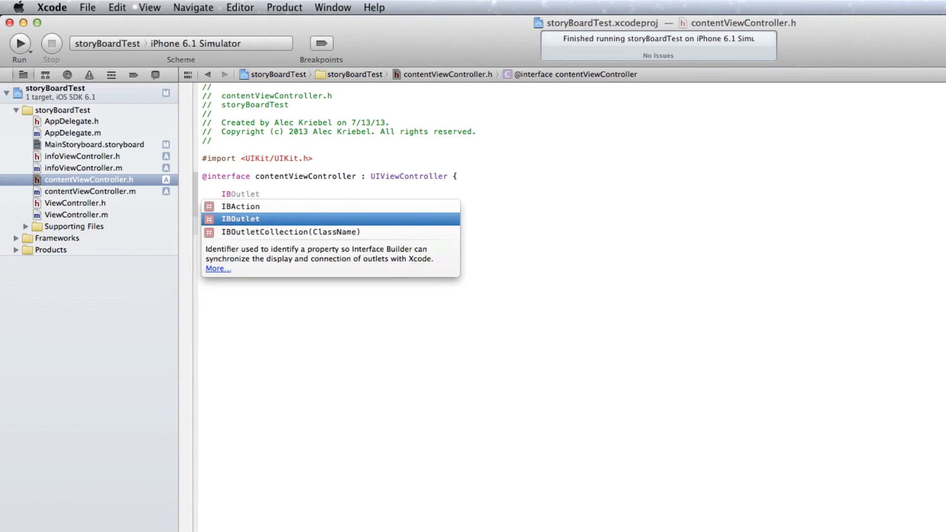
key(Return)
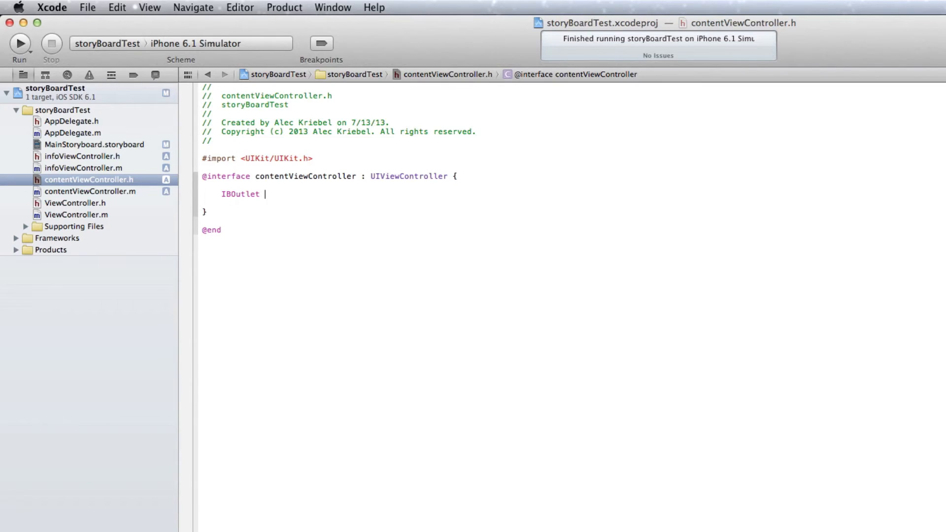
text(UIImageView)
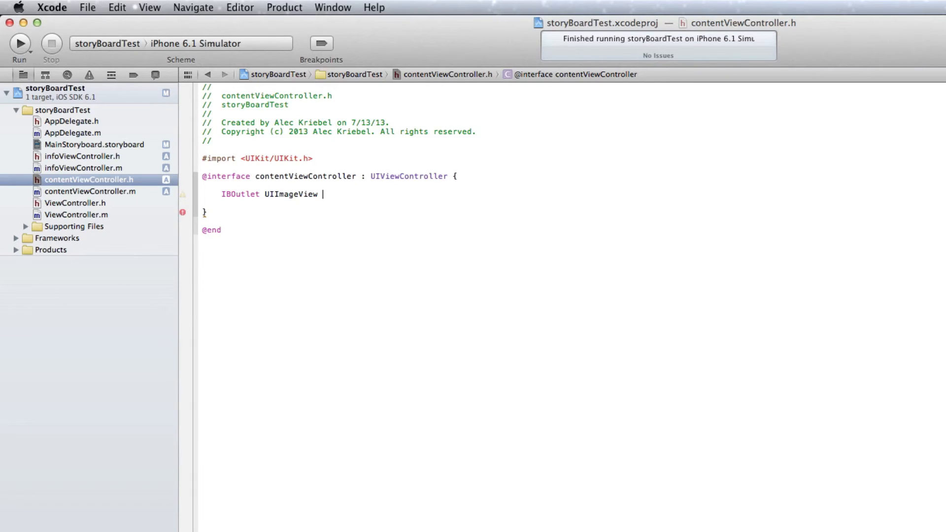
text(*image)
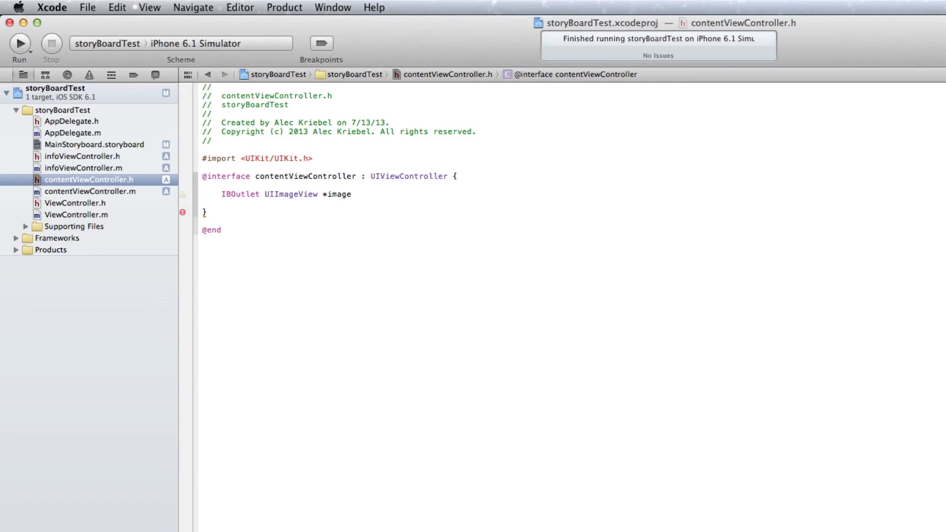
text(;)
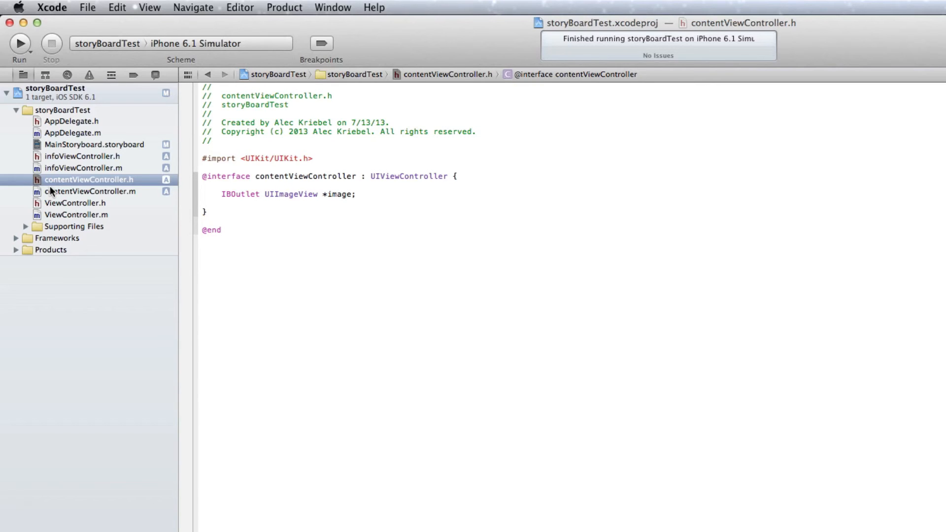
click(92, 191)
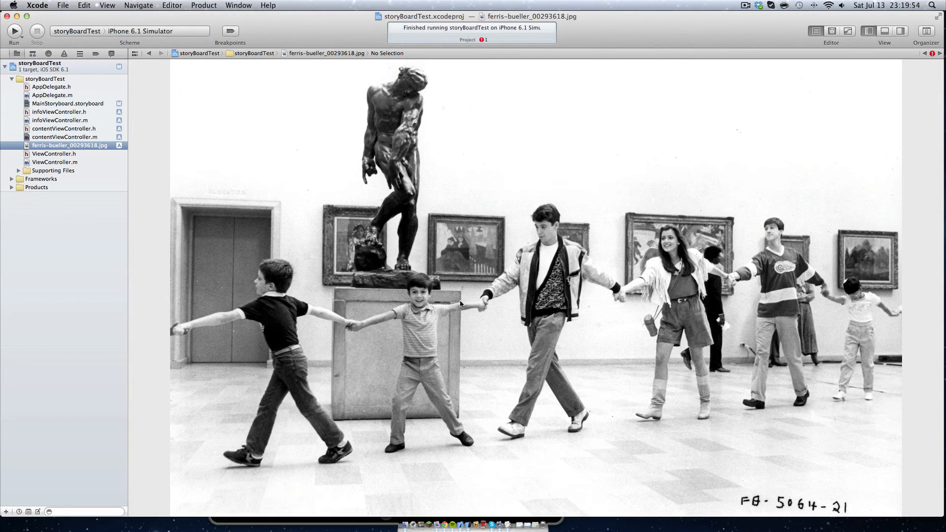
Add ferris-bueller_00293618.jpg to the project and return to contentViewController.m.
click(56, 129)
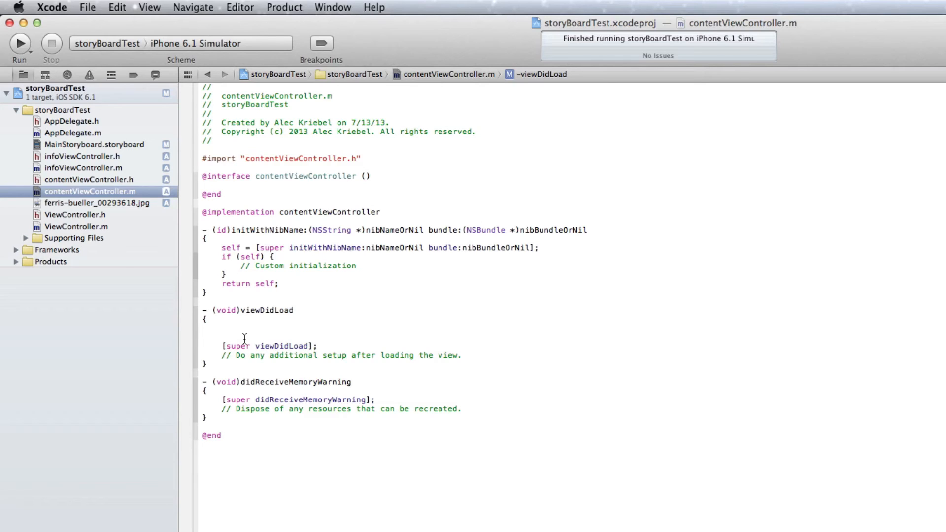
Write UIImage *img = [UIImage imageNamed:@"ferris-bueller_00293618.jpg"]; in viewDidLoad.
text(UIImage)
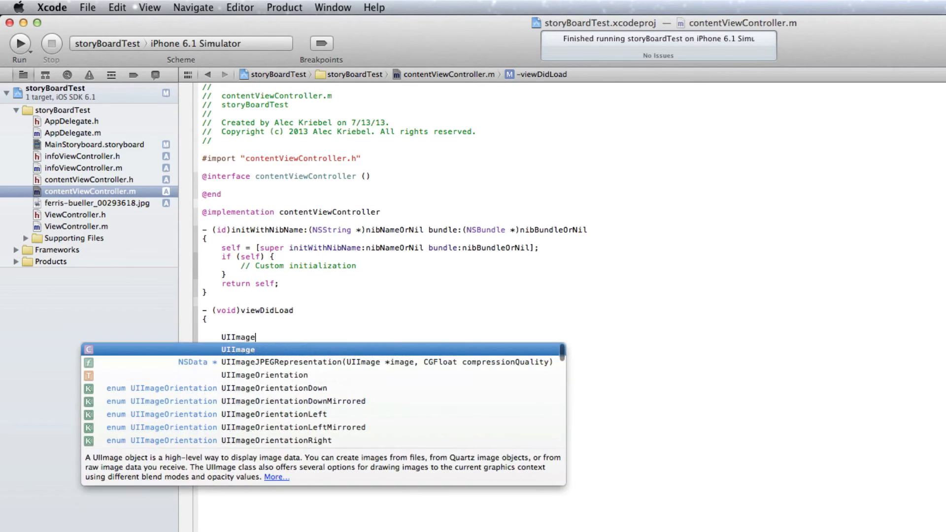
text(*img)
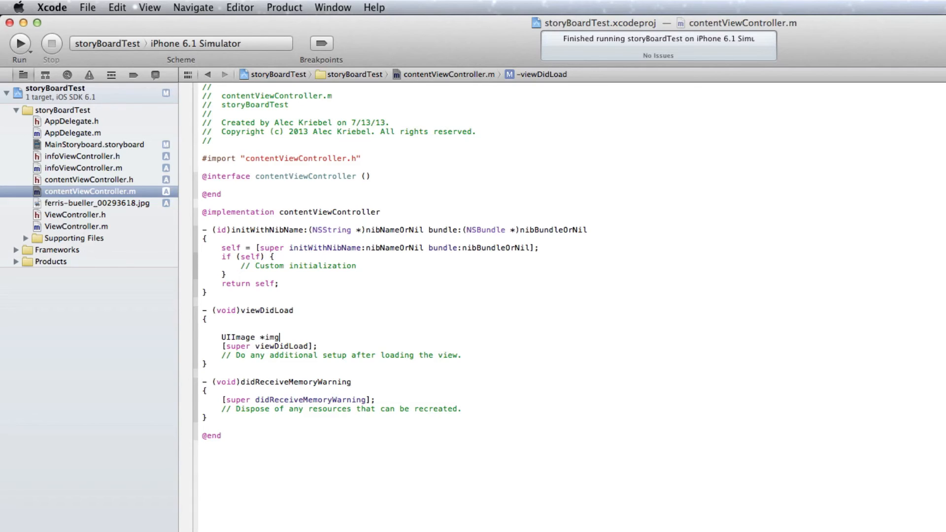
text(=)
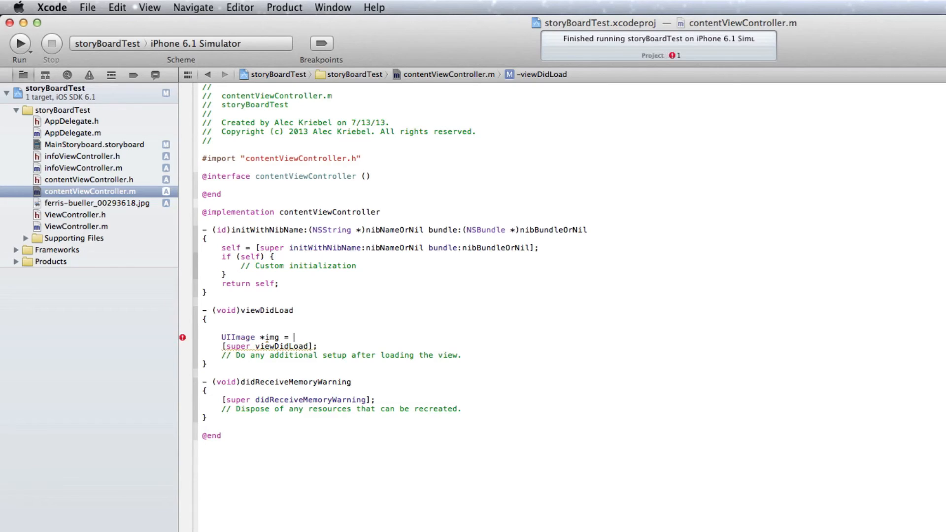
text([)
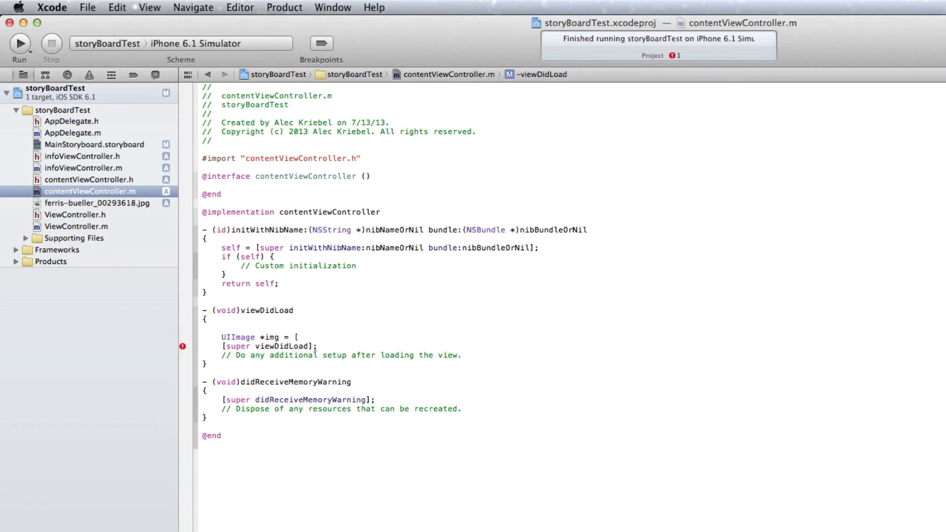
text(UIImage imageNamed:)
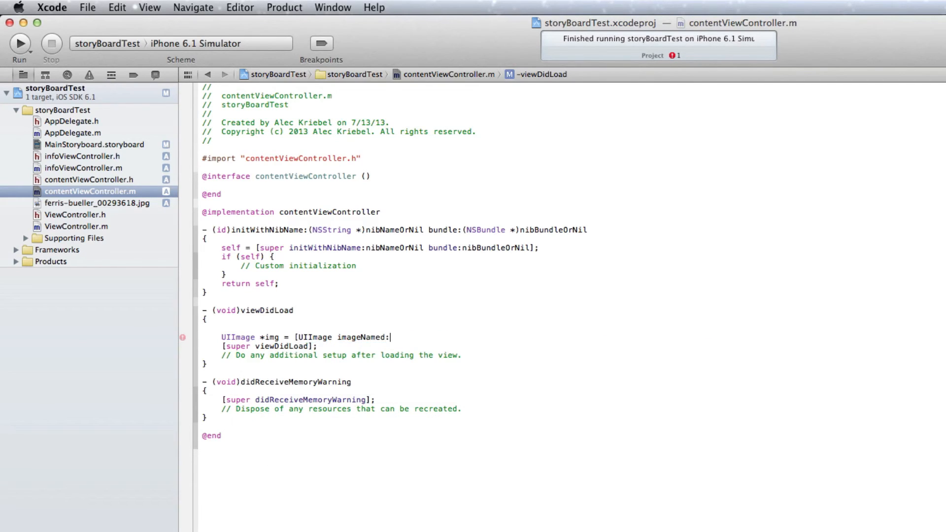
text(@")
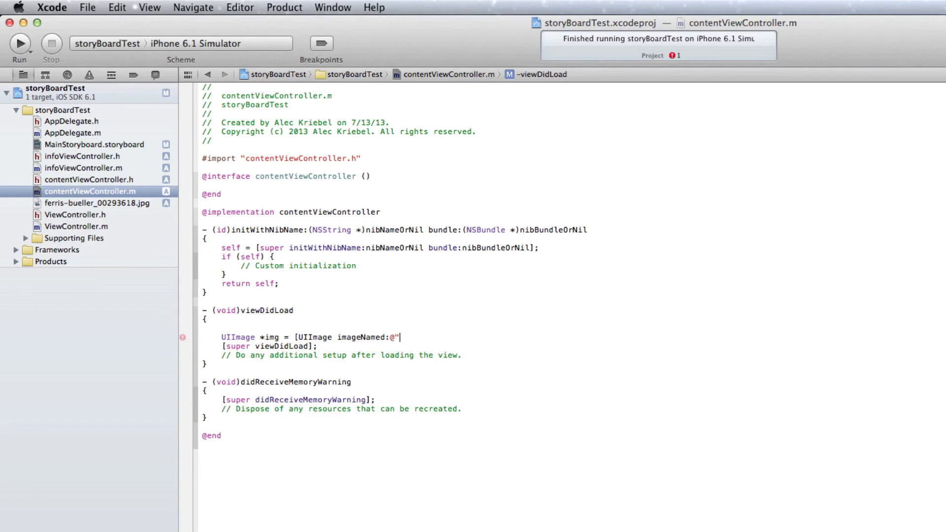
text(f)
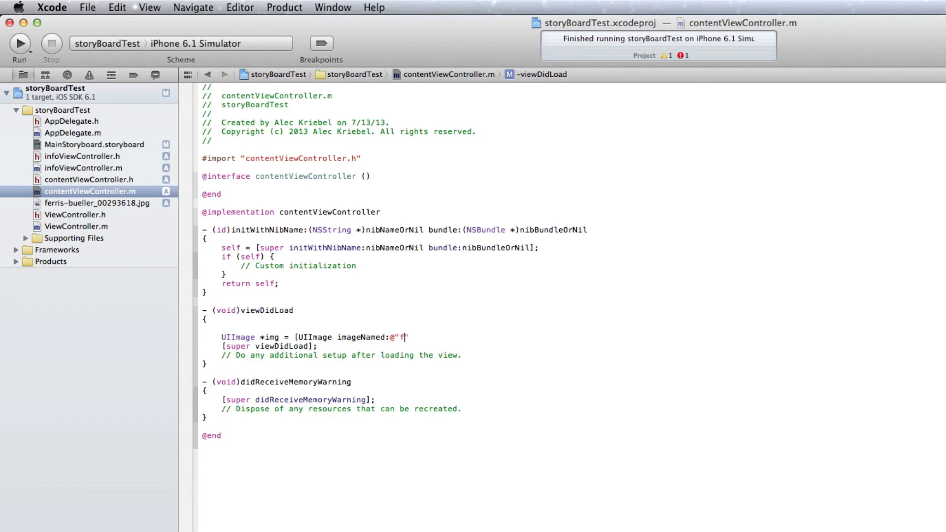
text(erri)
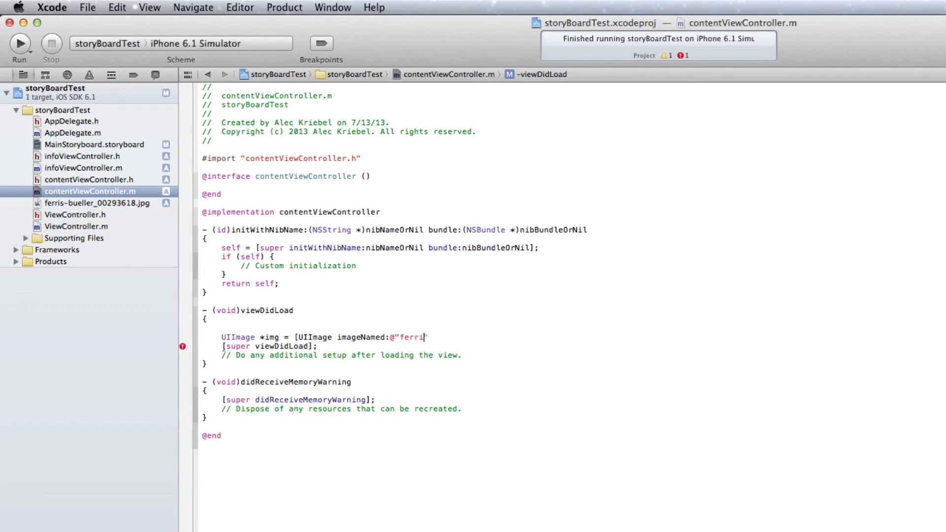
text(-bu)
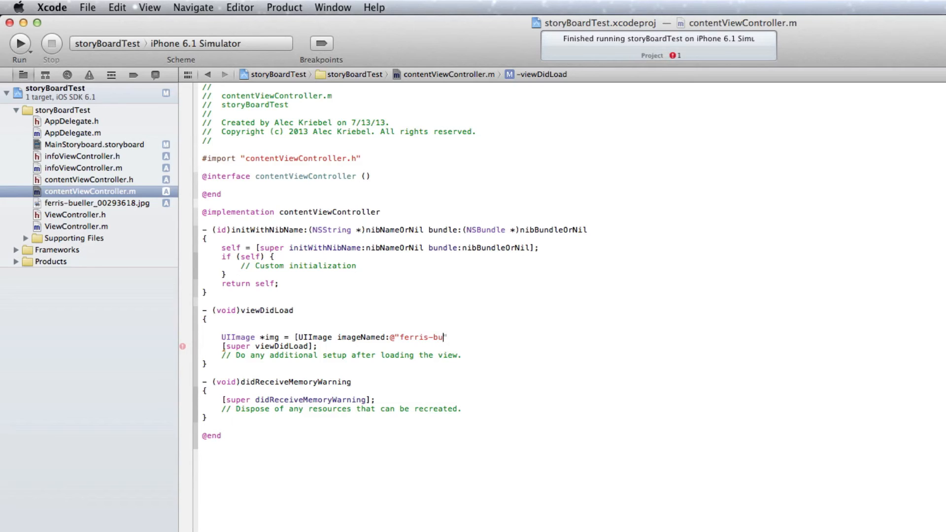
text(eller_)
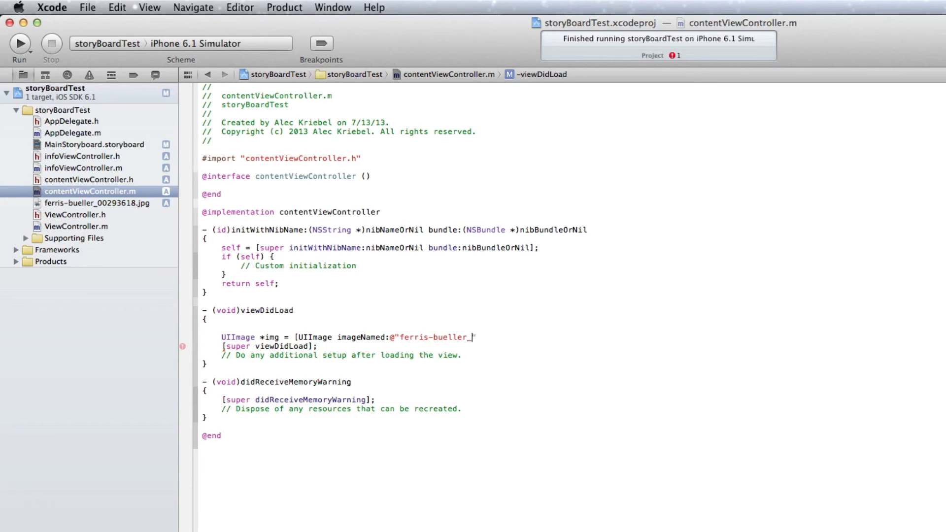
text(0029)
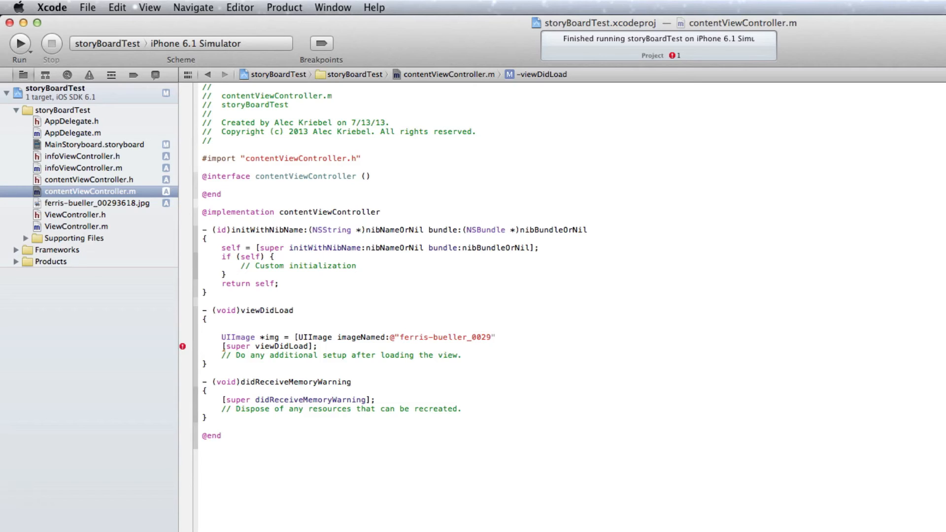
text(3618)
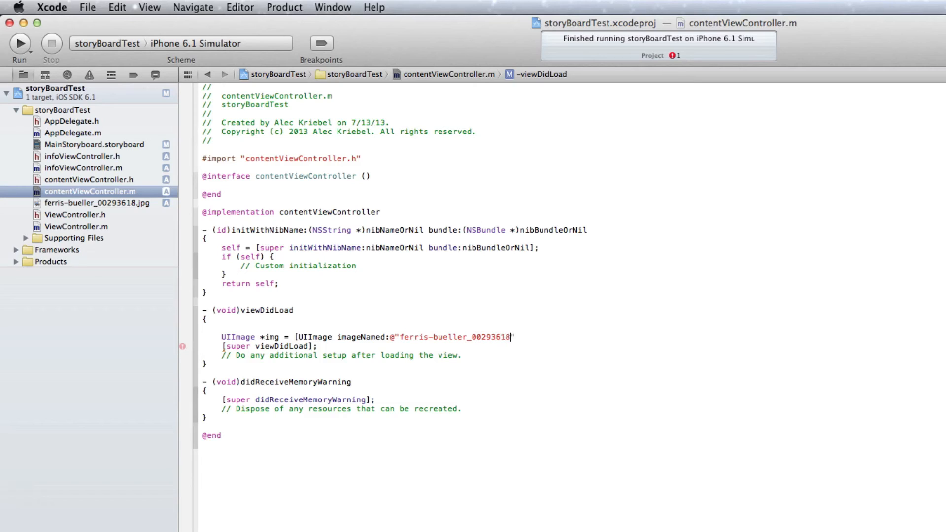
text(.jpg)
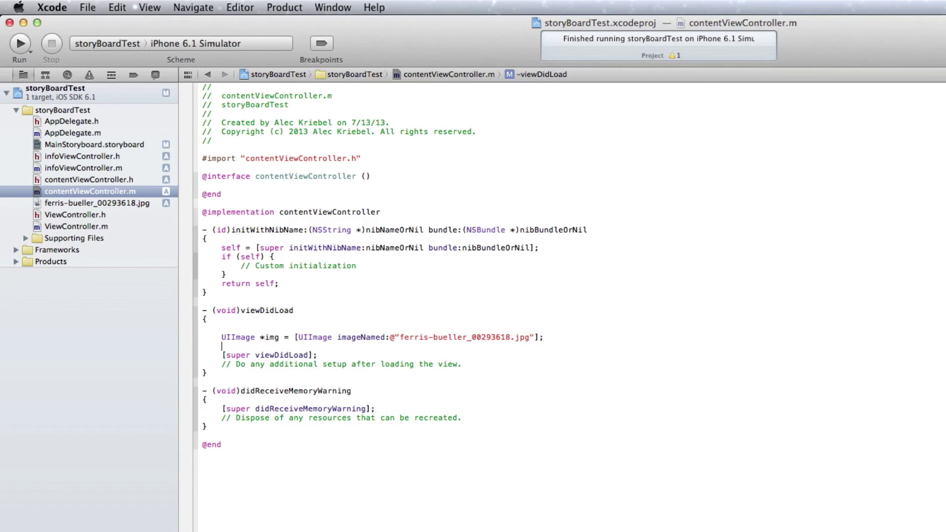
Add [image setImage:img]; so the loaded photo appears in the image view.
text(image)
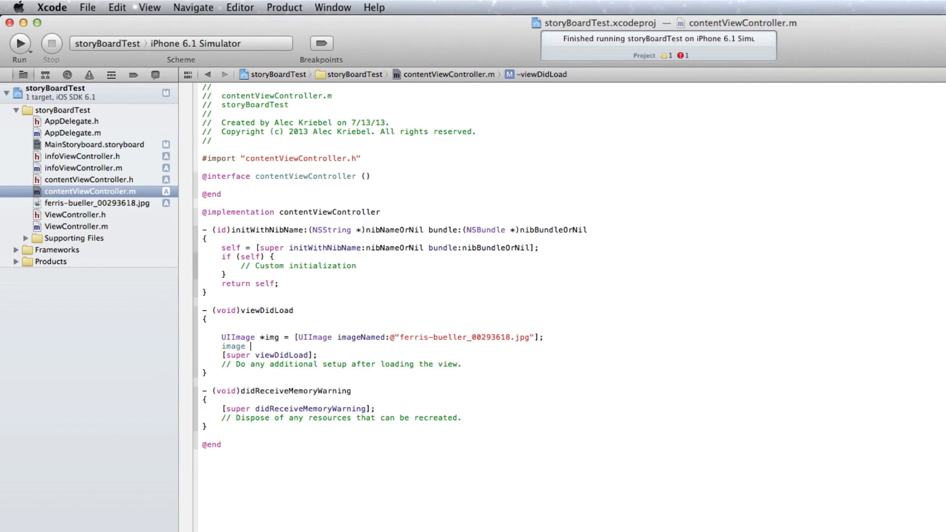
text(setImage:)
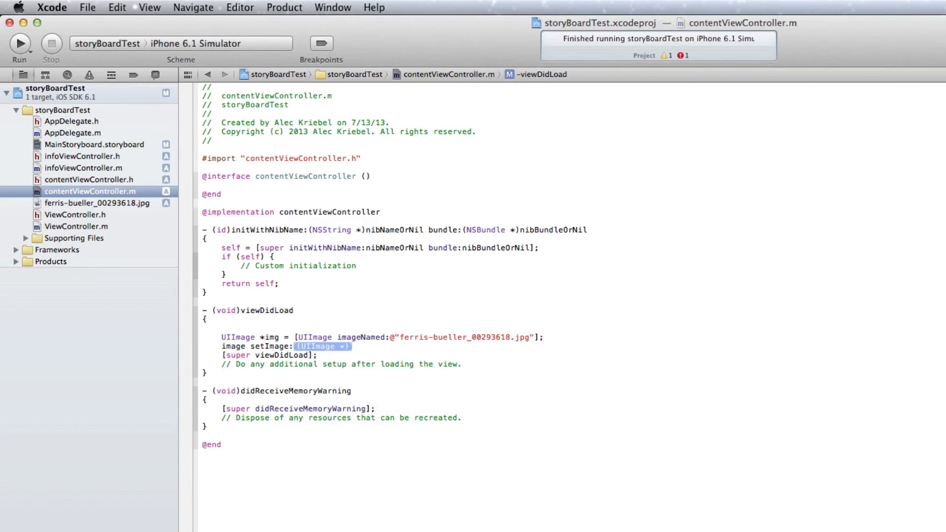
text(img];)
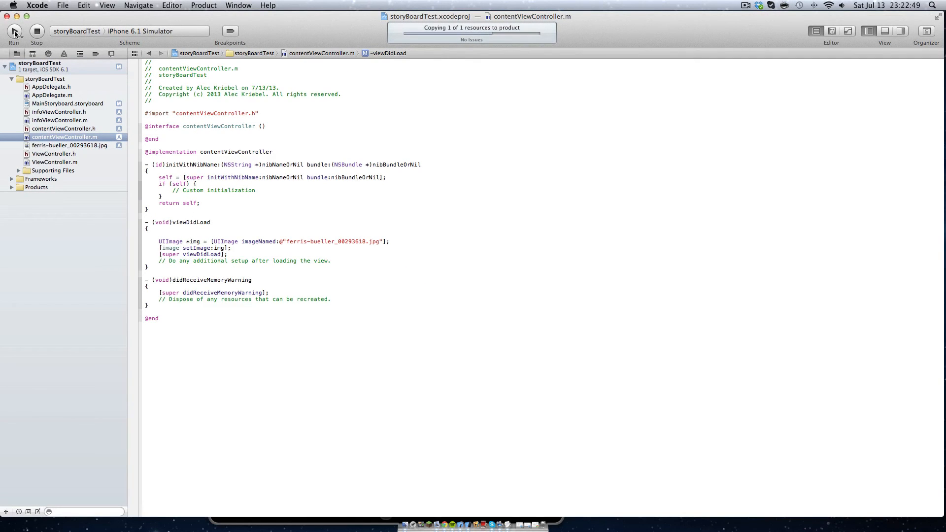
Build the updated app, show MainStoryboard.storyboard's three screens, and run it in the simulator.
click(68, 103)
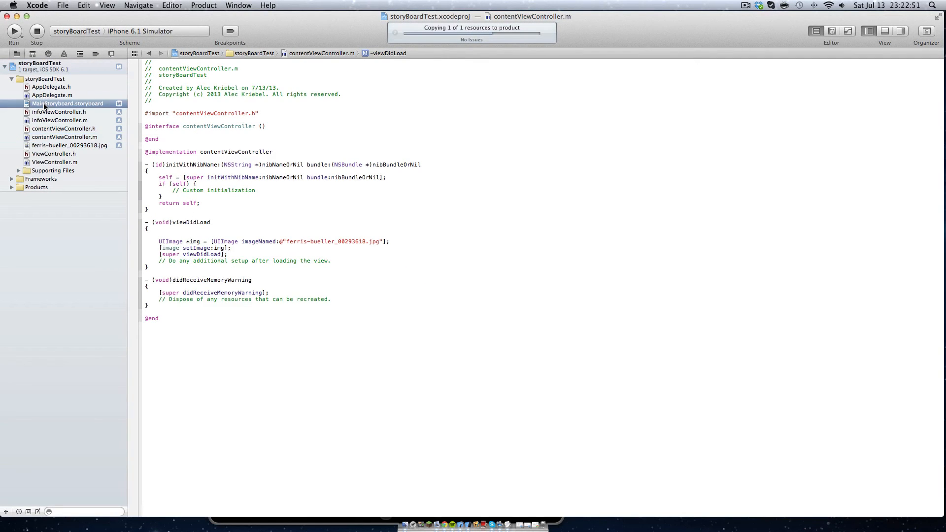
click(67, 103)
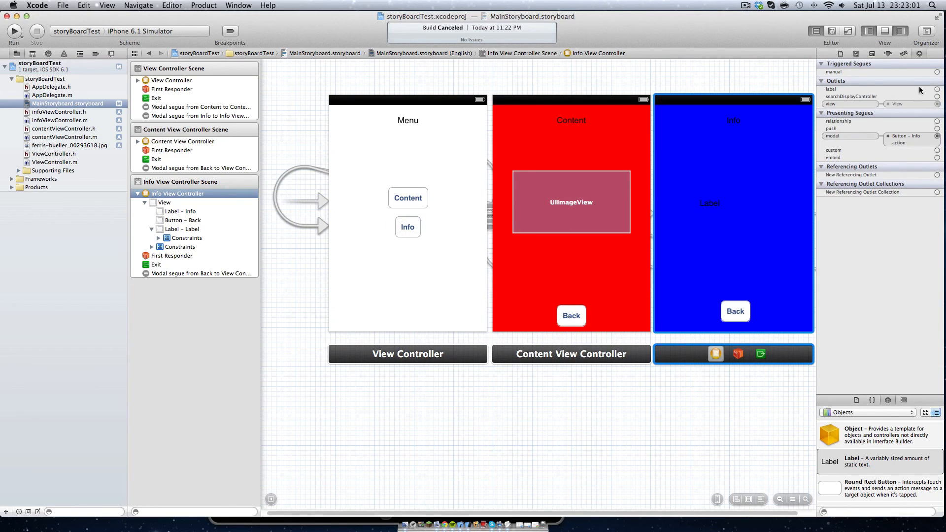
mouse_move(719, 206)
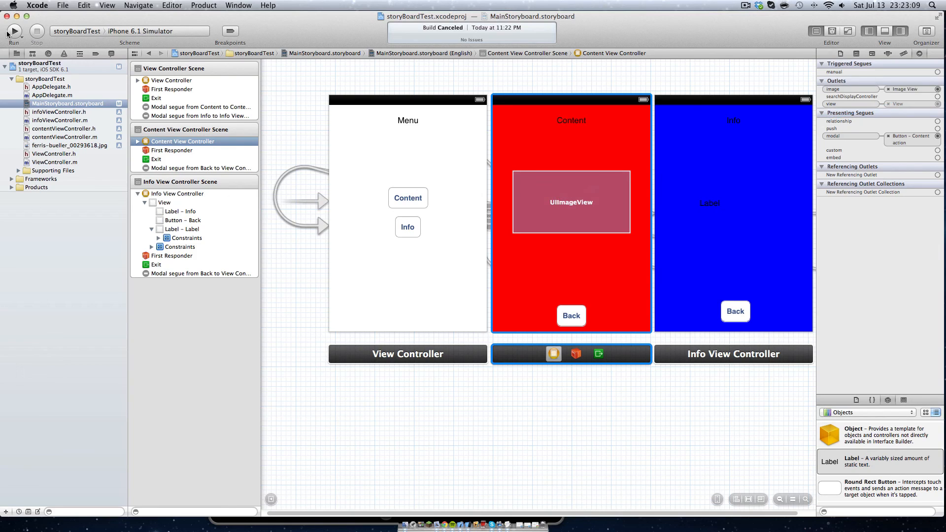
click(14, 31)
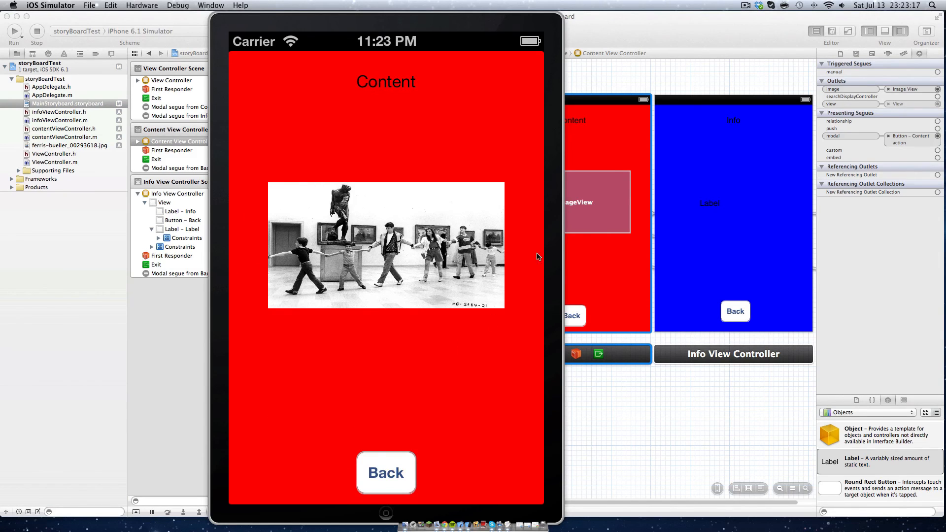
mouse_move(490, 327)
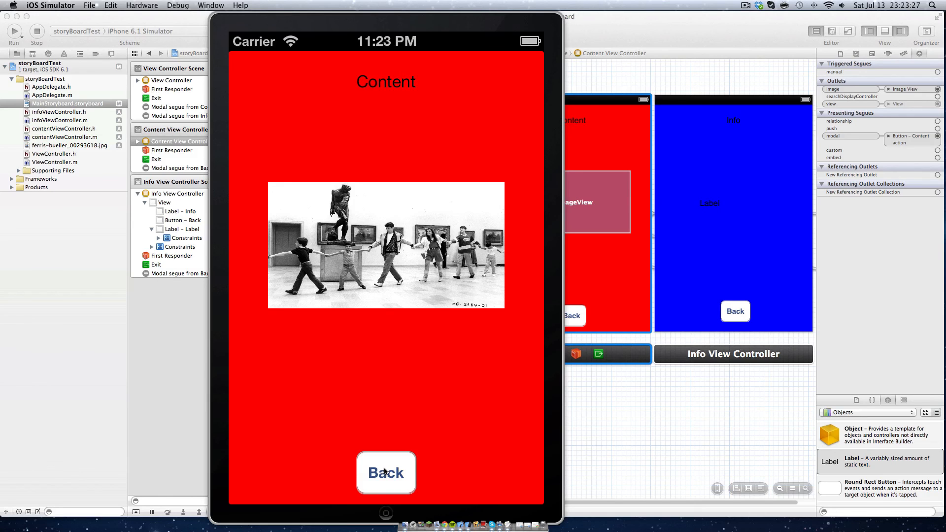
Go back from Content, view Info's It Works label, return to the menu, then refocus Xcode.
click(385, 473)
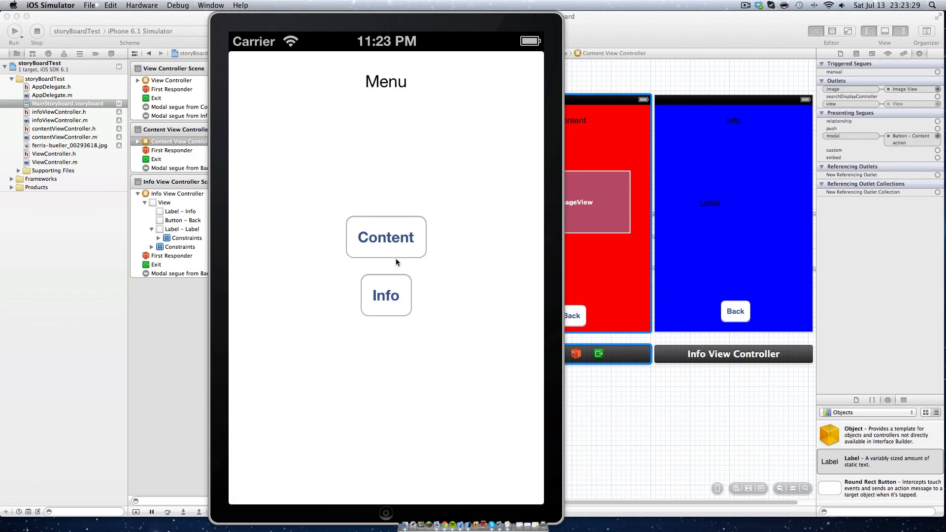
click(386, 295)
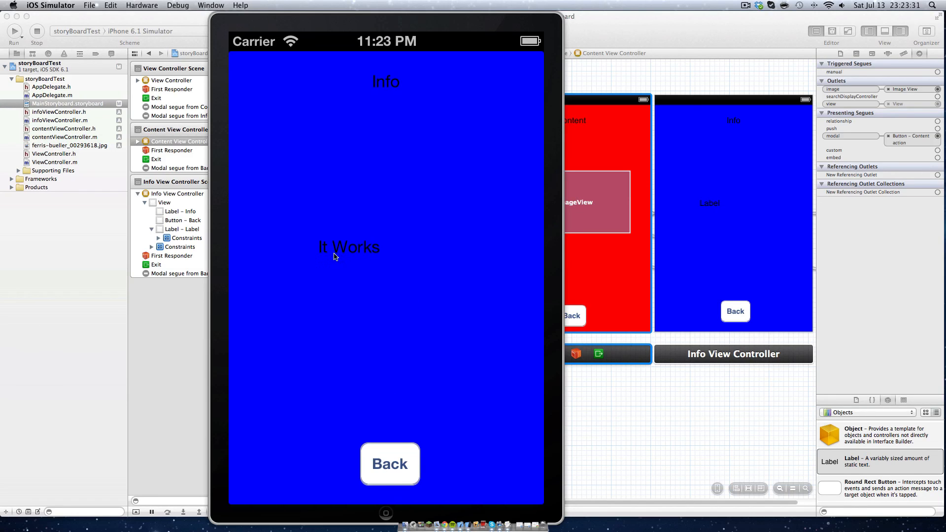
mouse_move(407, 377)
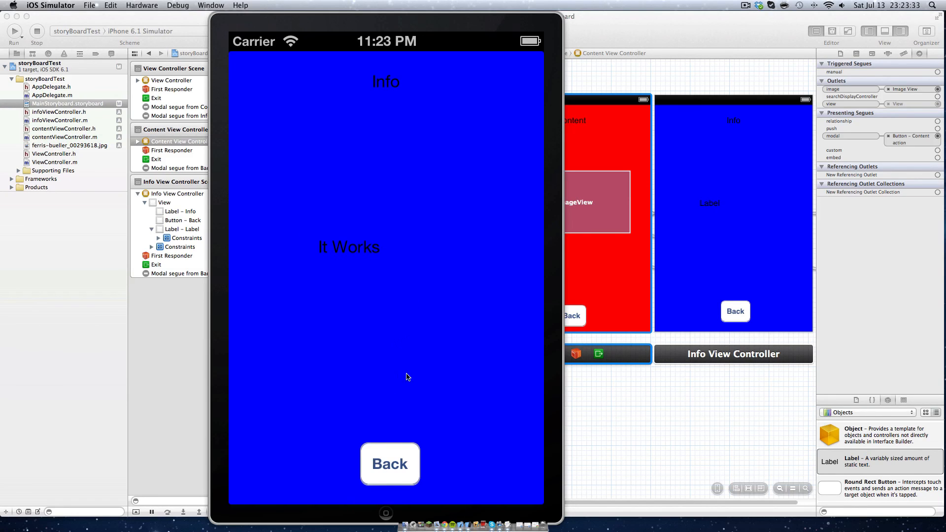
click(390, 464)
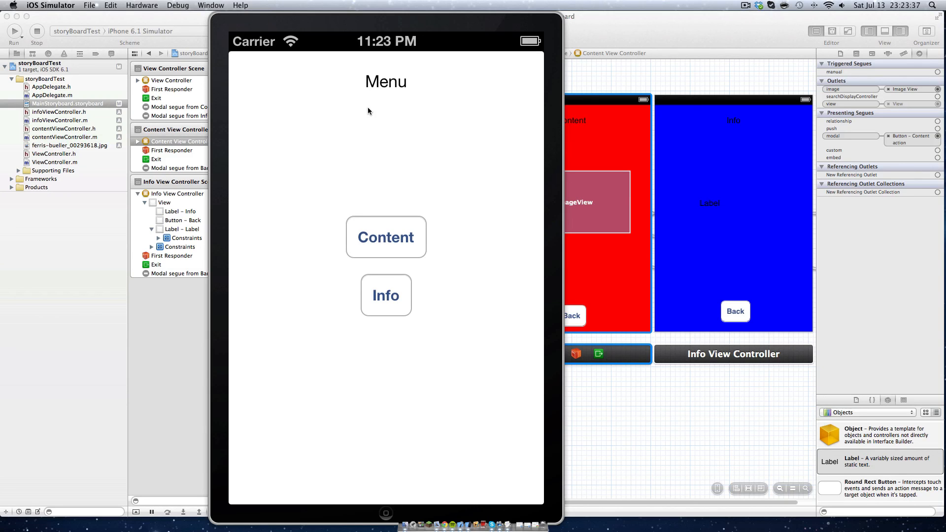
mouse_move(391, 97)
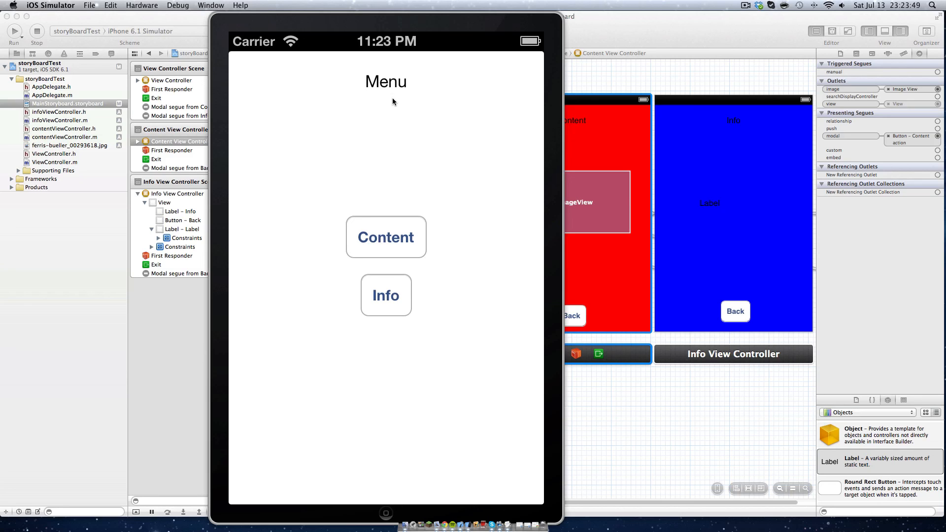
mouse_move(331, 224)
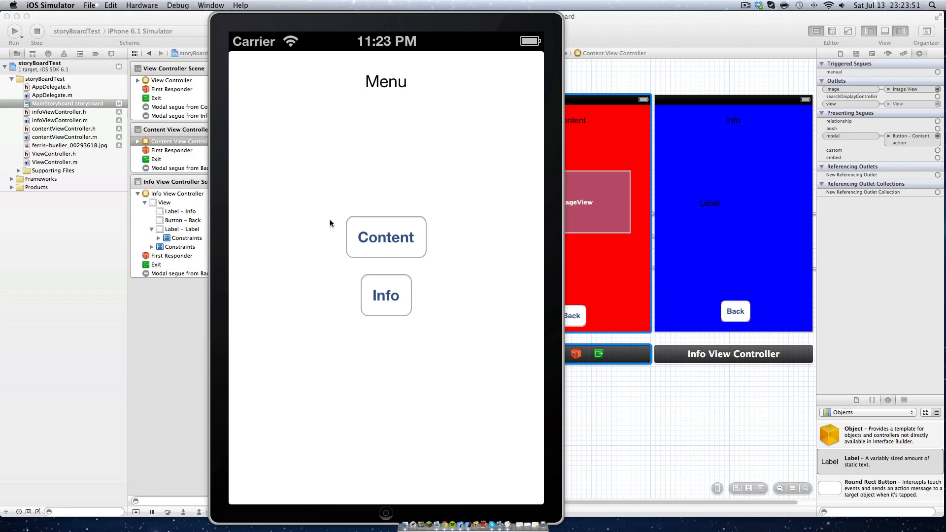
mouse_move(479, 209)
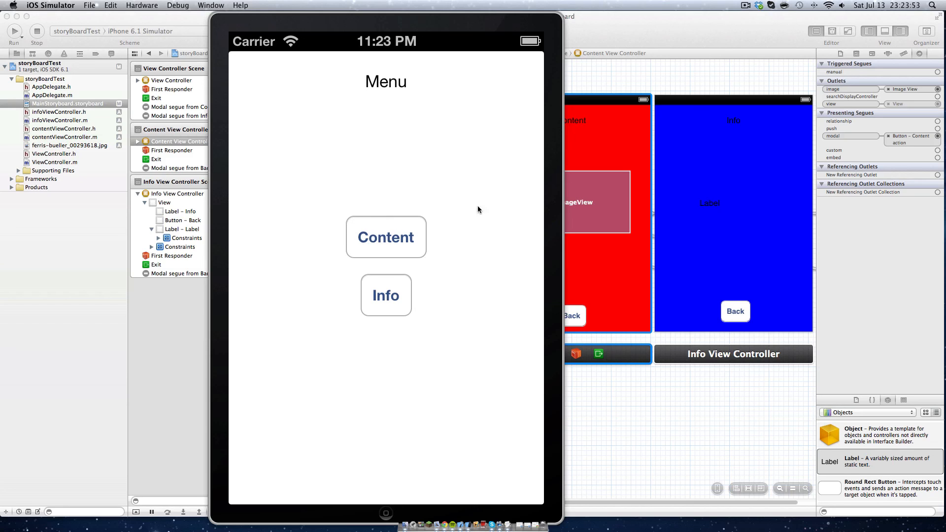
click(386, 237)
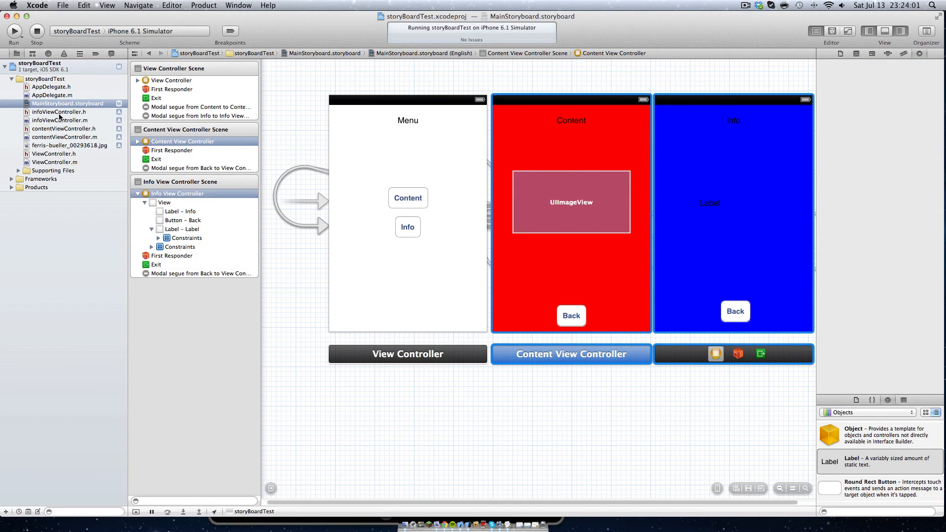
View contentViewController.h, then infoViewController.m where viewDidLoad sets the label to It Works.
click(56, 128)
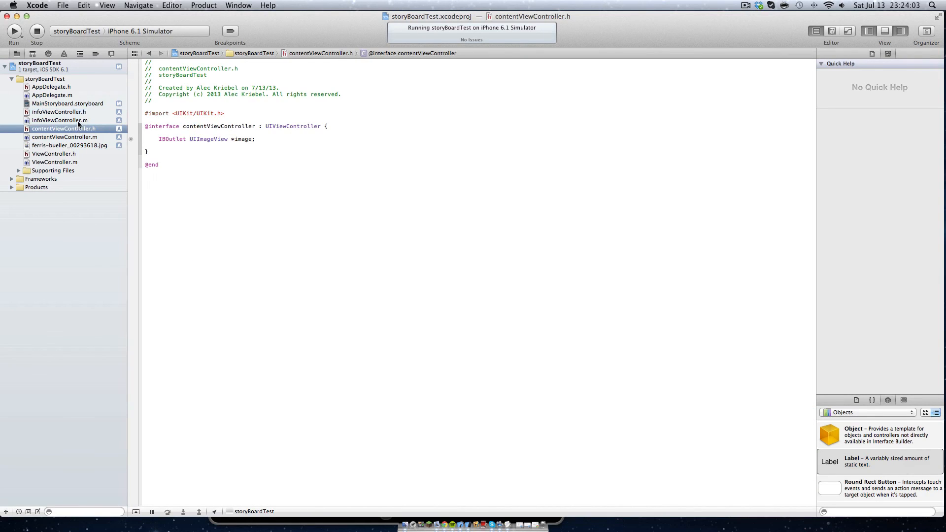
click(57, 121)
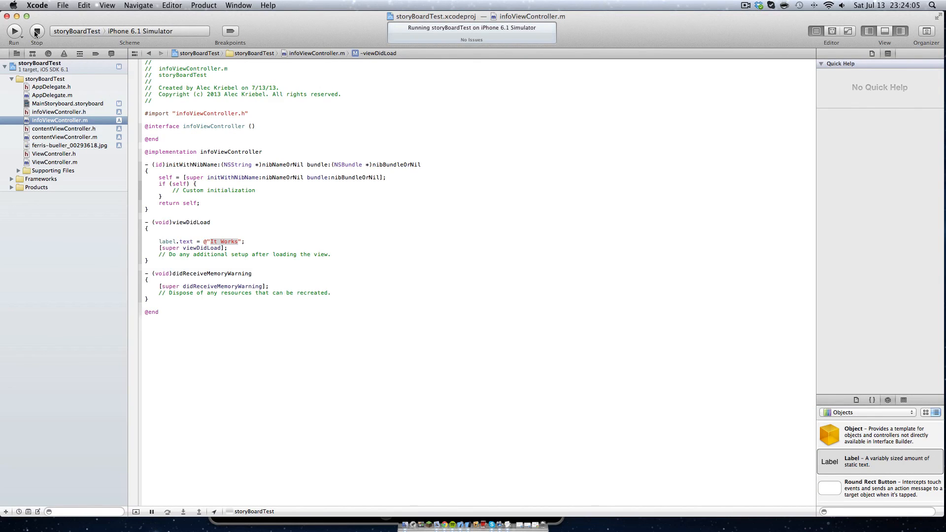
mouse_move(445, 512)
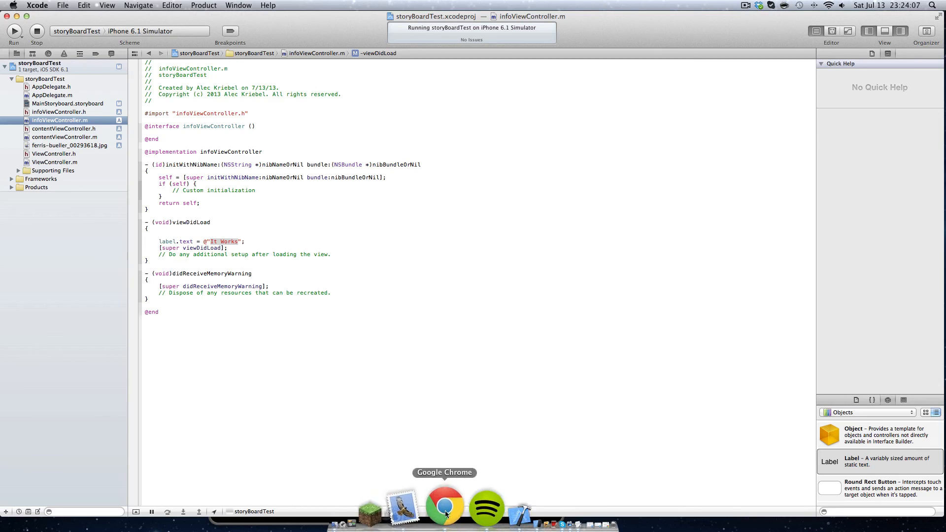